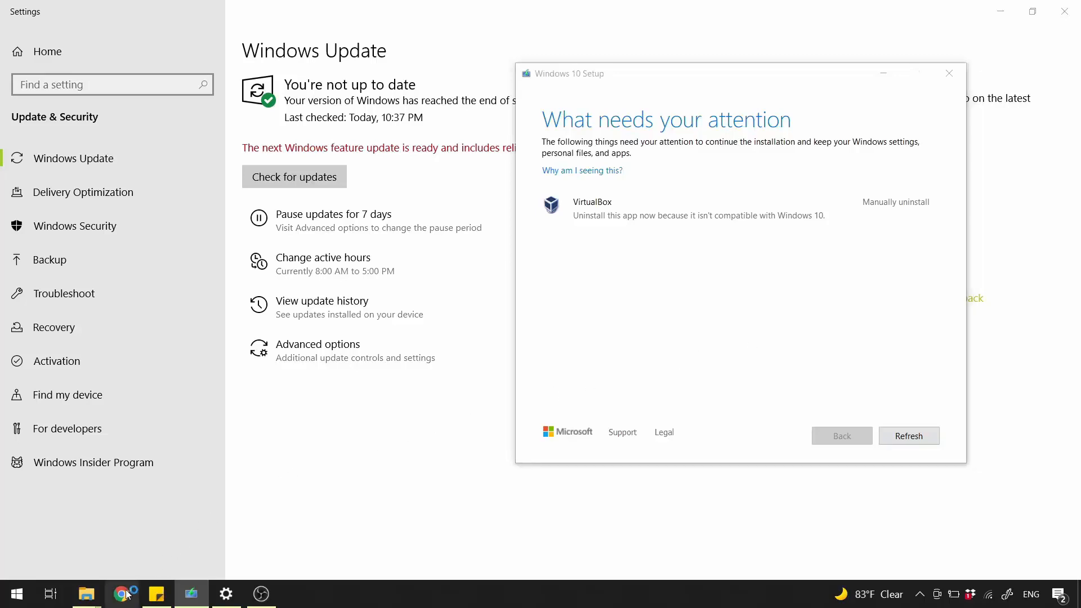
Search Google for notepad++ in Chrome and open the 'Downloads | Notepad++' result
click(120, 594)
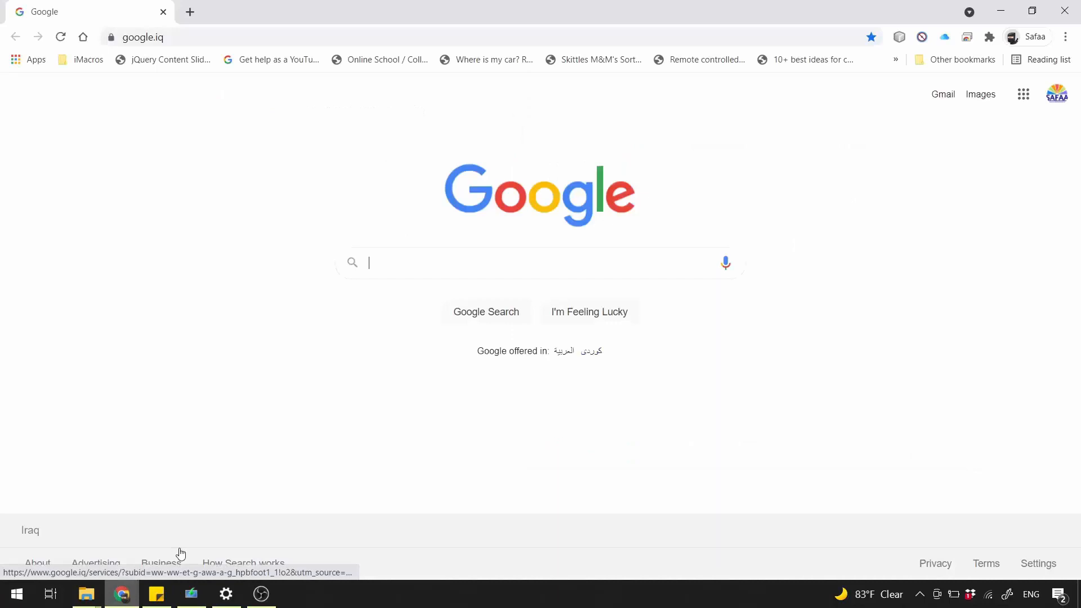
text(note)
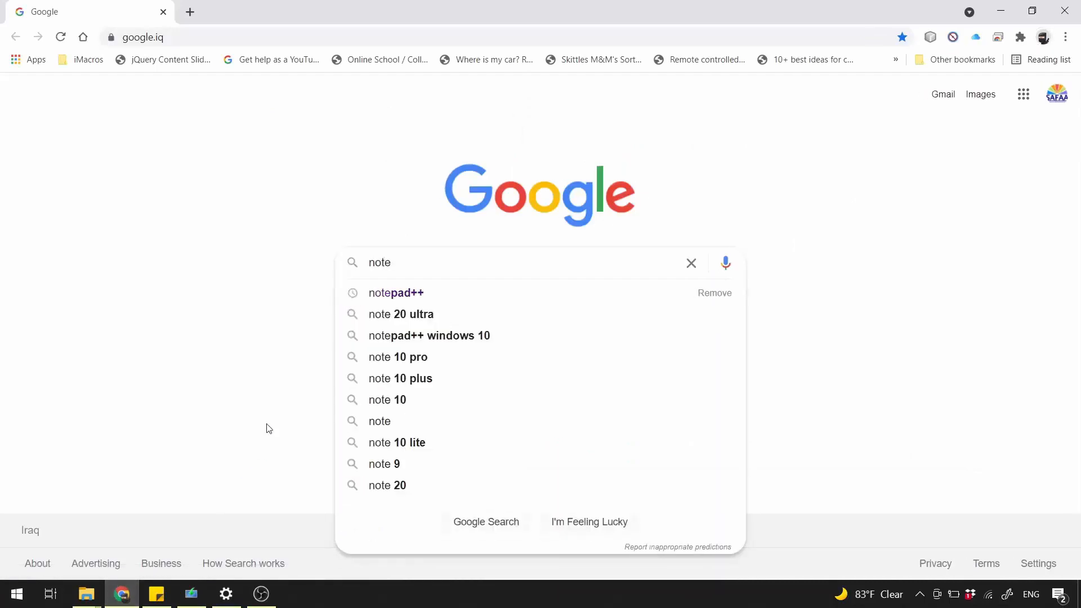
click(395, 292)
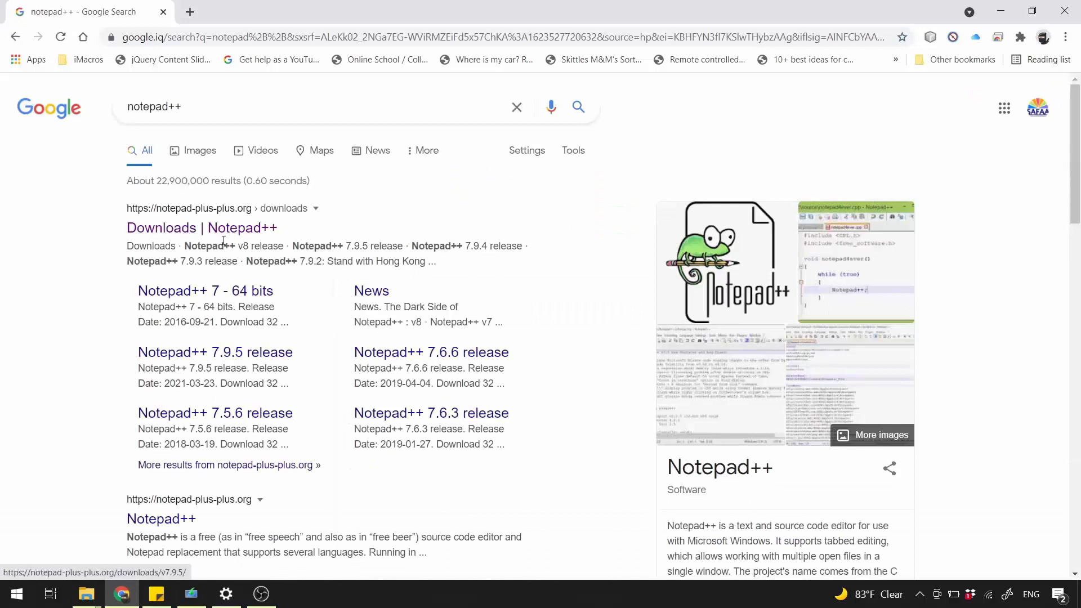
mouse_move(202, 228)
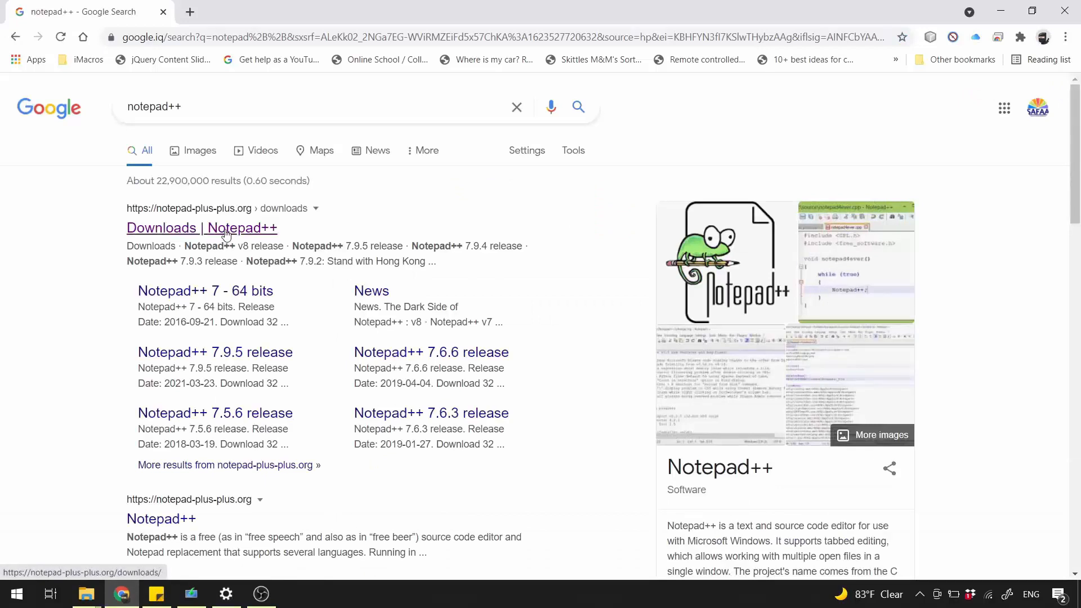
click(202, 228)
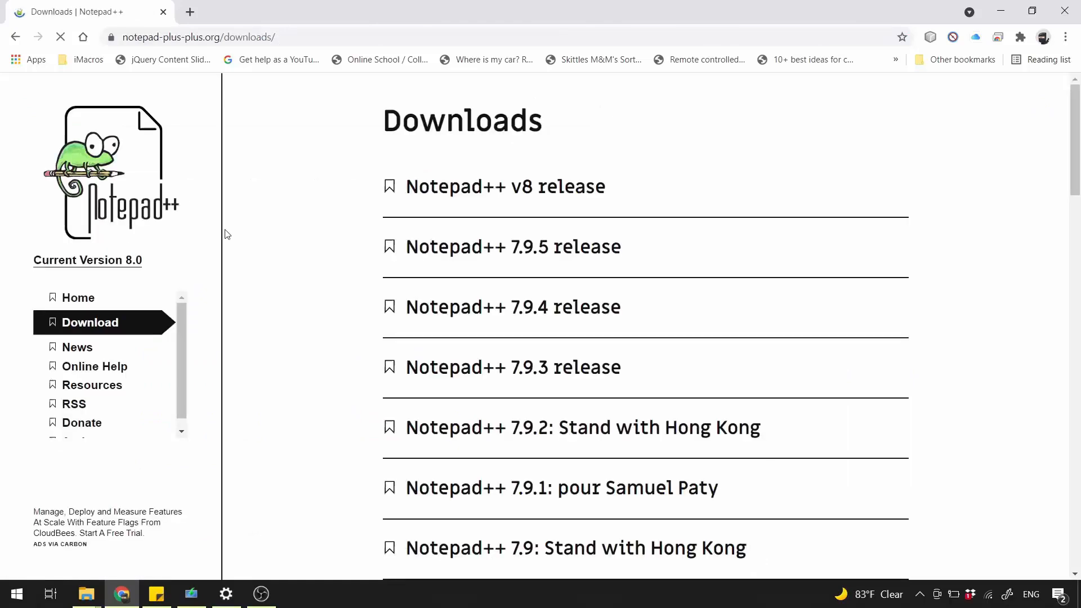
Open the Notepad++ v8 release page and download the 64-bit x64 installer
click(504, 186)
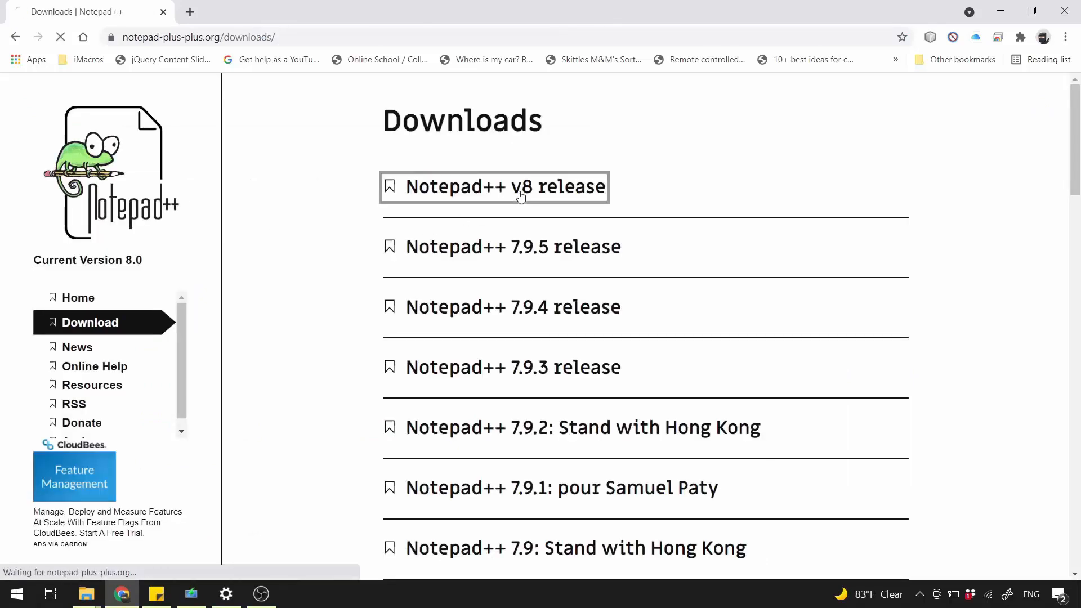
click(505, 185)
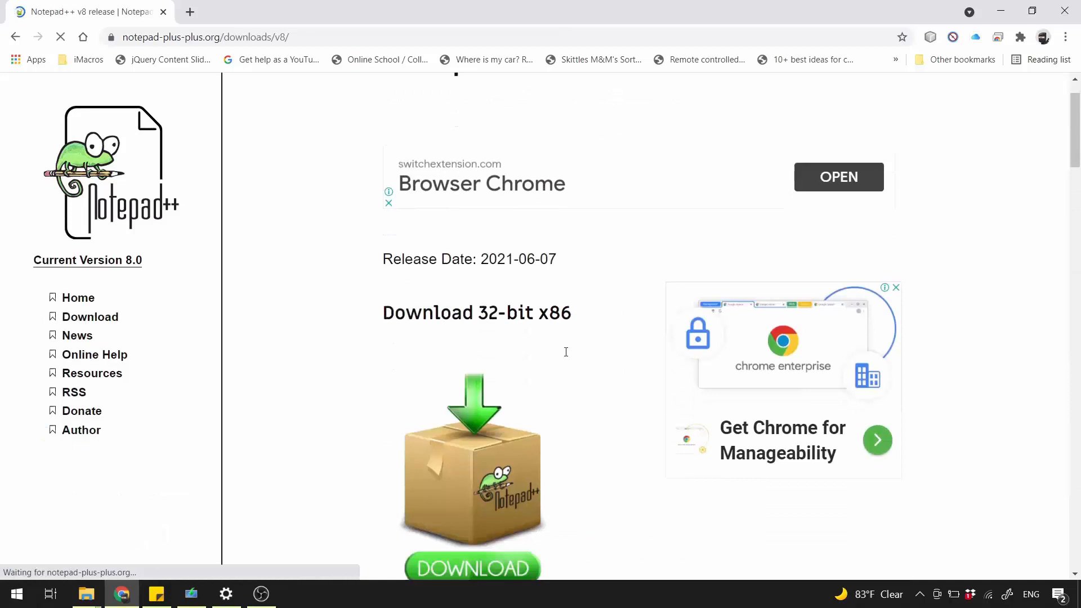
scroll(down, 3)
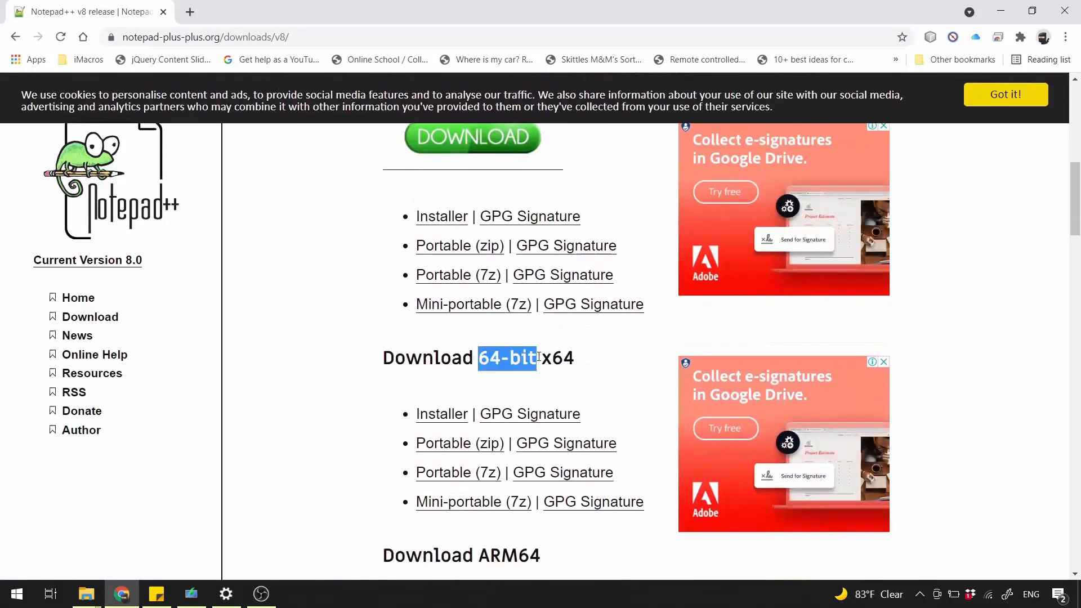
scroll(down, 3)
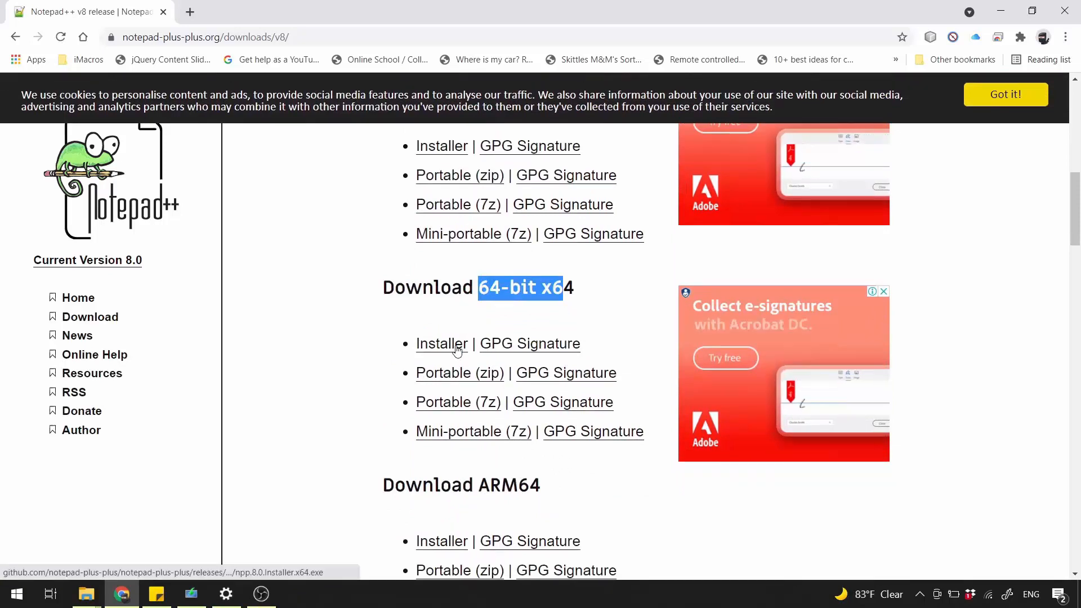
click(441, 344)
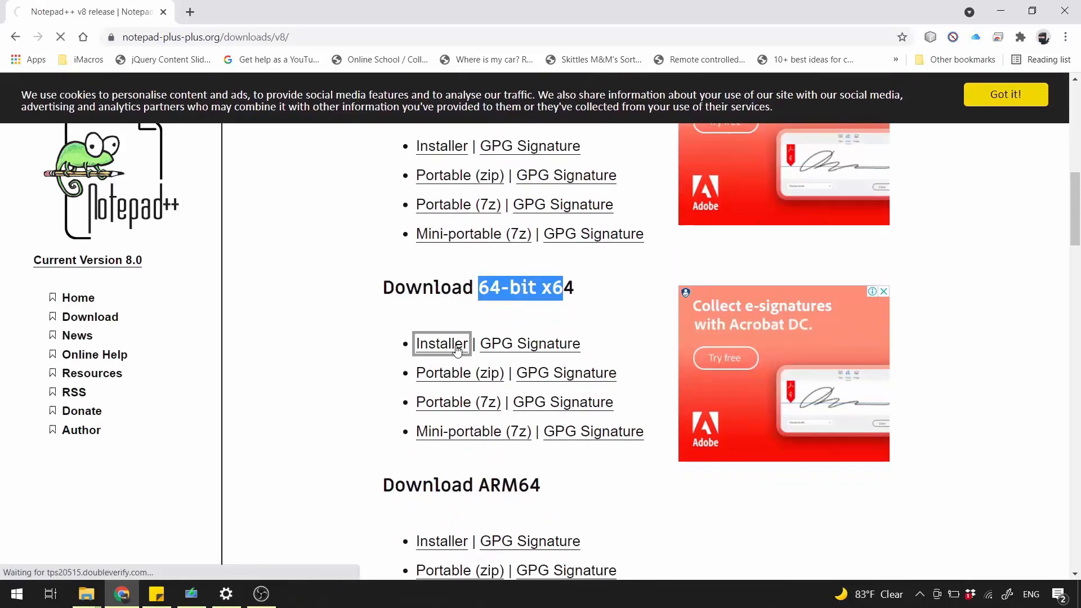
click(442, 343)
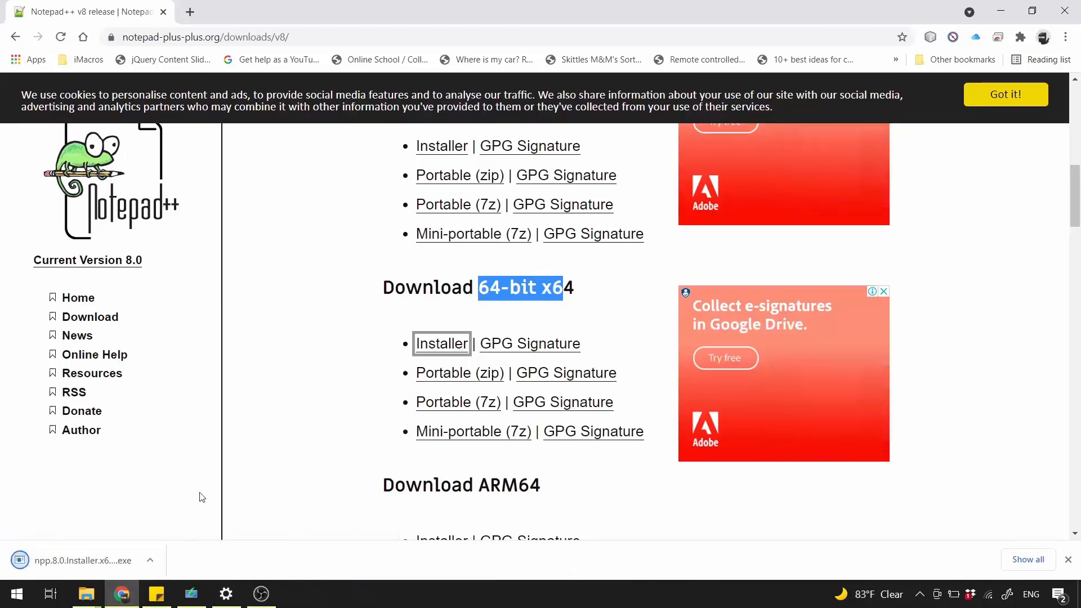
Run npp.8.0.Installer.x64.exe and install Notepad++ v8.0 in English with the default folder and components
click(83, 560)
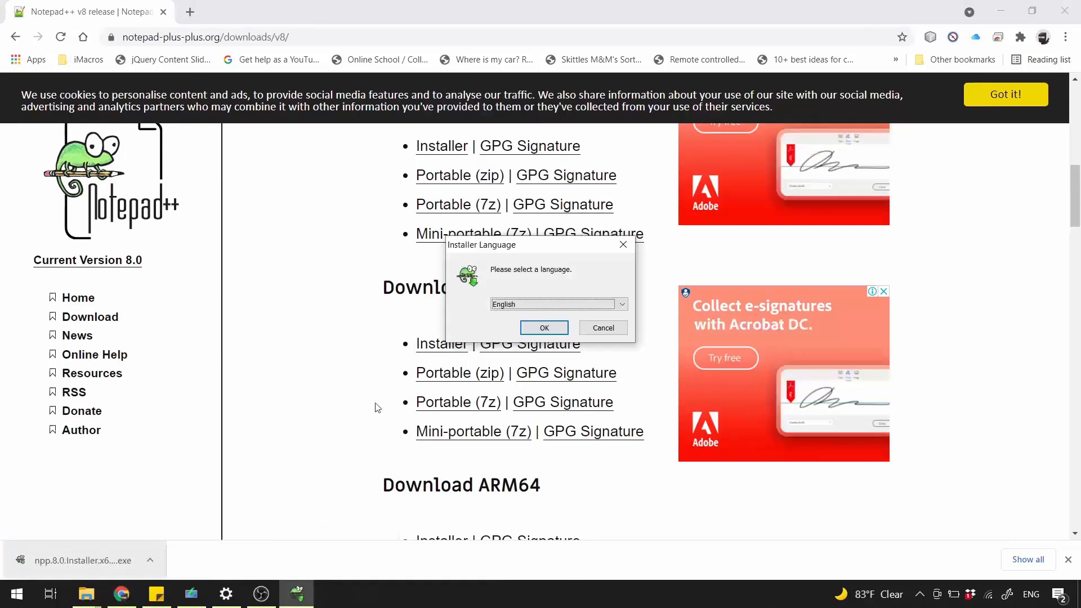
click(544, 328)
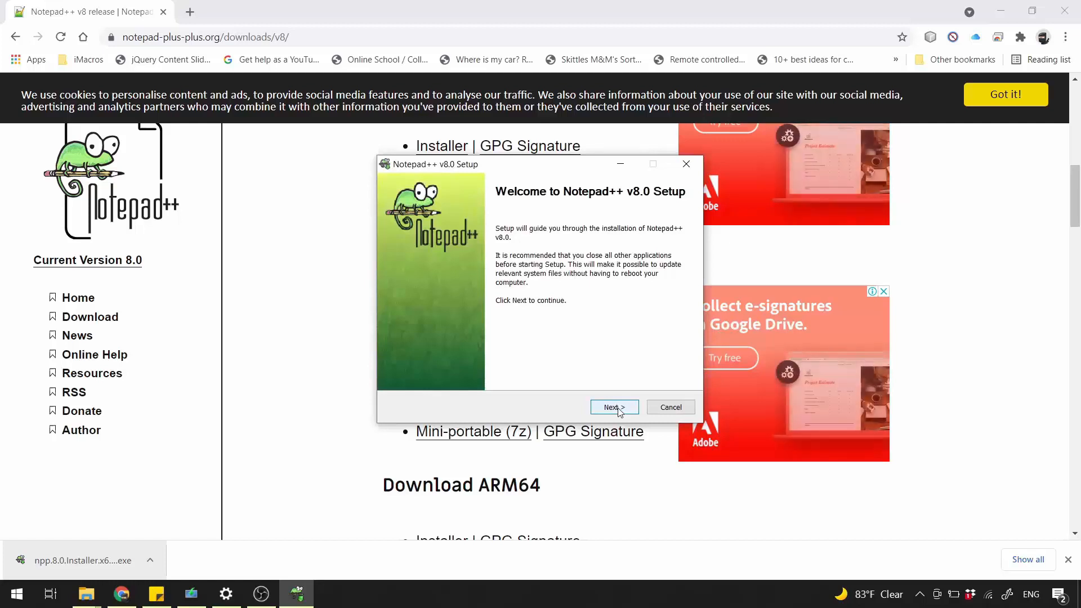
click(612, 406)
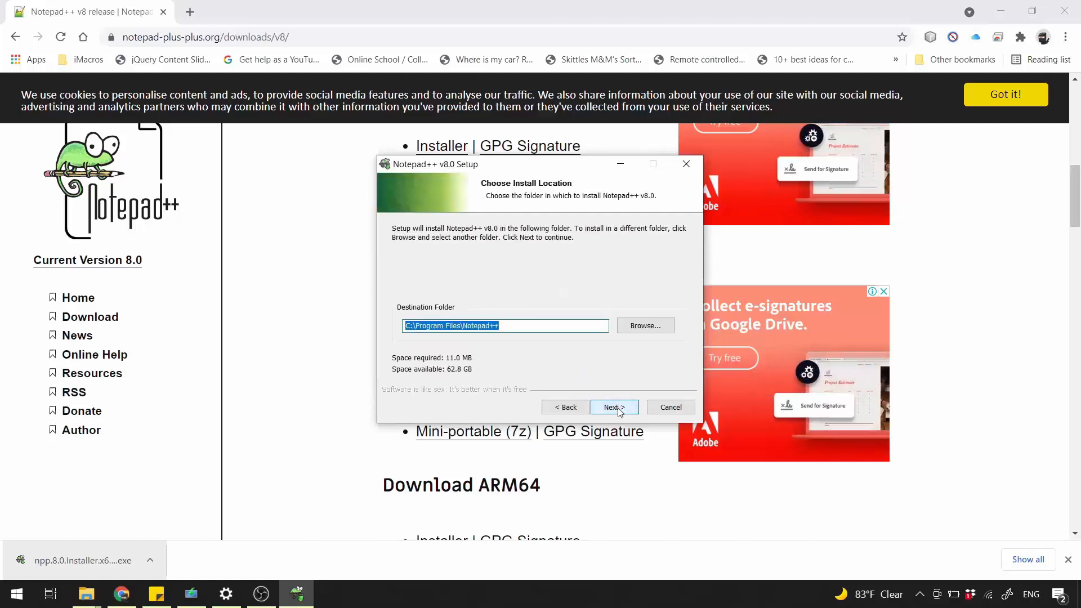
click(613, 406)
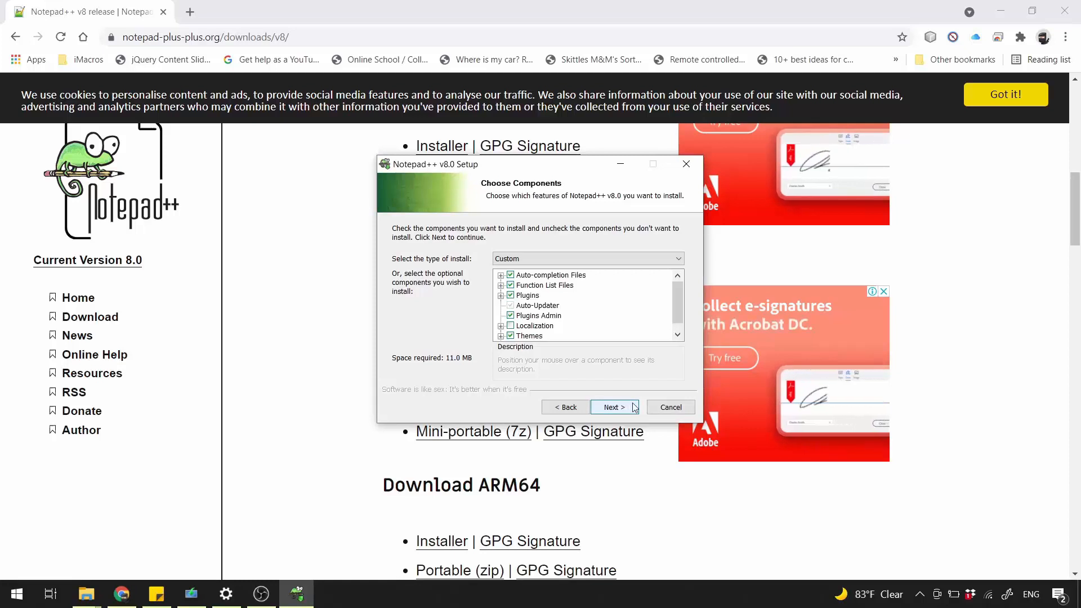
click(613, 407)
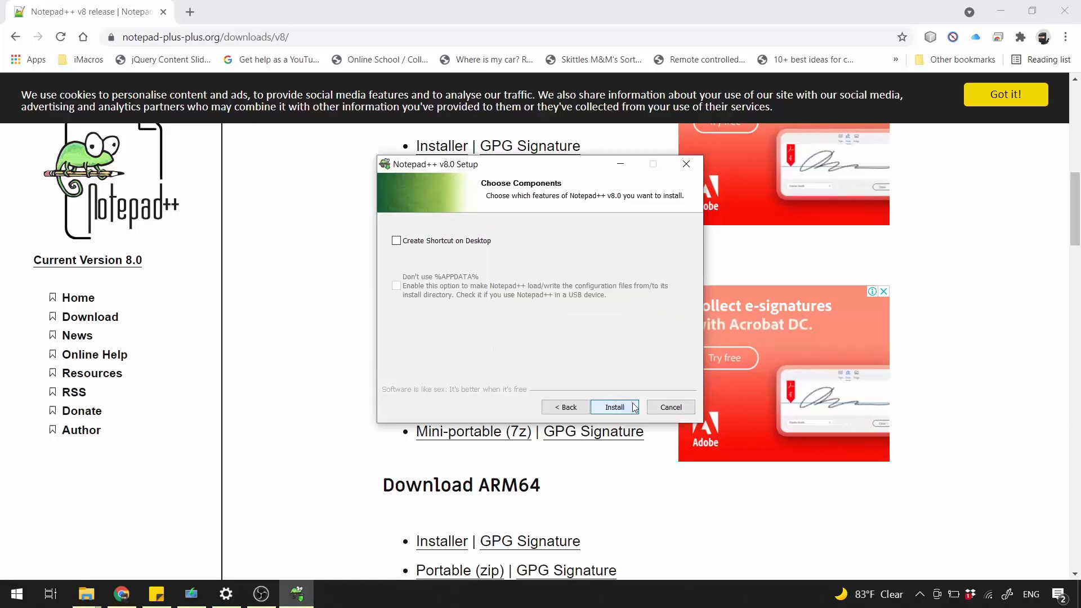
click(613, 407)
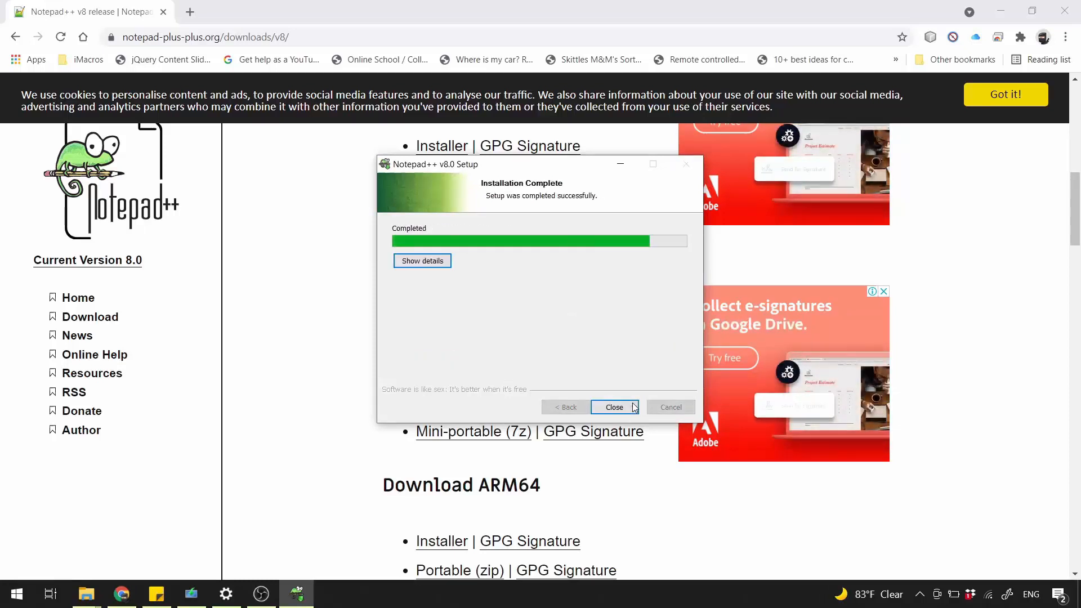
click(613, 407)
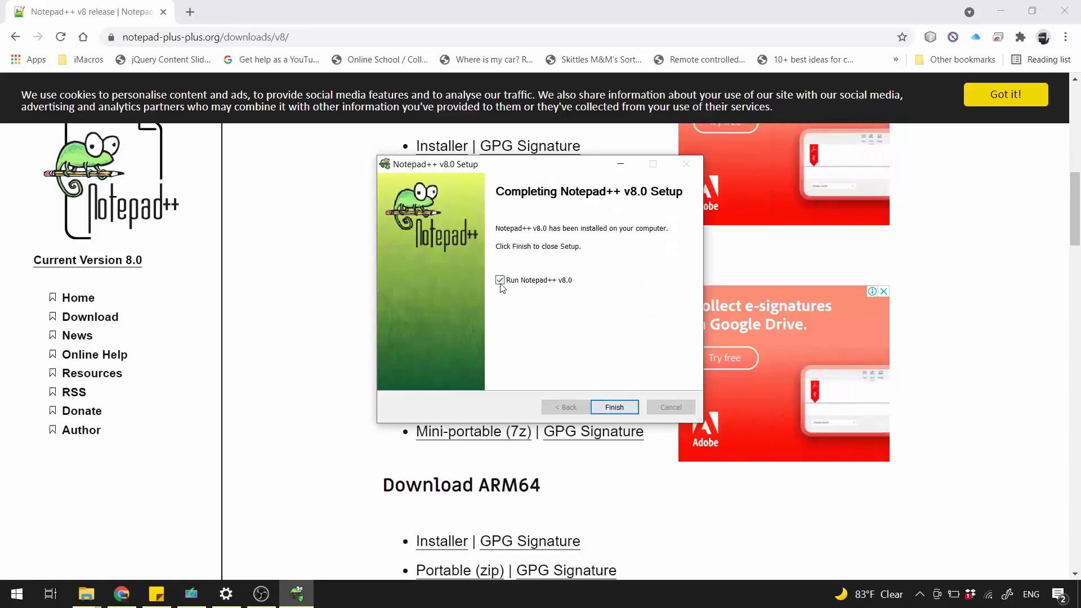
click(613, 406)
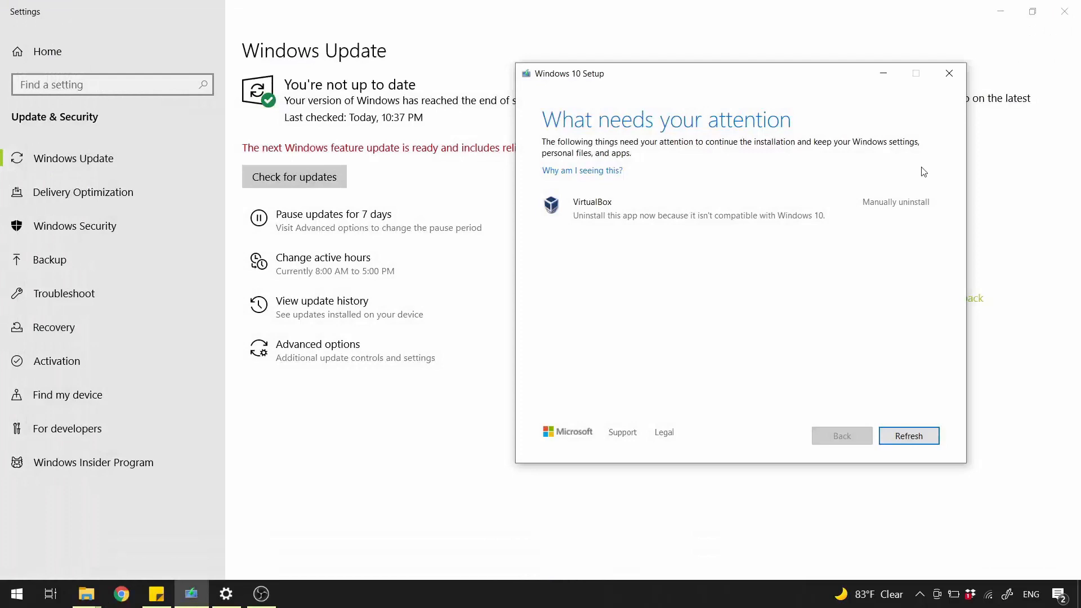
mouse_move(639, 297)
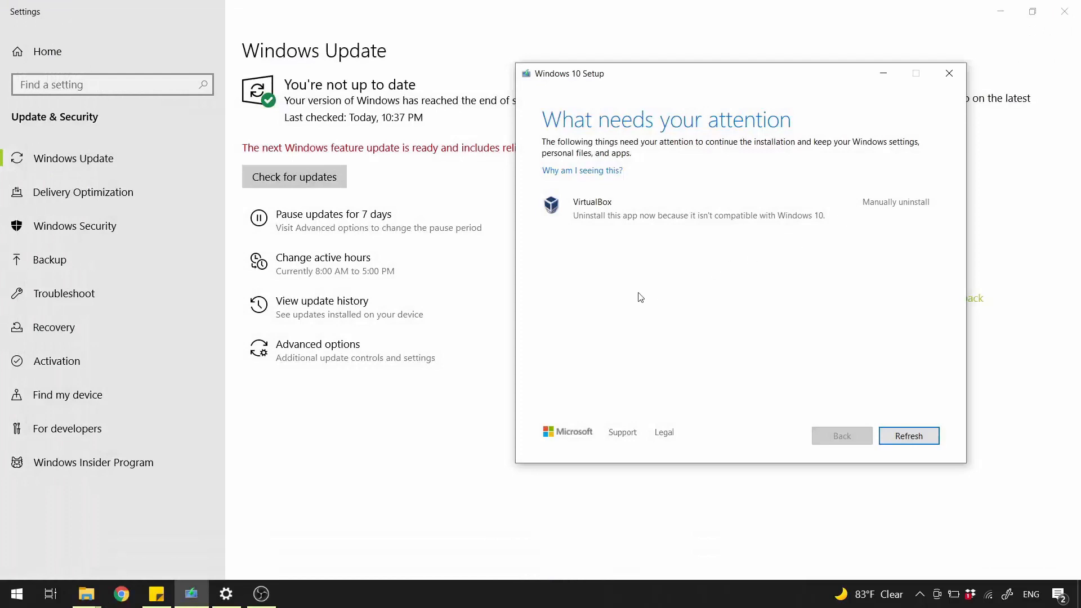
mouse_move(330, 447)
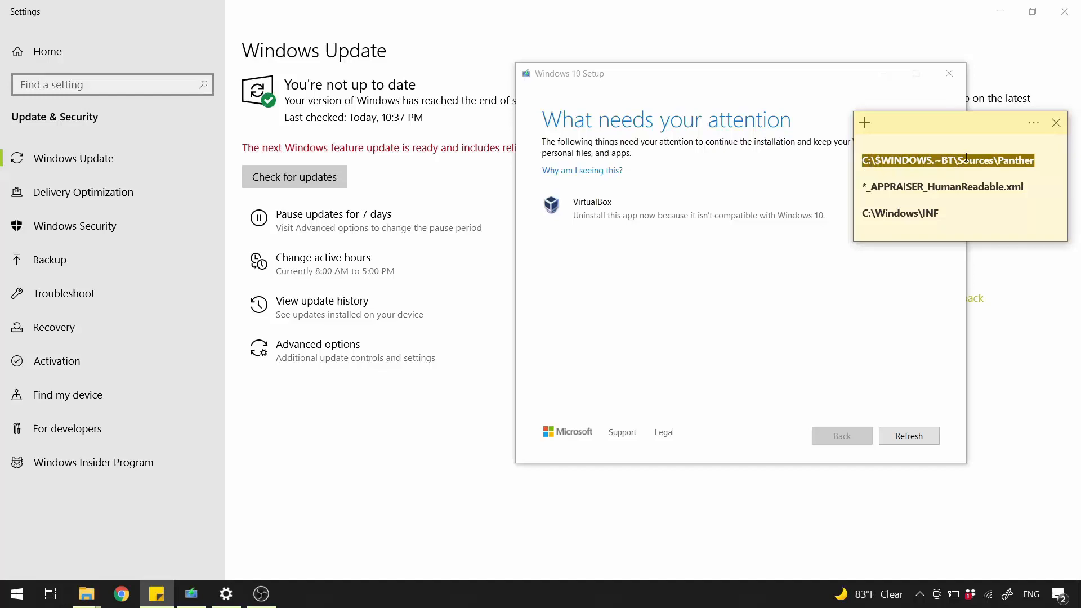
Copy the C:\$WINDOWS.~BT\Sources\Panther path from the sticky note into the Run box
right_click(948, 160)
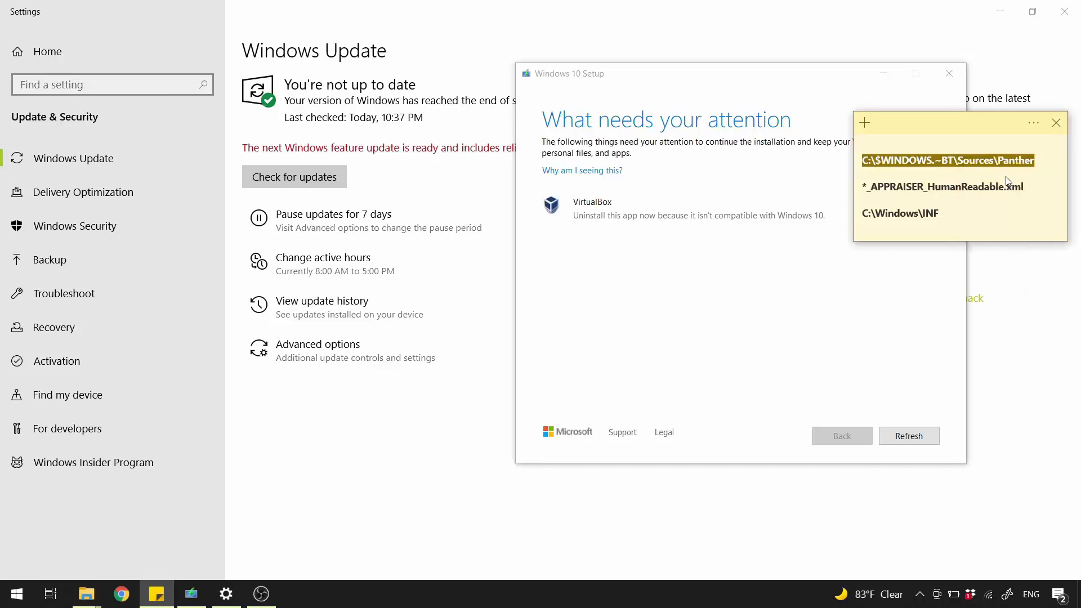
key(Win+r)
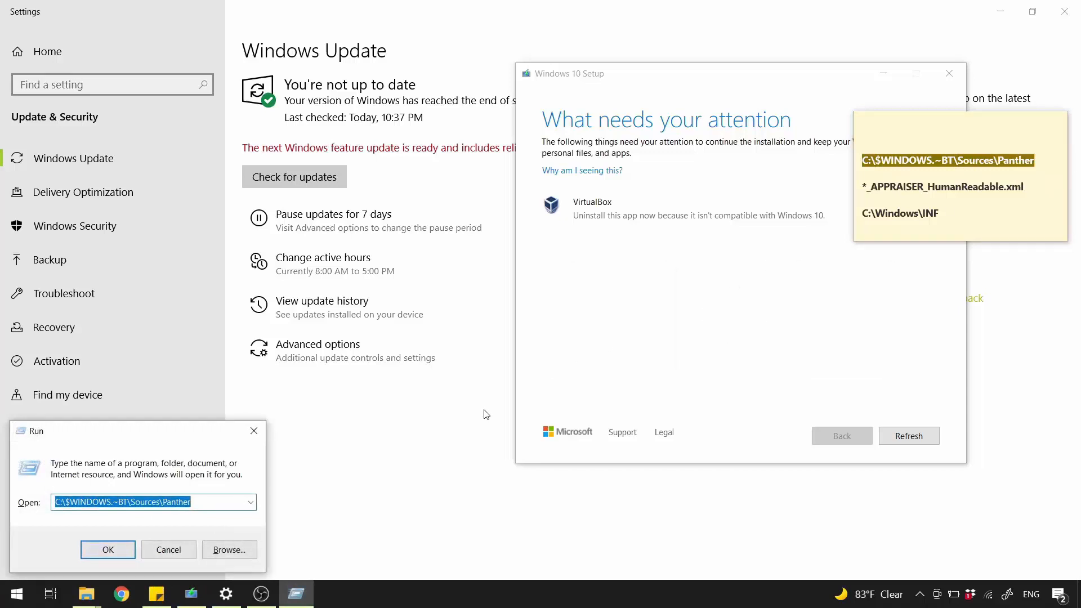
right_click(152, 502)
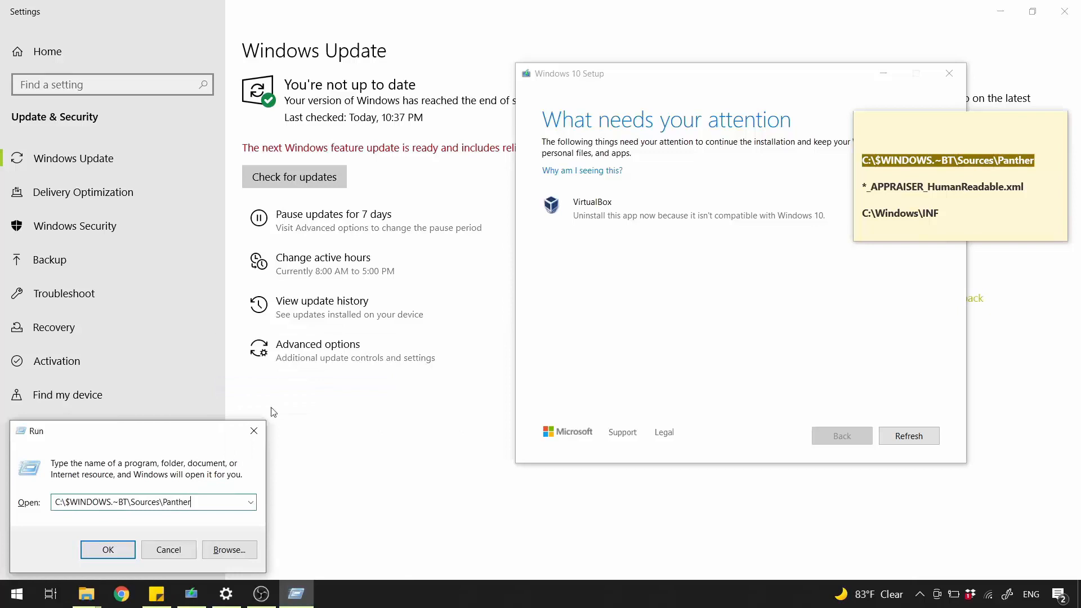
Open the Panther folder and edit the newest CompatData XML report with Notepad++
click(107, 549)
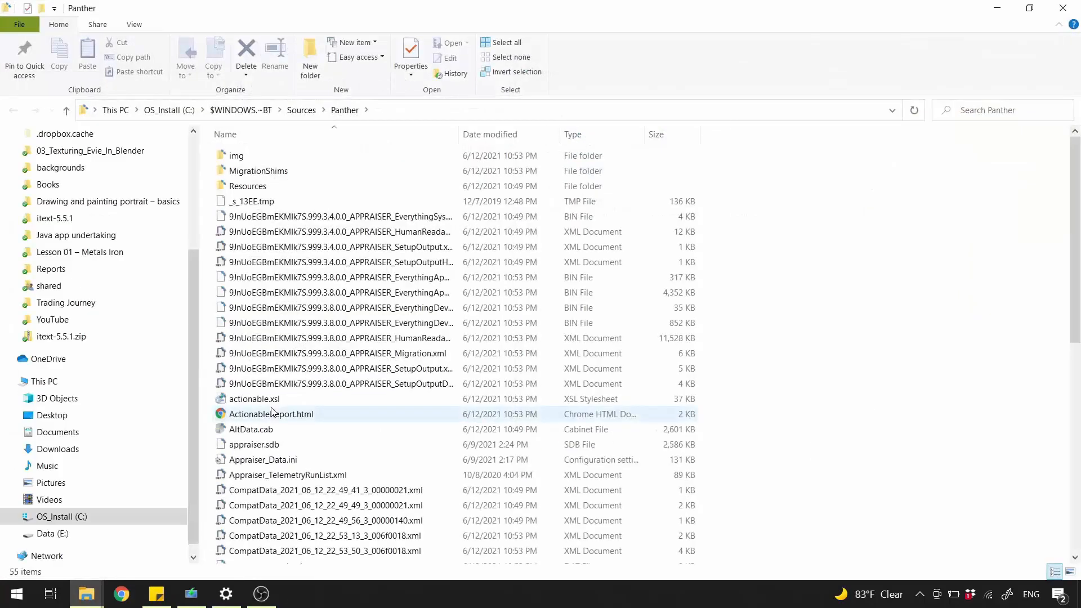
scroll(down, 3)
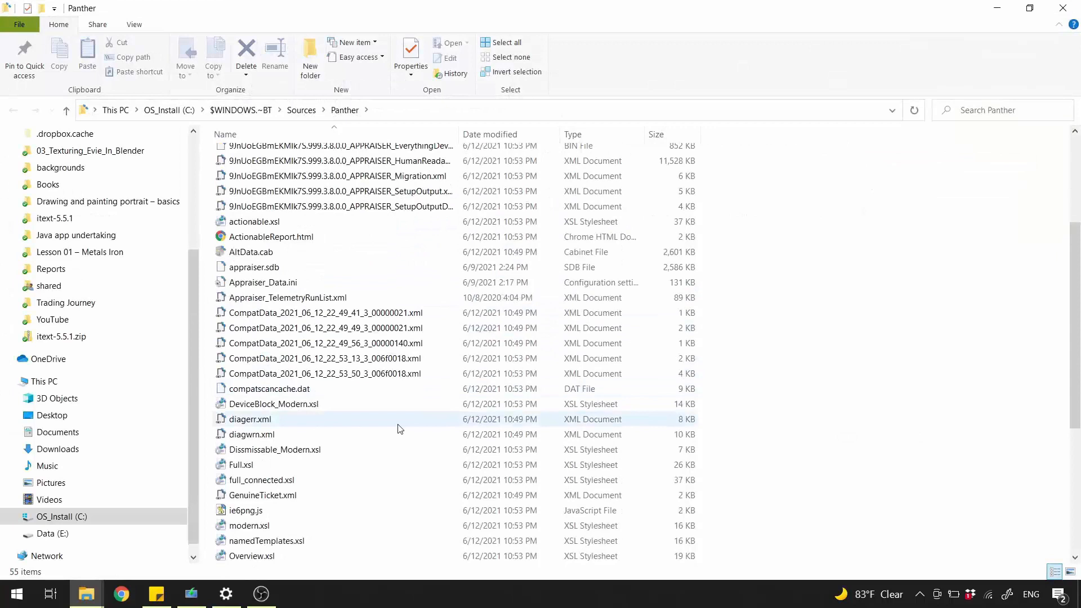
click(324, 373)
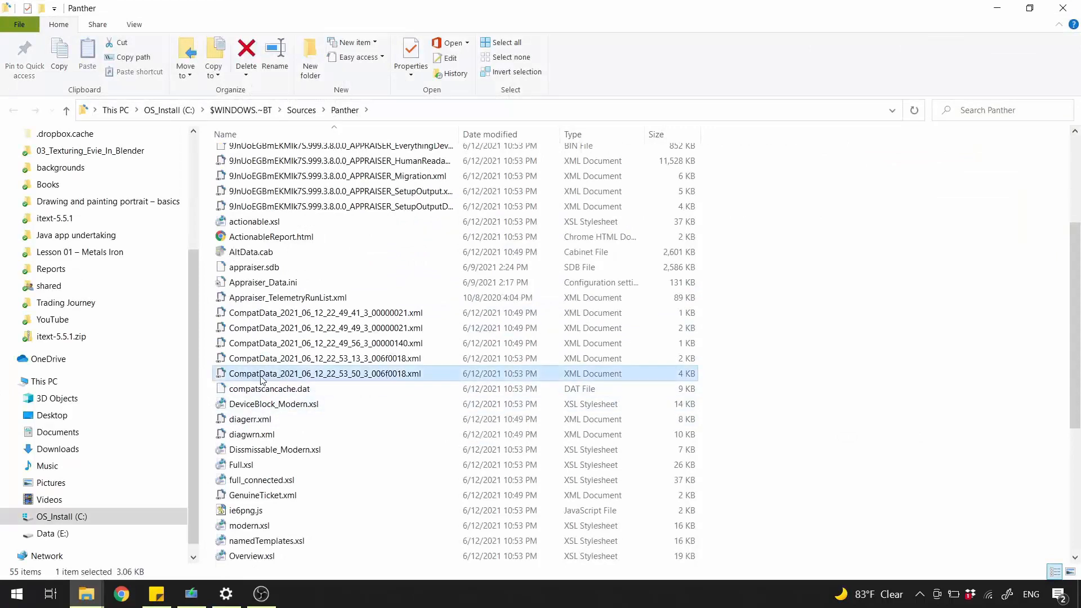
mouse_move(429, 375)
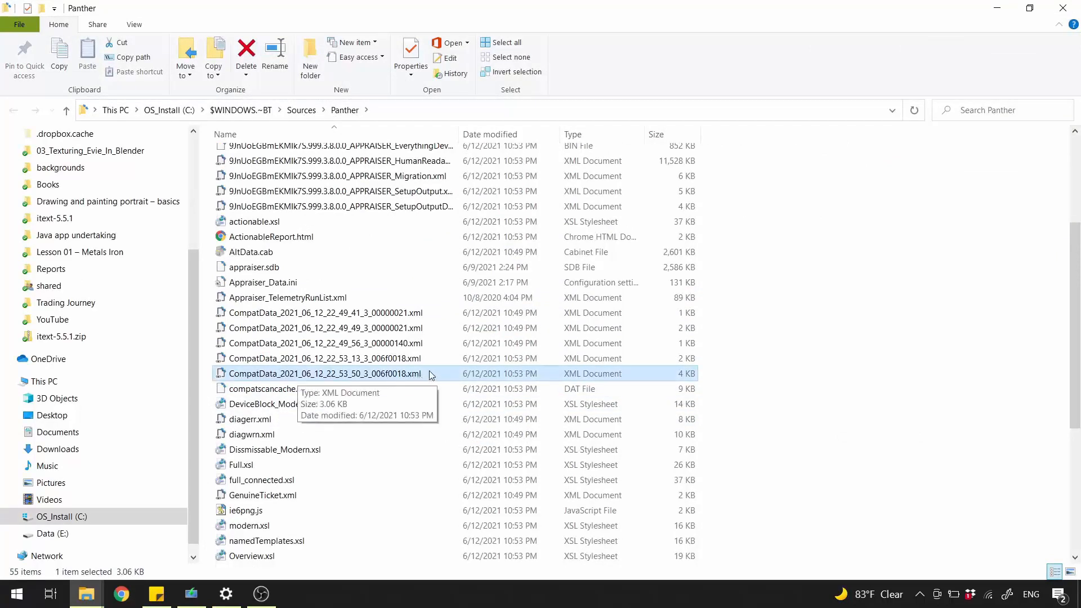
right_click(324, 373)
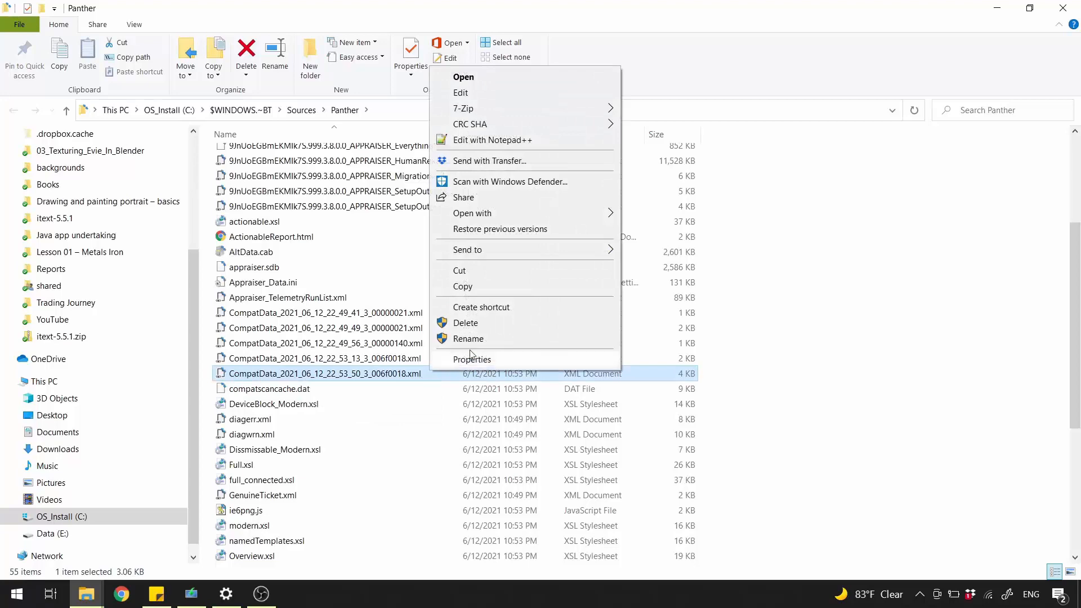
mouse_move(548, 142)
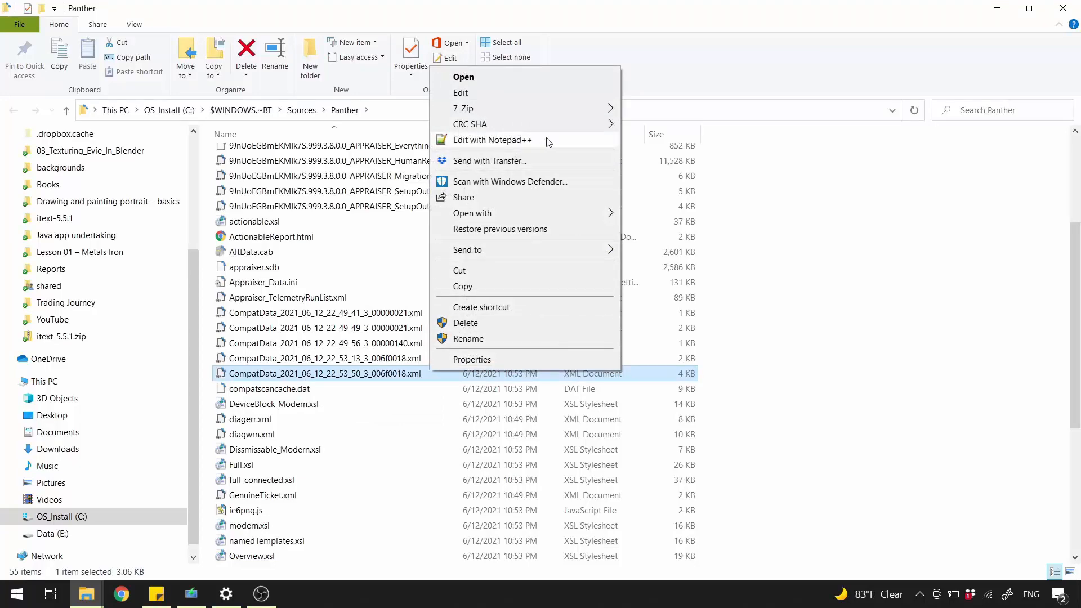
click(493, 139)
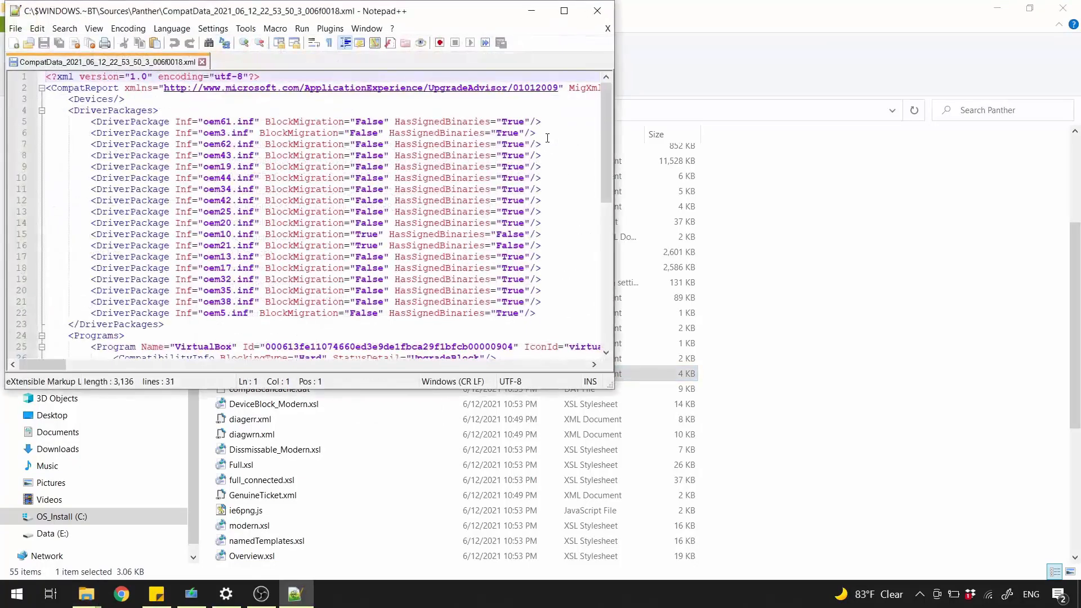
Maximize the report, locate the DriverPackage with BlockMigration="True" and copy oem10.inf
click(563, 11)
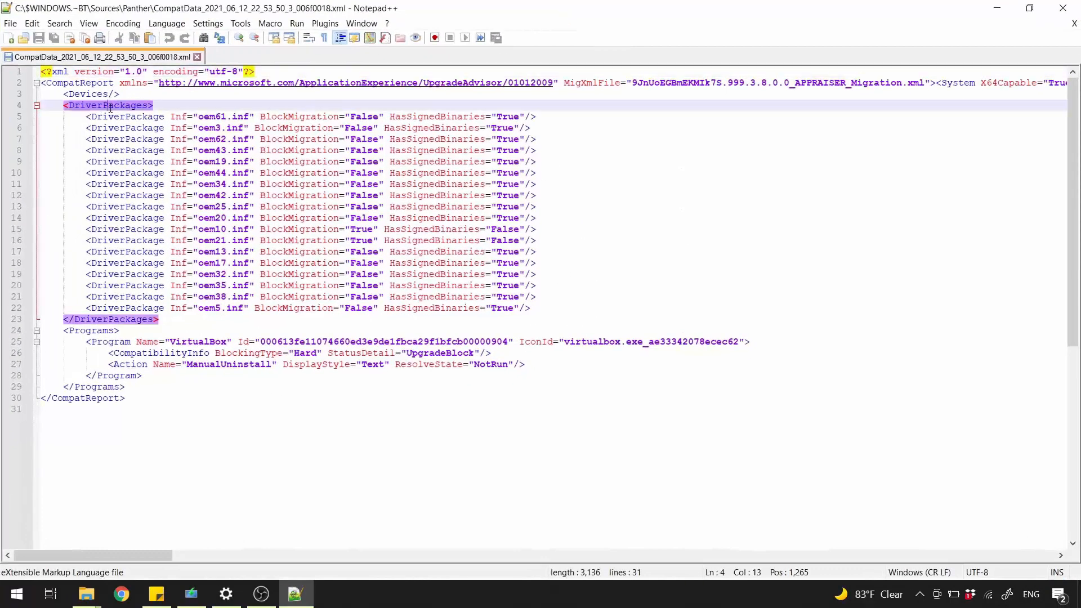
click(90, 330)
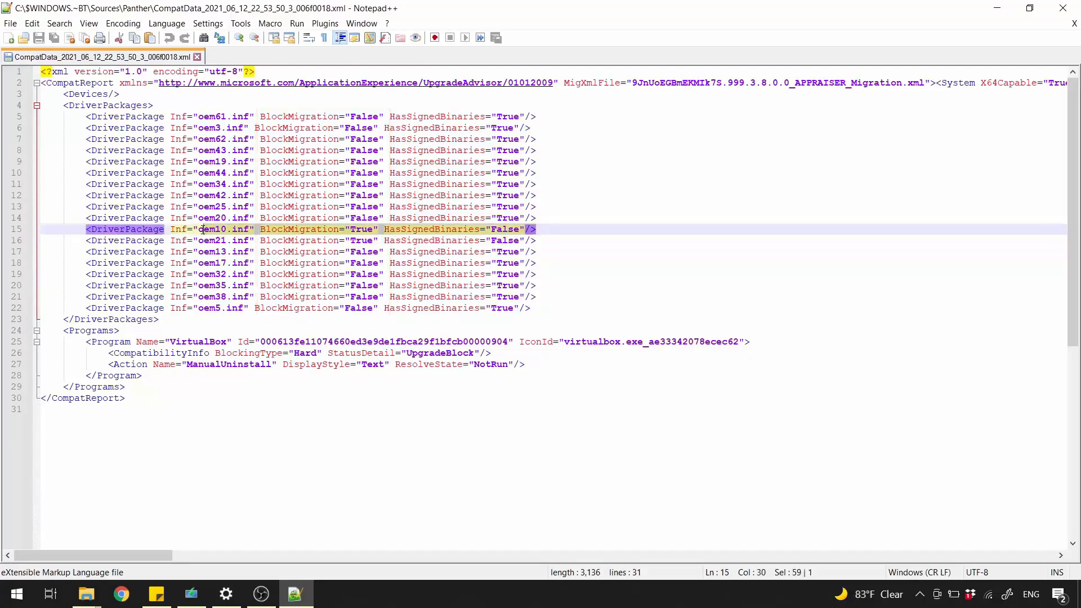
click(253, 228)
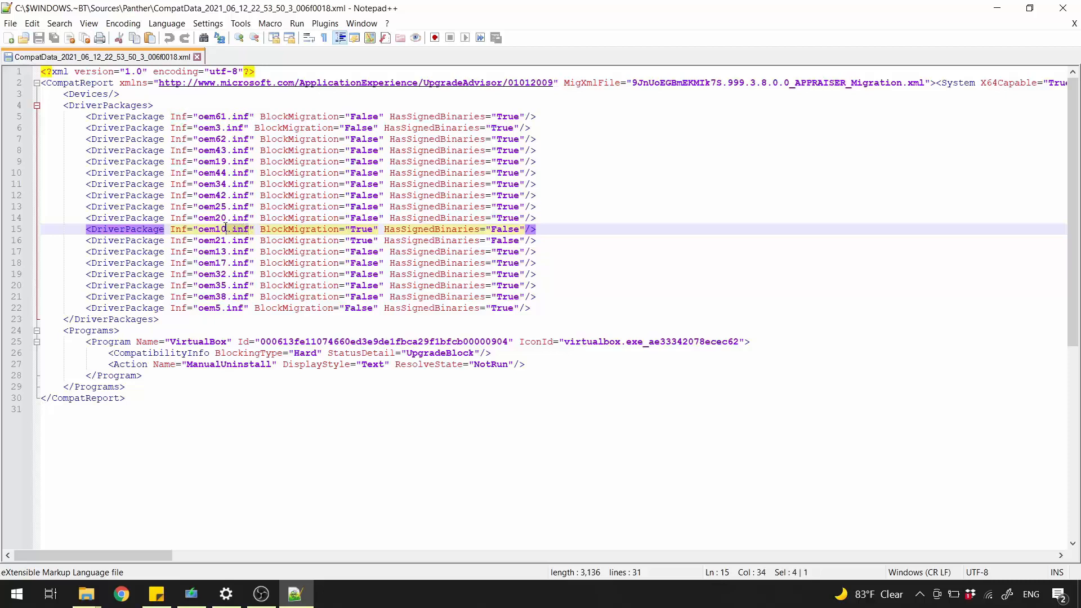
right_click(221, 229)
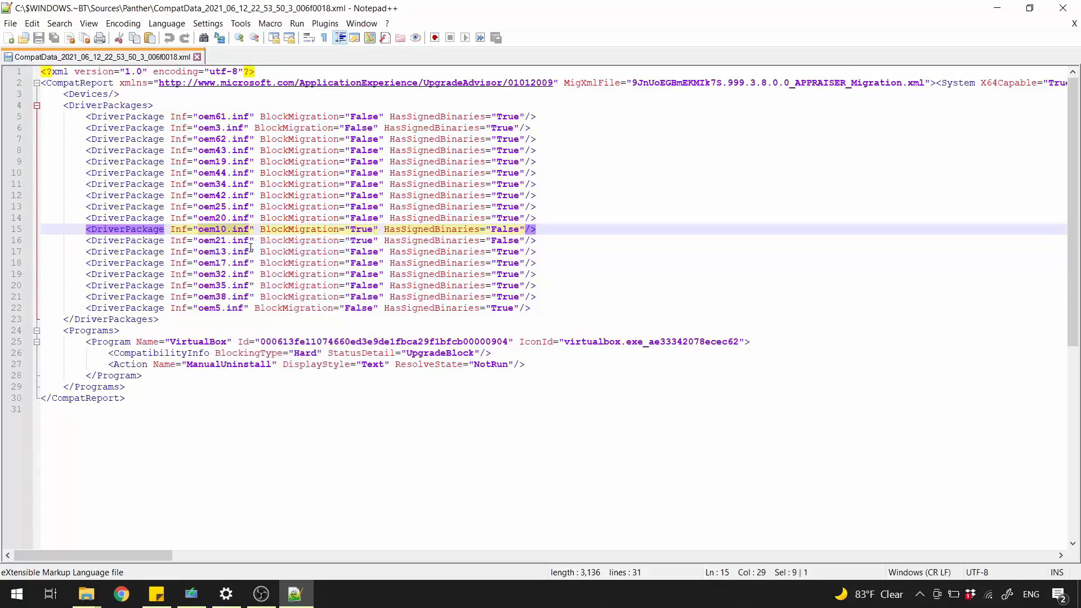
mouse_move(170, 594)
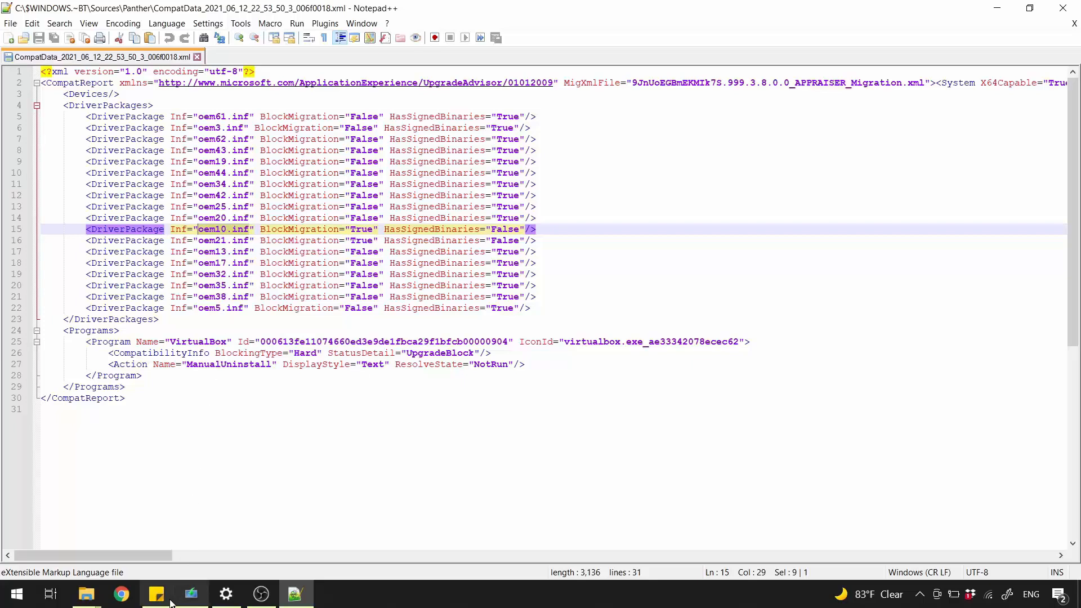
Open C:\Windows\INF from the sticky note, search for oem10.inf and edit it in Notepad++
click(155, 594)
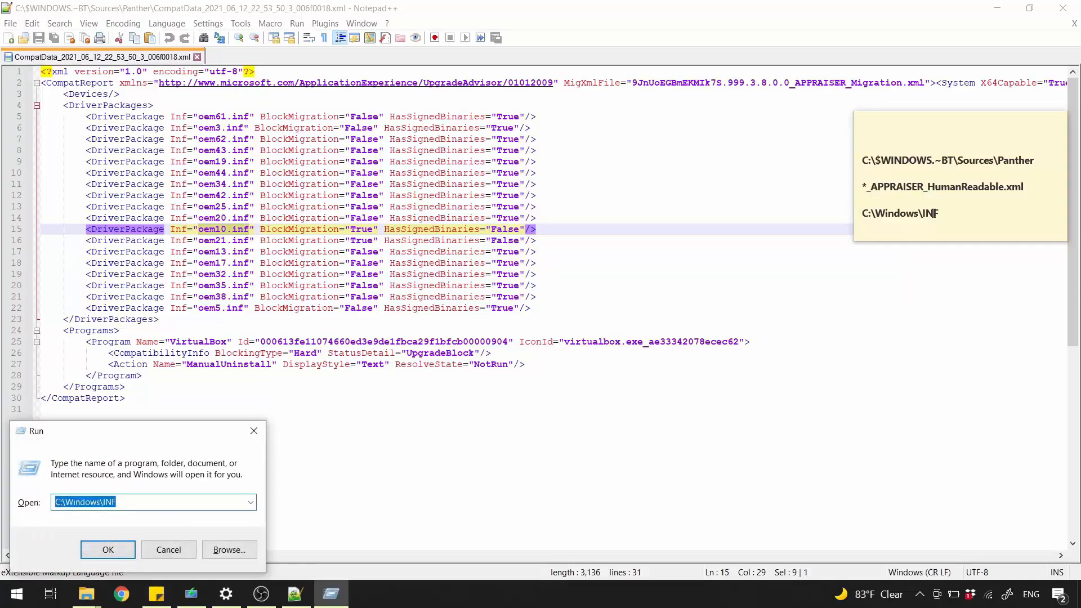
click(109, 550)
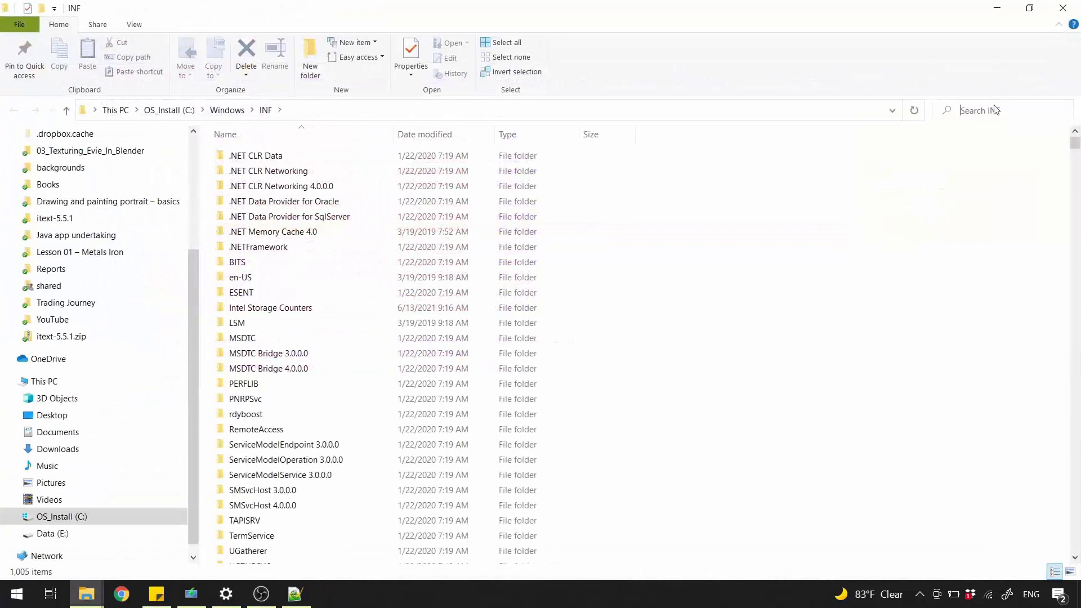
text(oem10.inf)
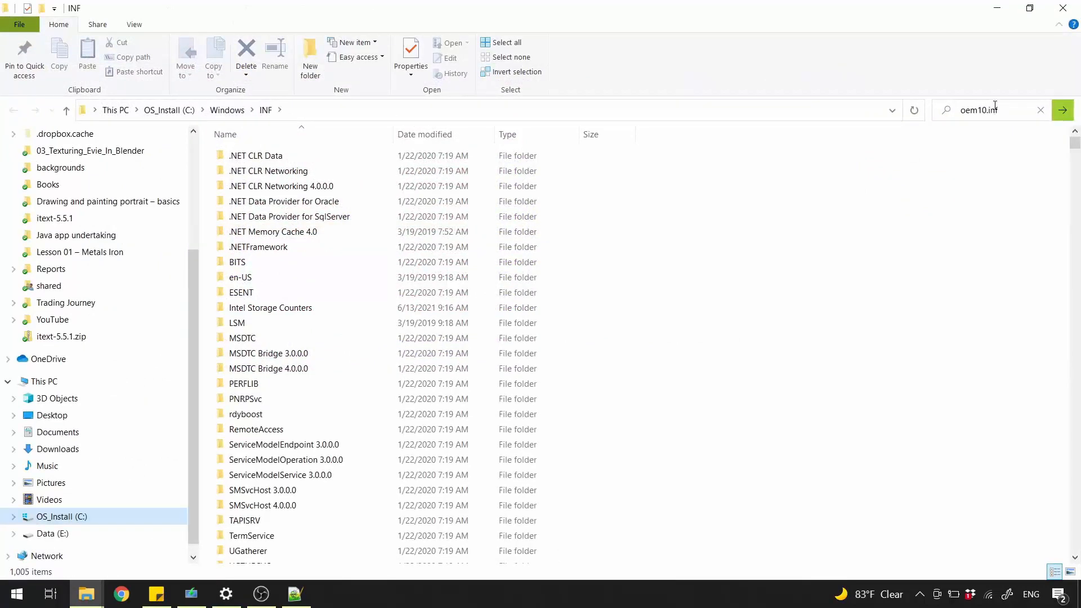
key(Return)
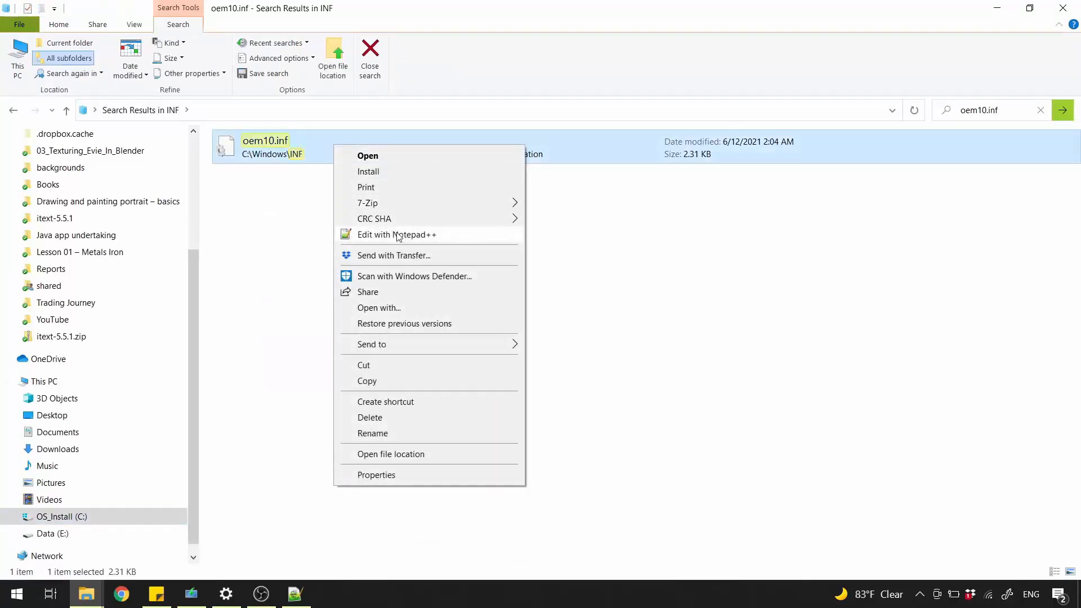
click(397, 235)
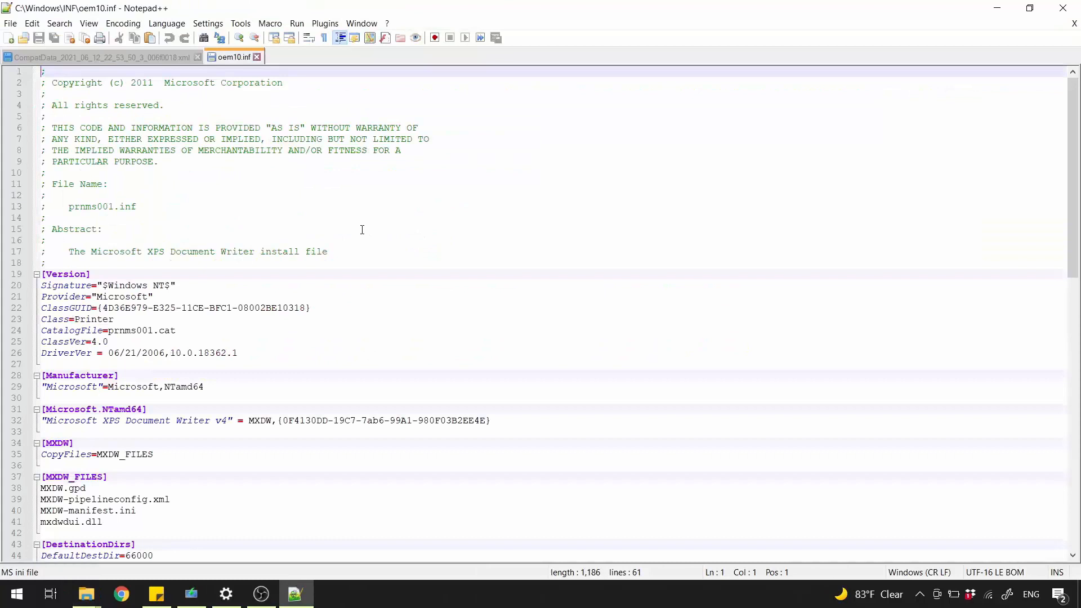
click(78, 229)
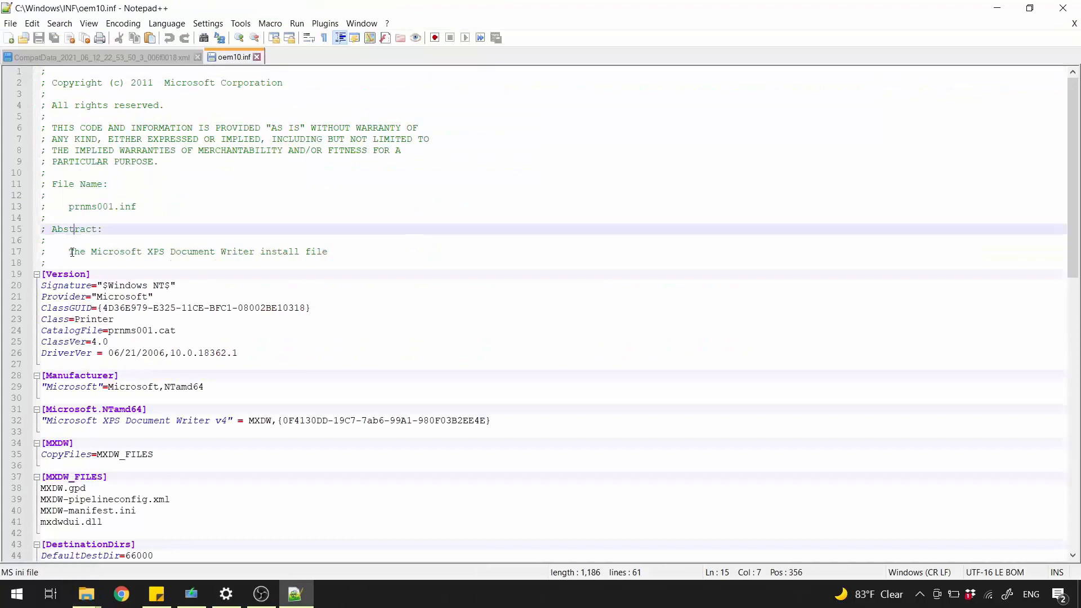
drag(69, 251, 256, 251)
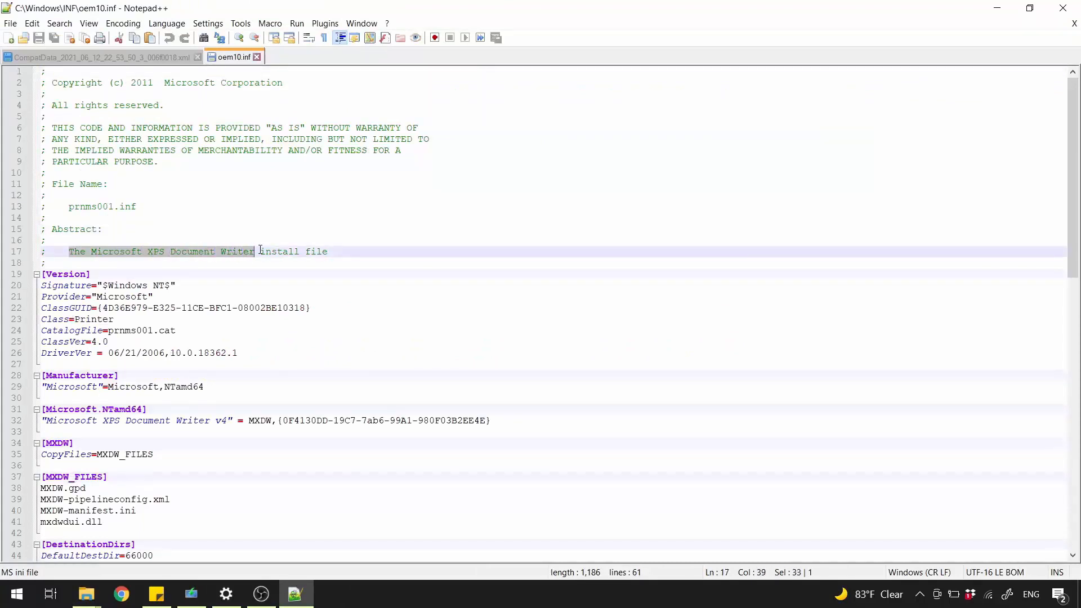
click(328, 251)
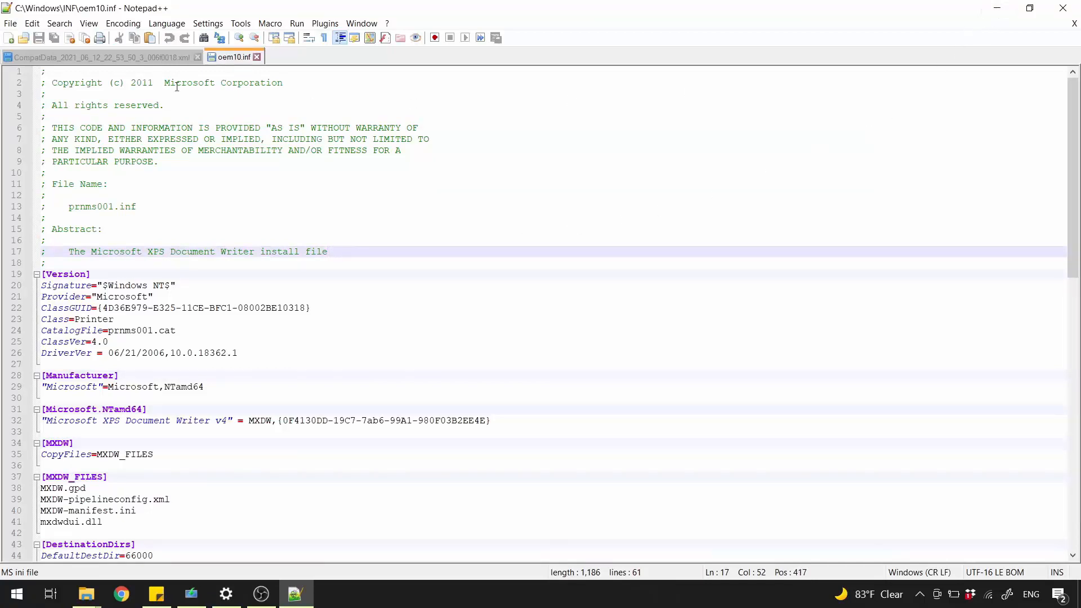
click(107, 57)
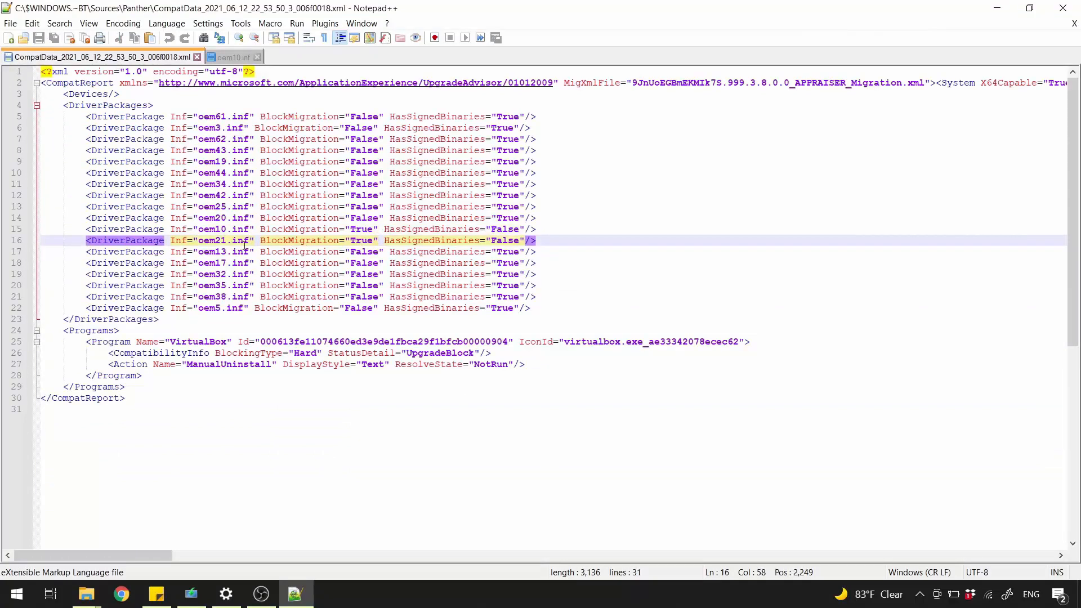
Pick oem21.inf from the report, search the INF folder for it and edit it in Notepad++
double_click(211, 240)
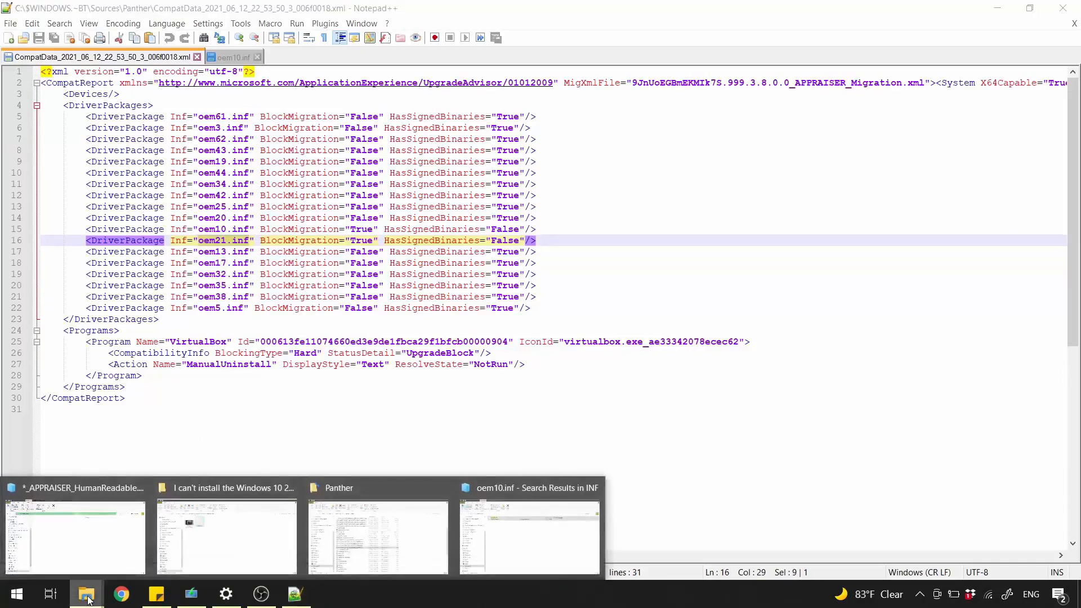
mouse_move(526, 550)
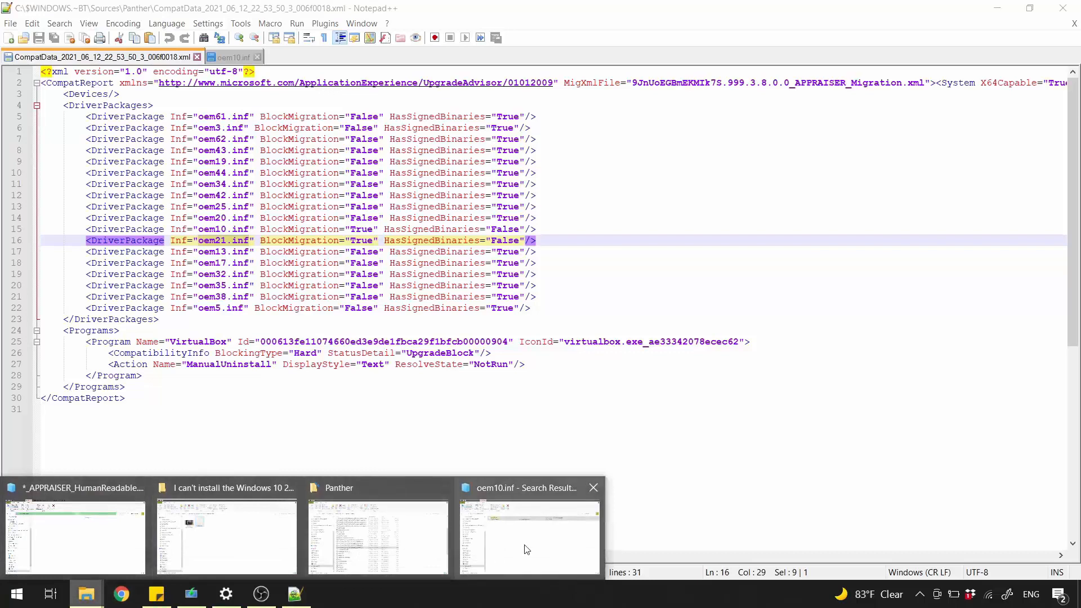
click(529, 538)
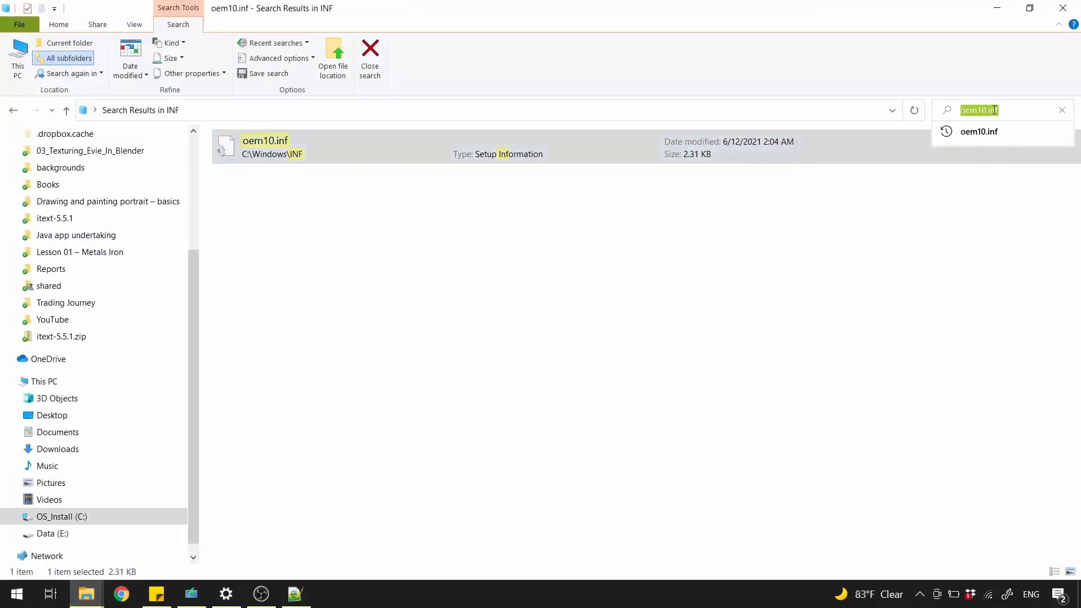
text(oem21.inf)
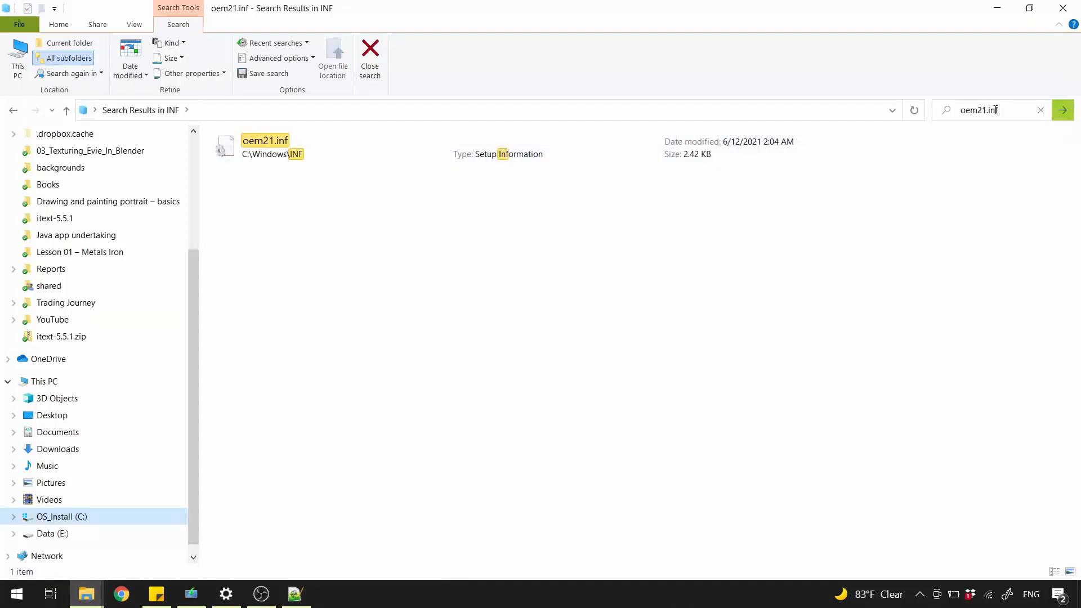
right_click(266, 147)
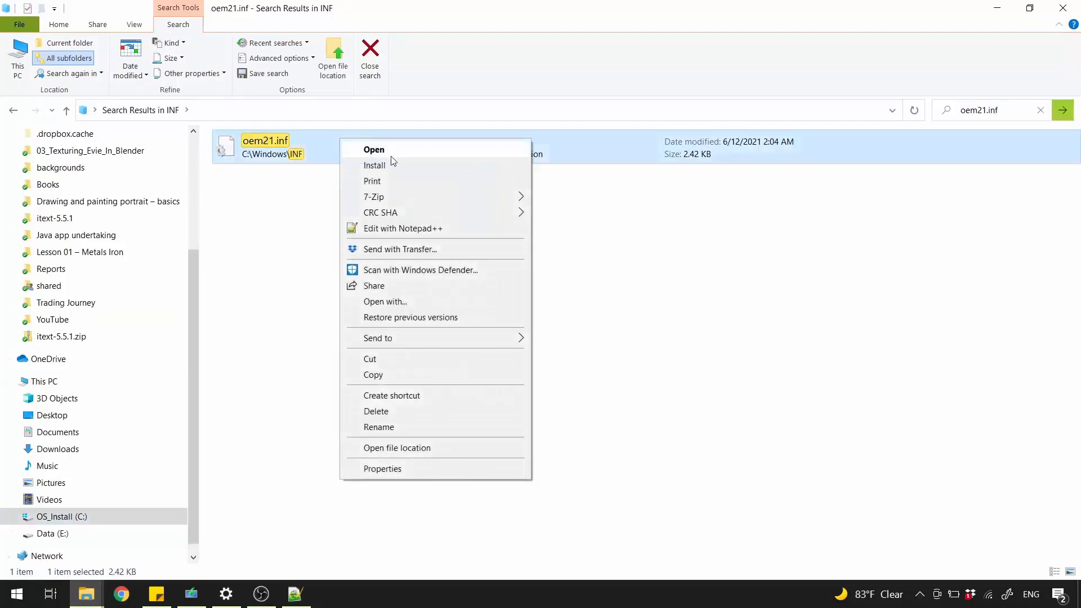
click(404, 229)
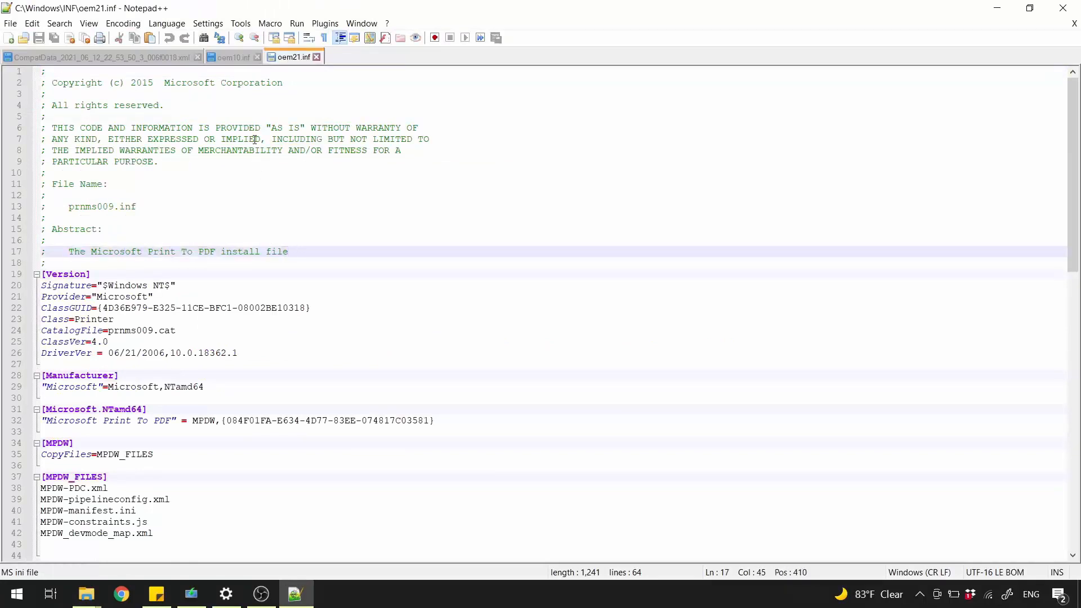
Return through the oem10.inf tab to the compatibility report in Notepad++
click(233, 57)
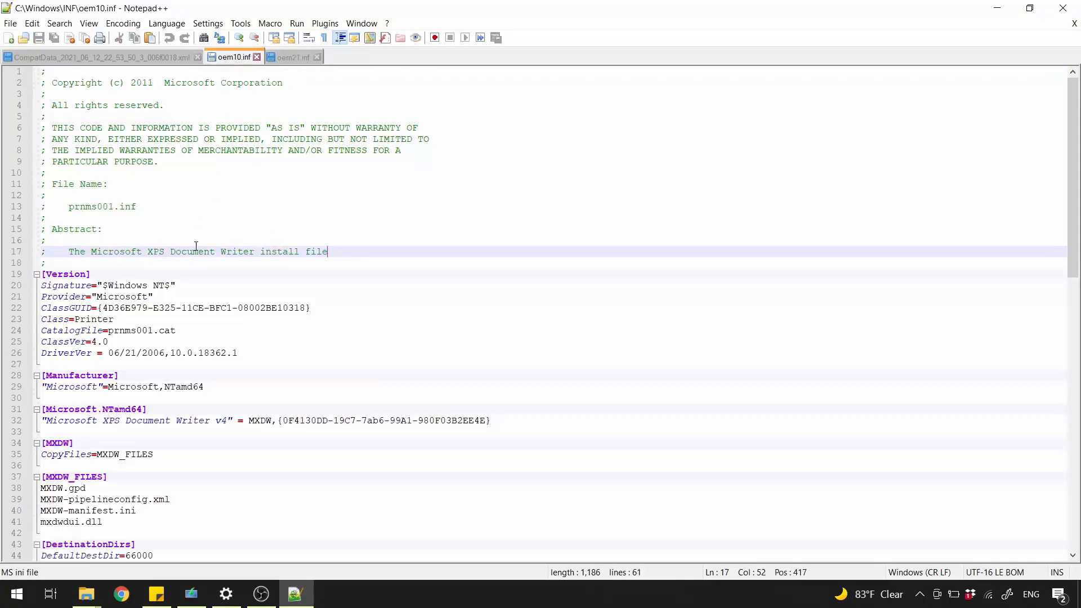
mouse_move(182, 90)
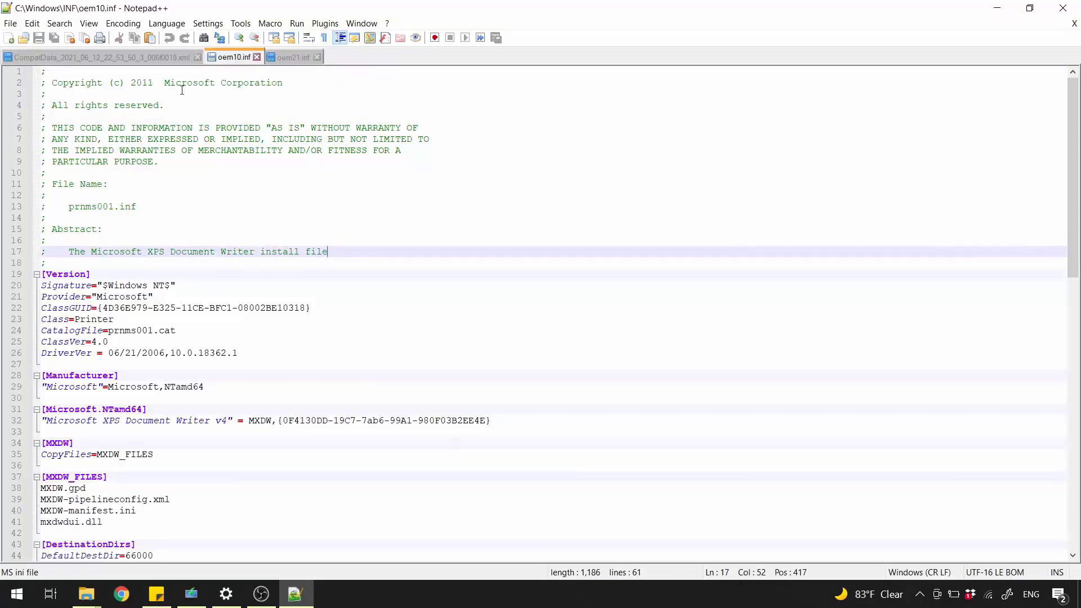
click(97, 58)
text(con)
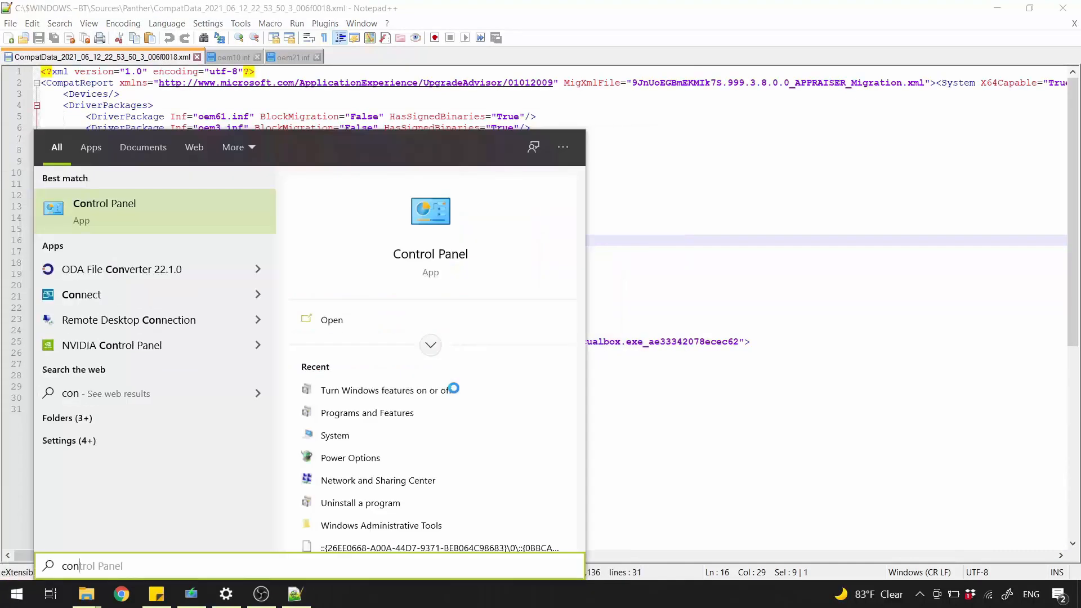
mouse_move(154, 205)
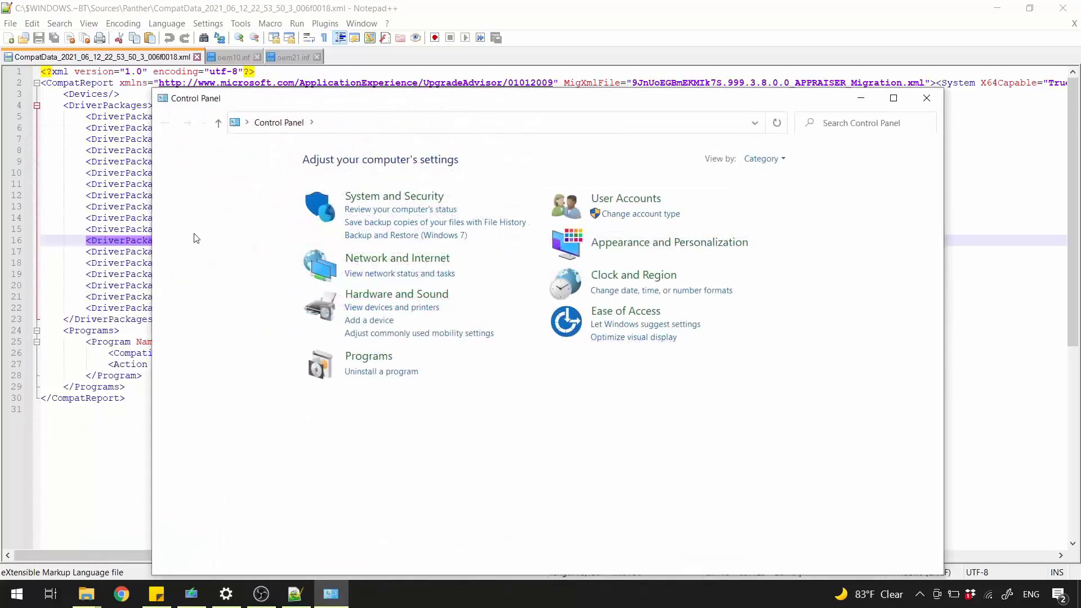
From Control Panel's Programs page, open Turn Windows features on or off
click(368, 356)
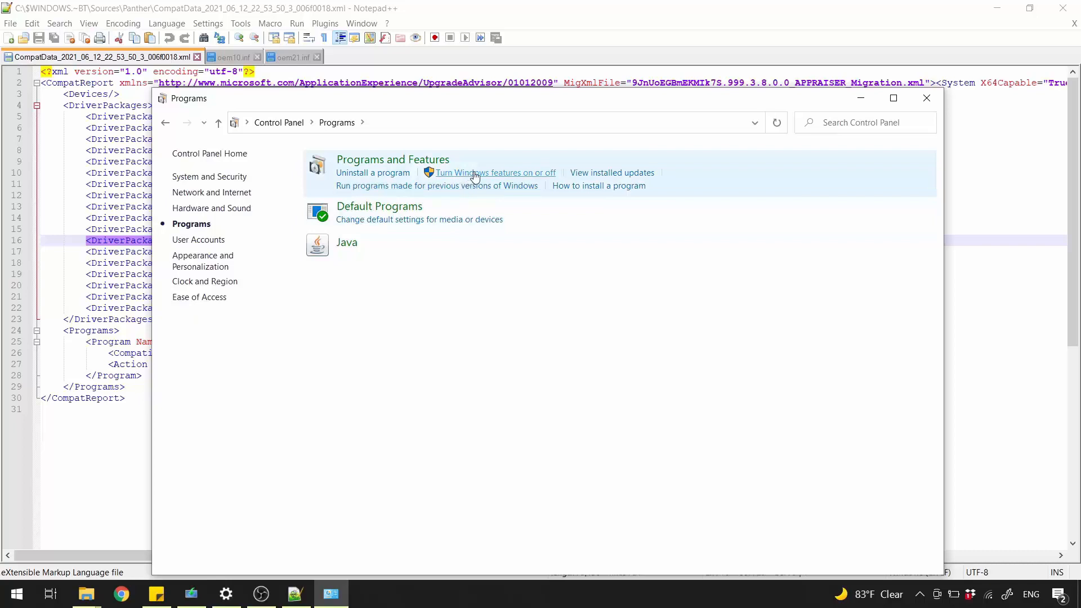
mouse_move(529, 177)
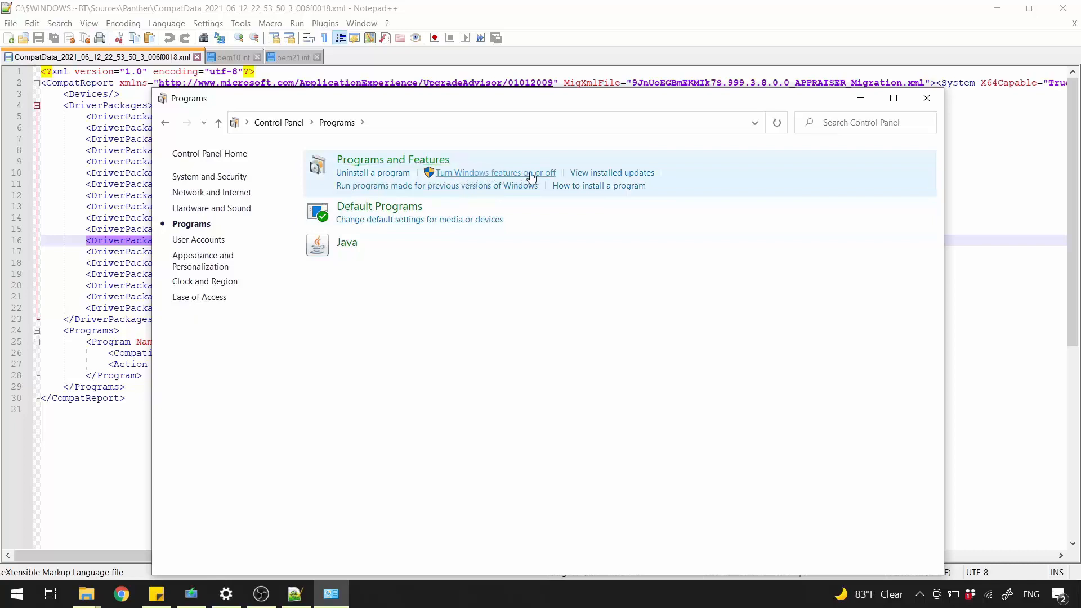
click(494, 172)
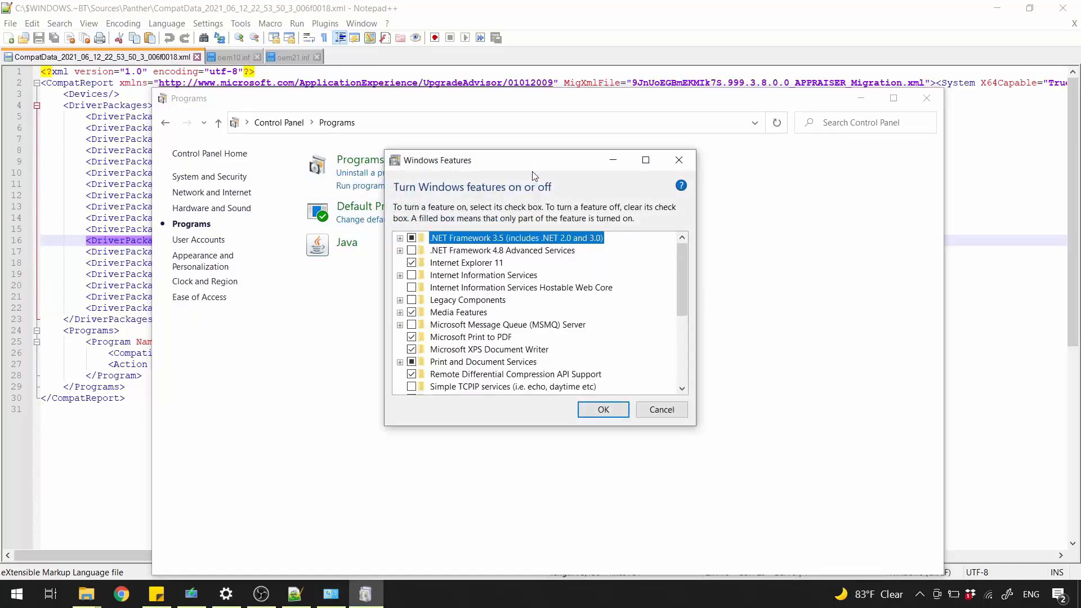
mouse_move(471, 336)
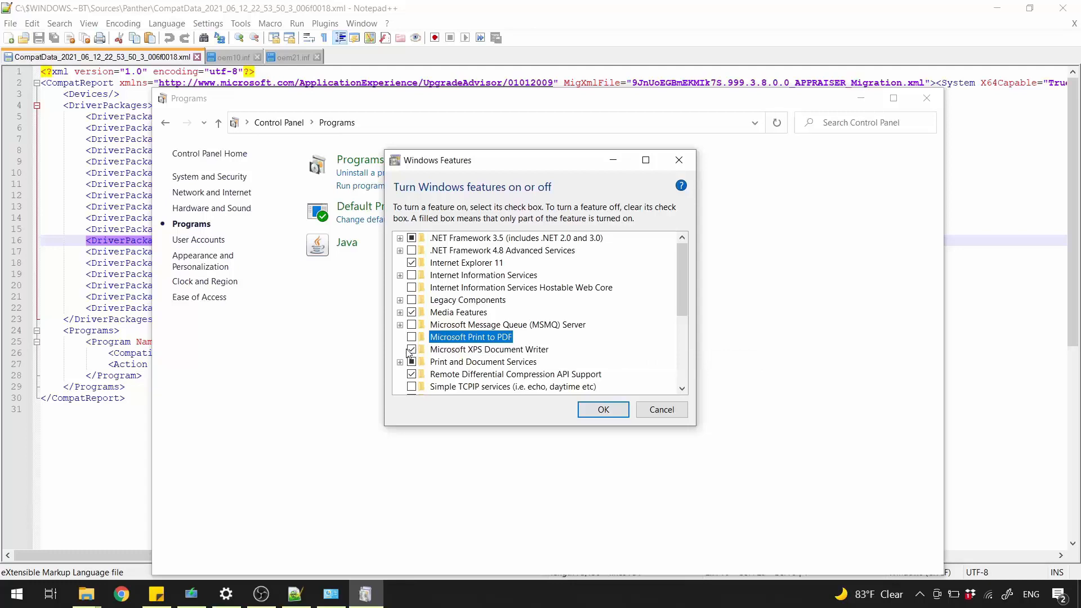
Turn off Microsoft XPS Document Writer and Print to PDF, apply the changes and close the completion message
click(489, 349)
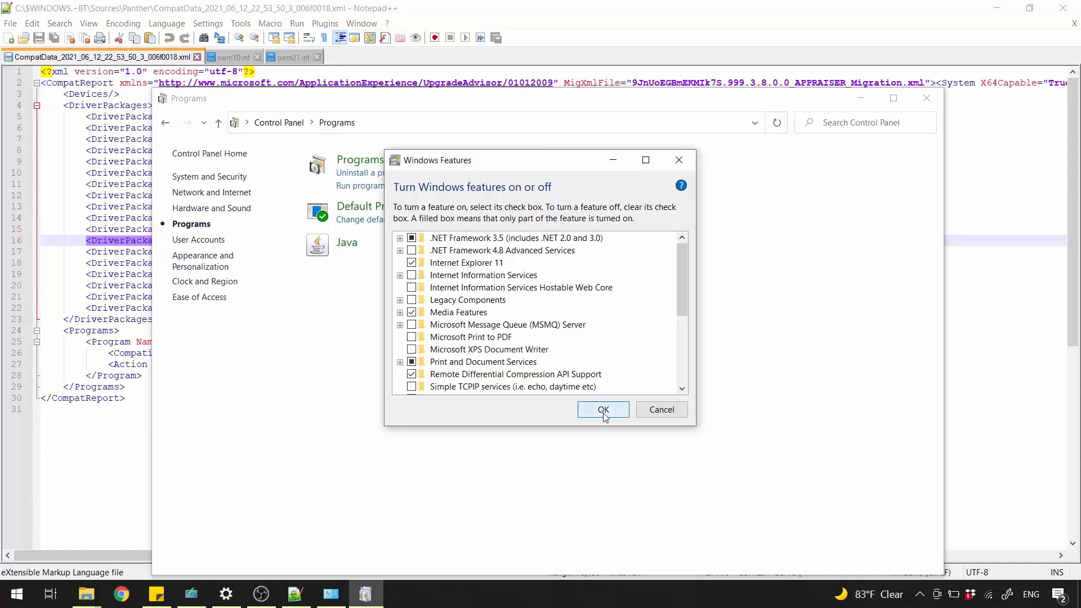
click(603, 408)
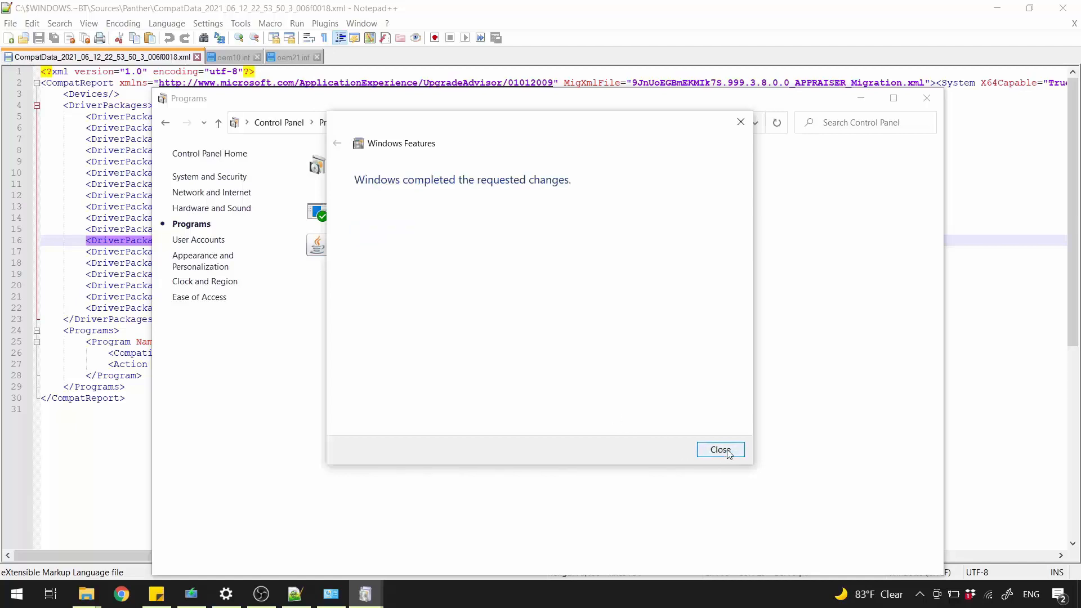
click(720, 449)
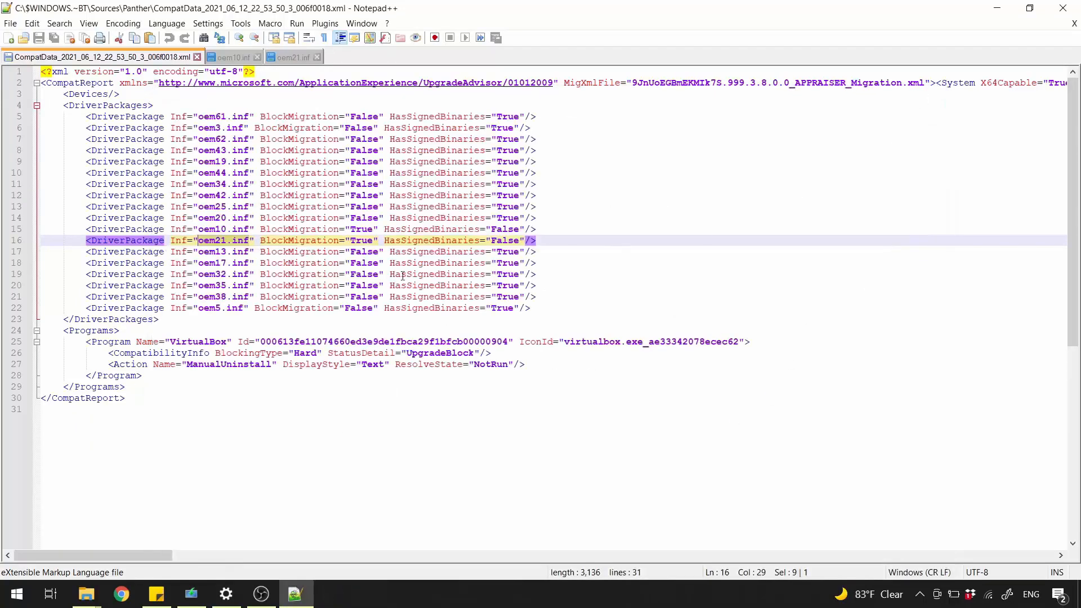
Copy the VirtualBox program Id on line 25 of the CompatData report after checking the setup warning
click(119, 330)
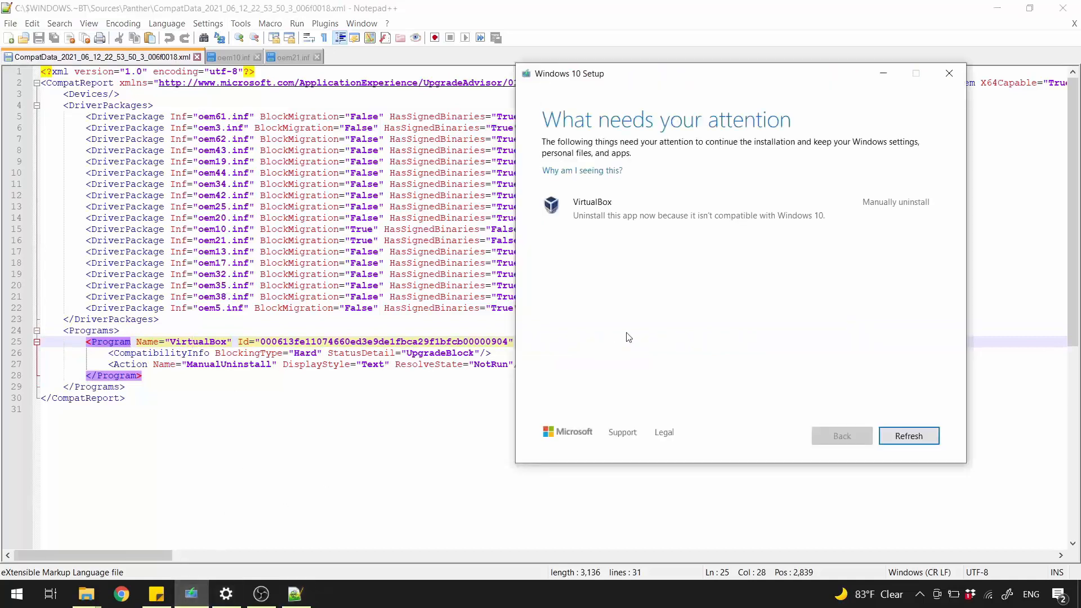
mouse_move(607, 217)
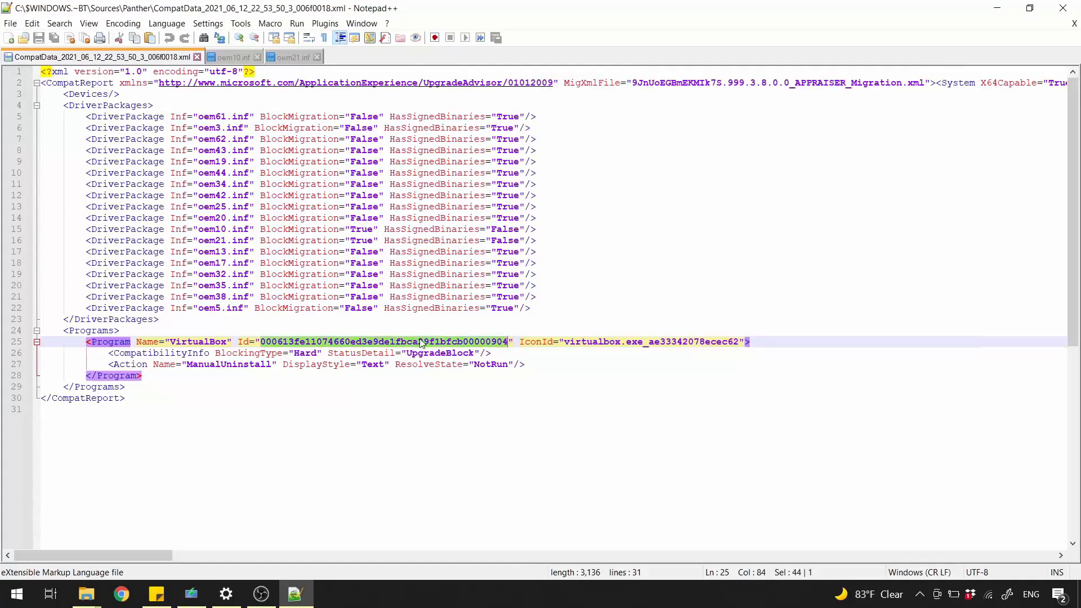
right_click(421, 343)
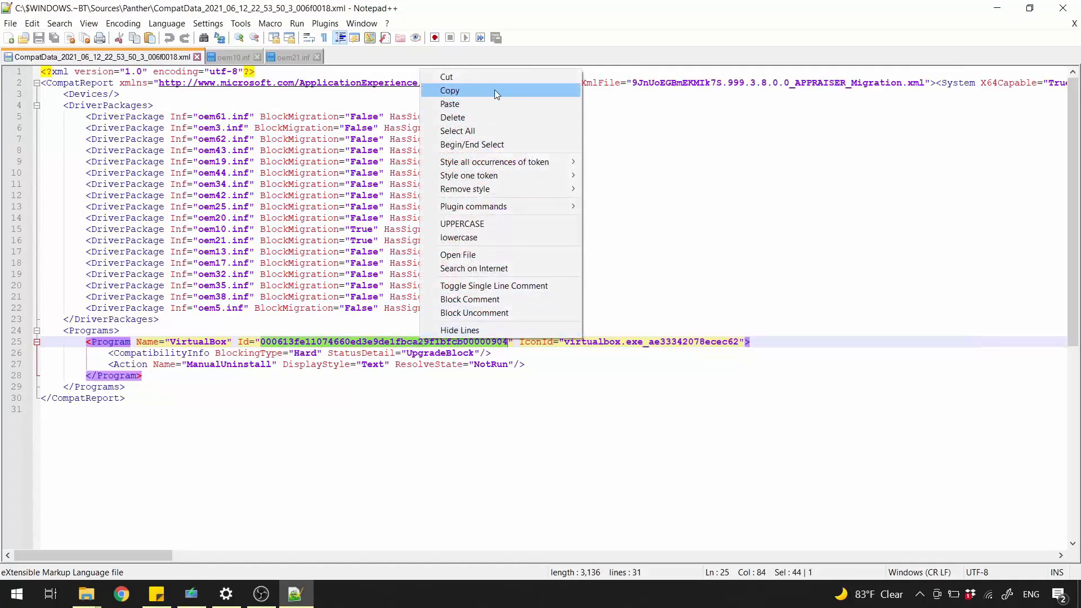
click(449, 91)
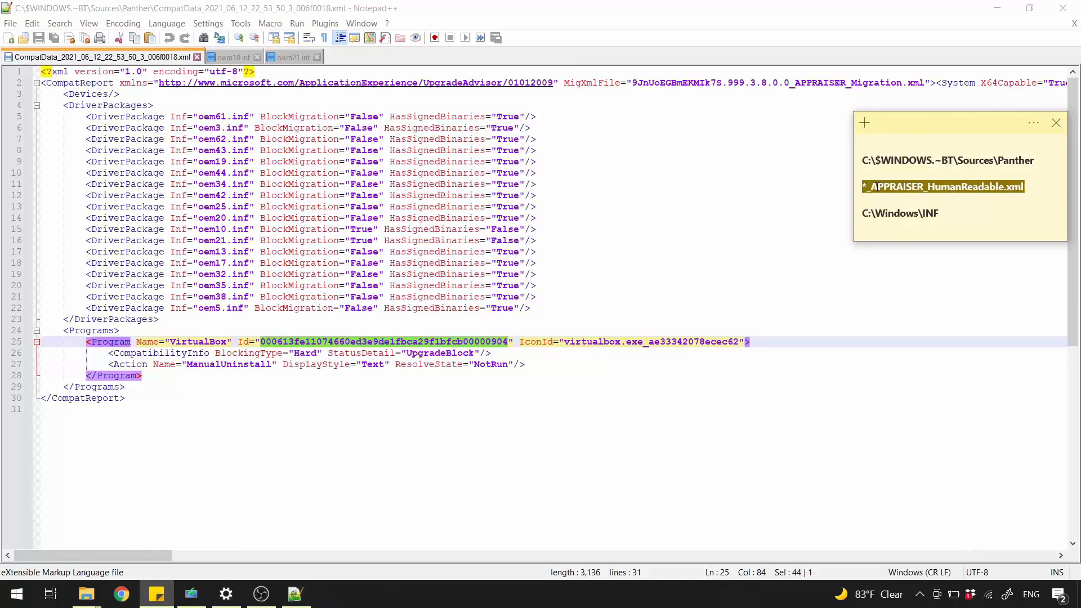
mouse_move(924, 205)
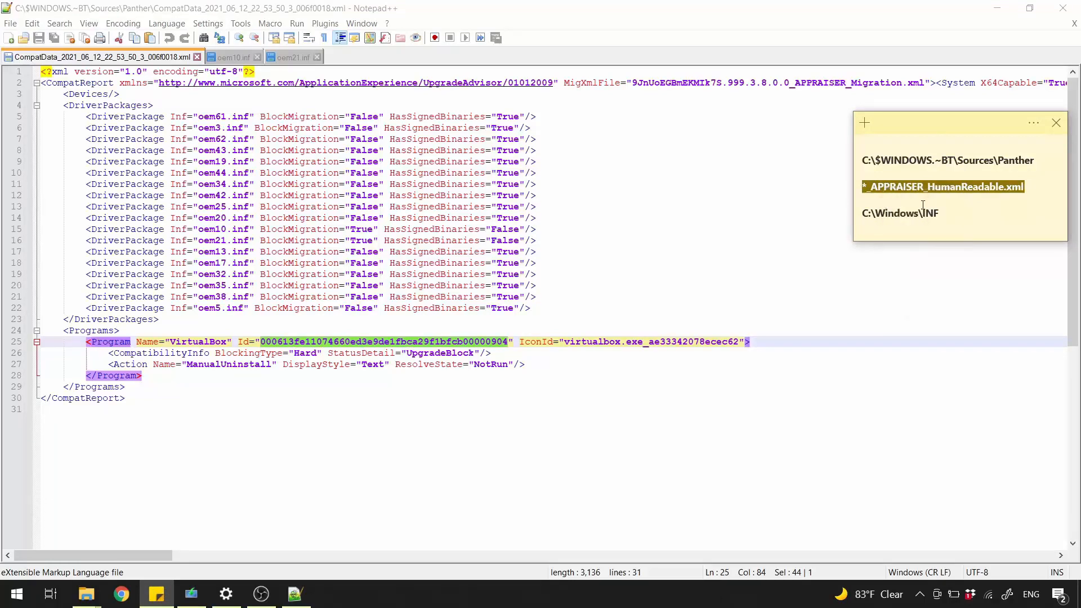
mouse_move(587, 330)
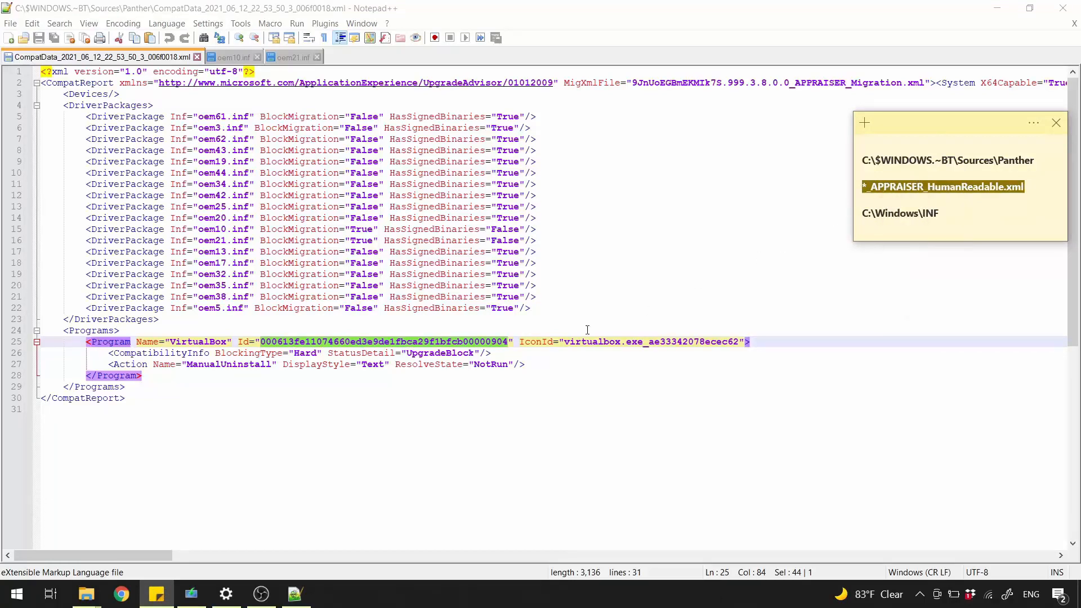
mouse_move(85, 593)
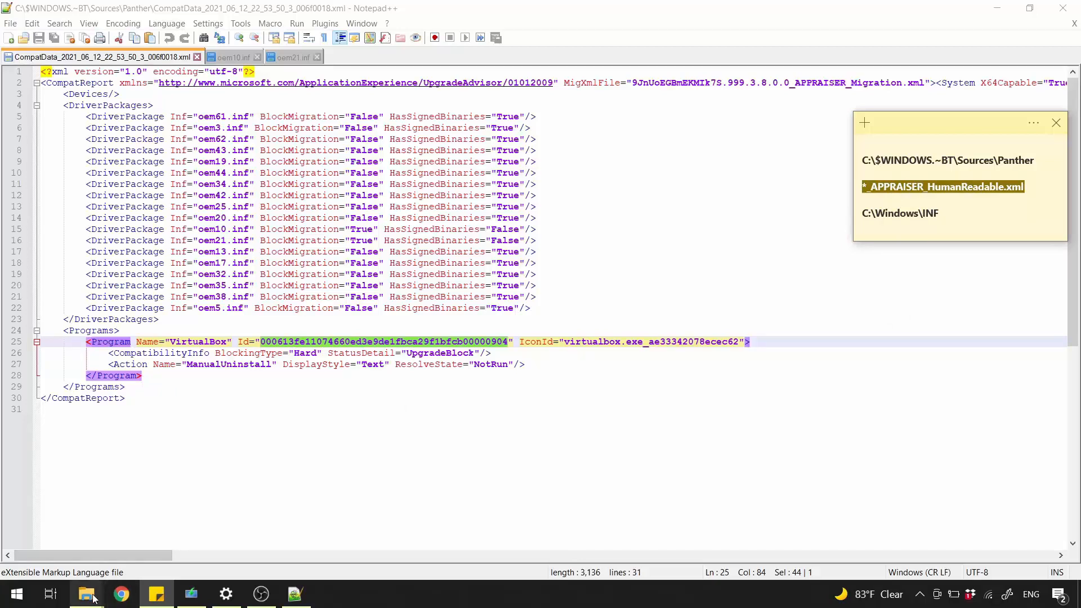
Show hidden items on OS_Install (C:) and search it for *_APPRAISER_HumanReadable.xml
click(85, 594)
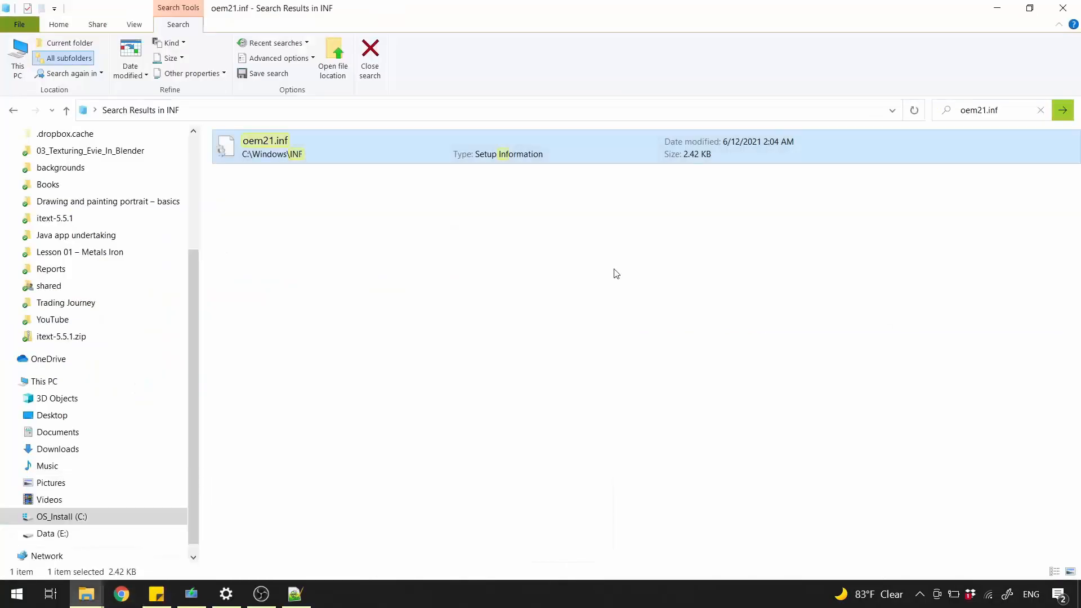
mouse_move(217, 324)
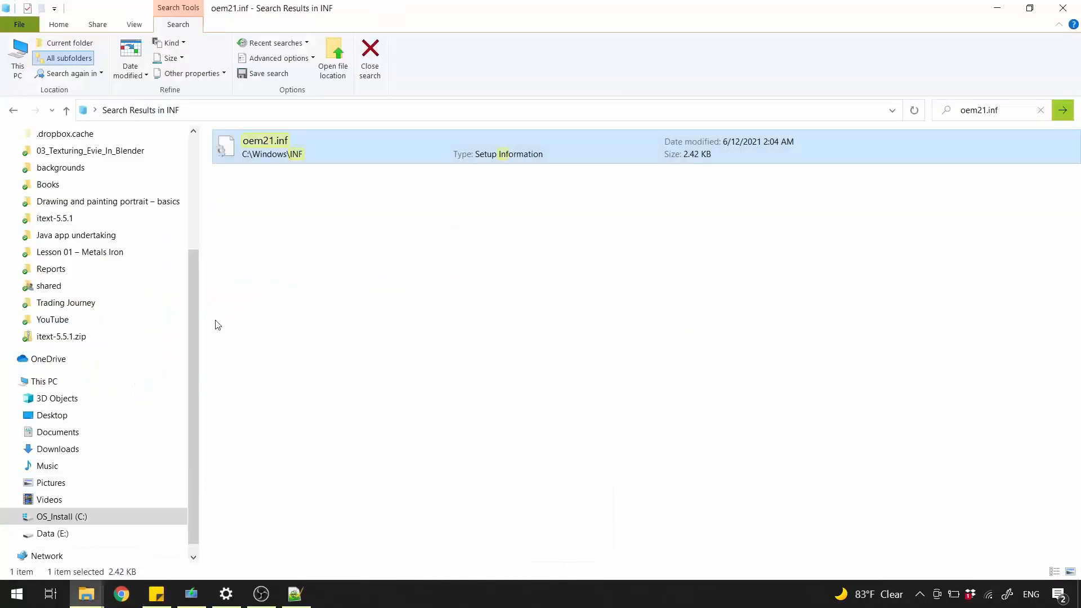
click(44, 381)
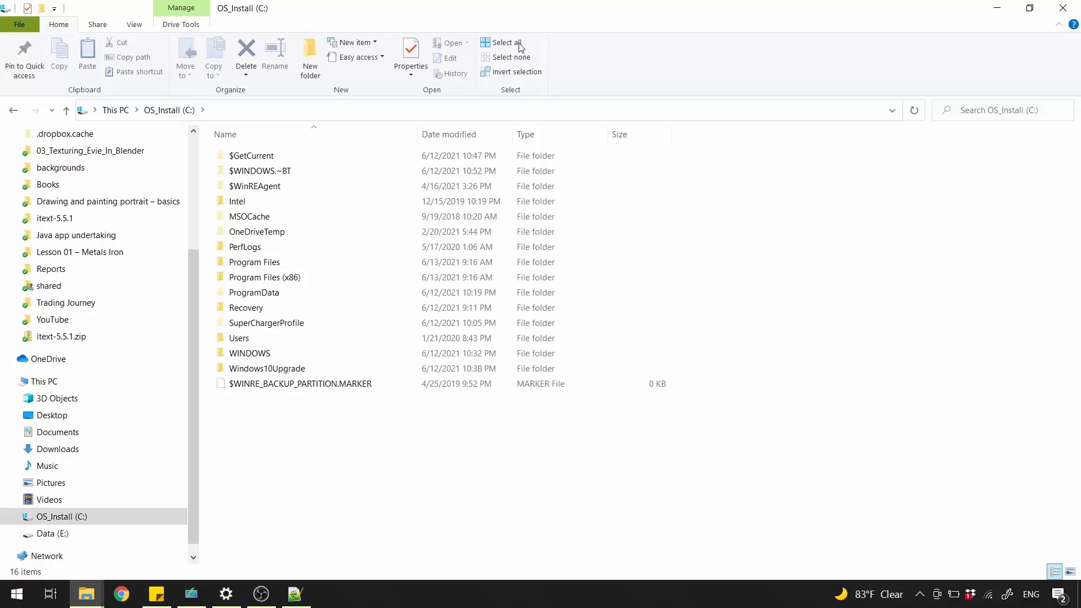
click(134, 23)
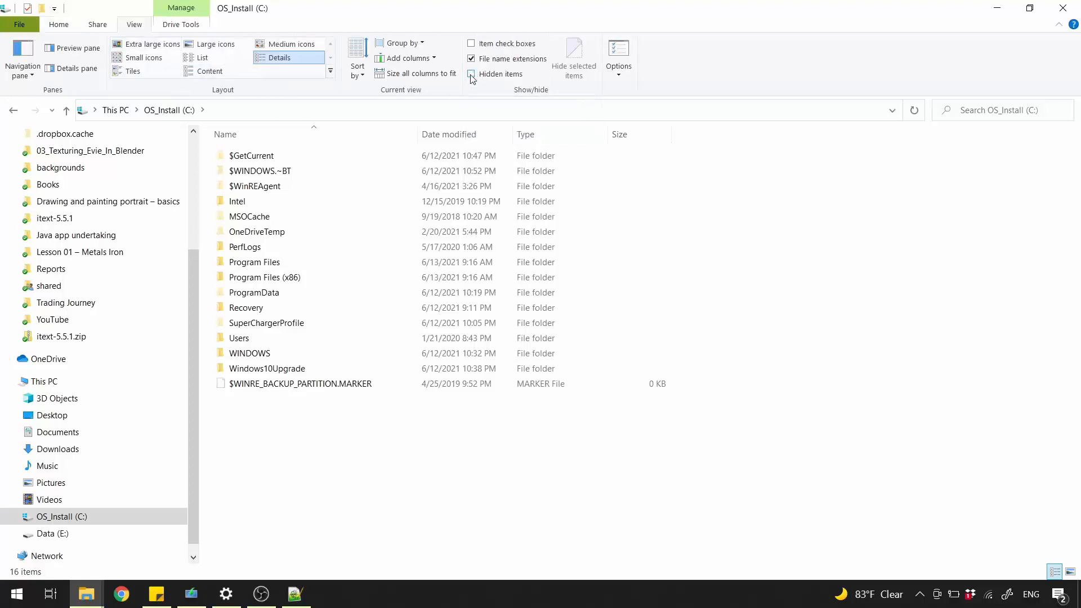
click(471, 74)
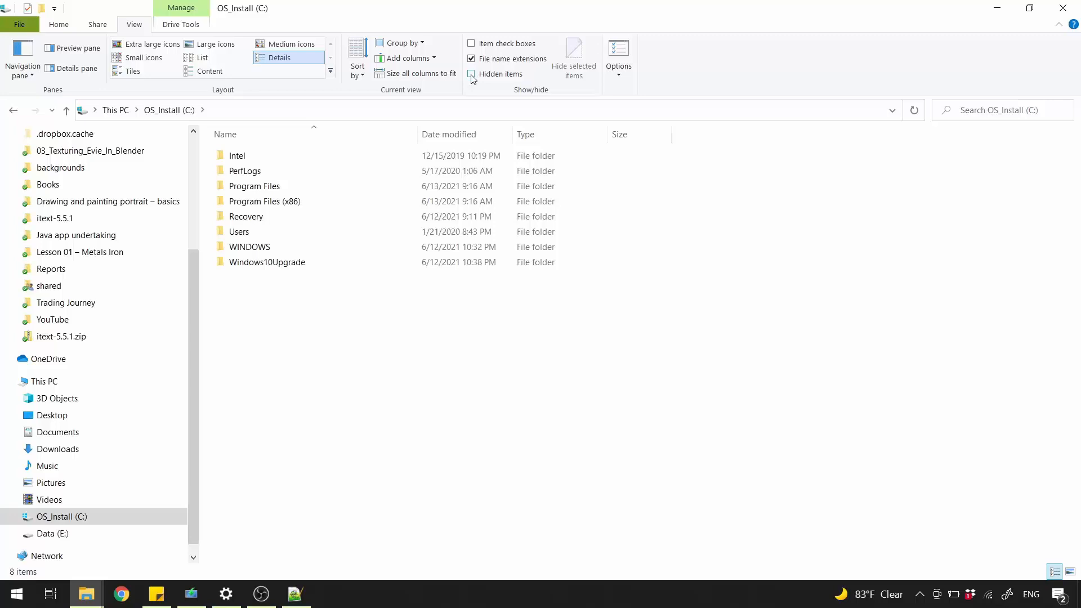
click(472, 74)
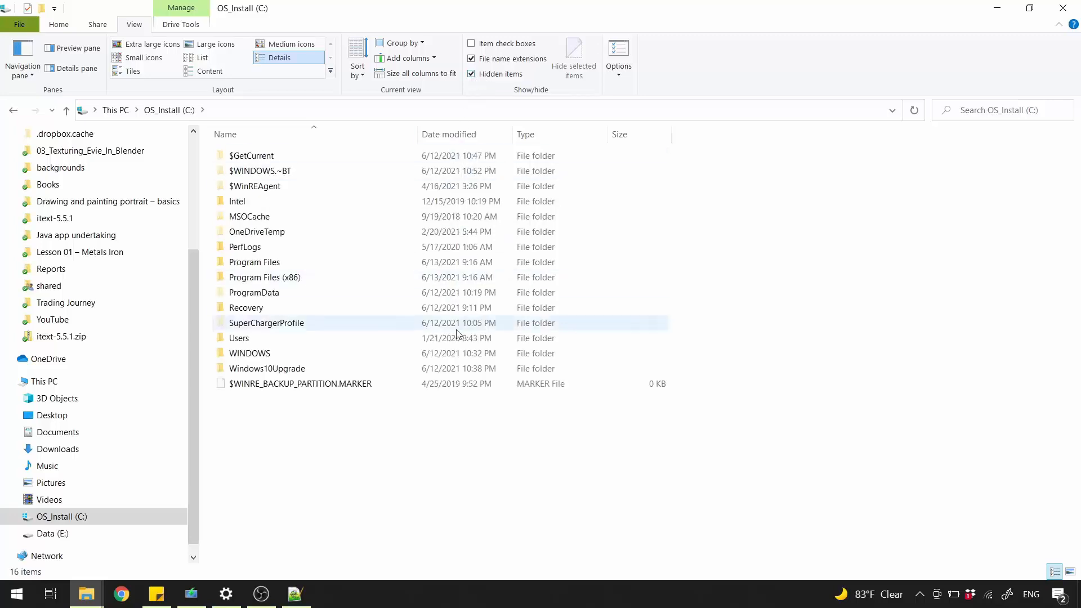
click(1000, 109)
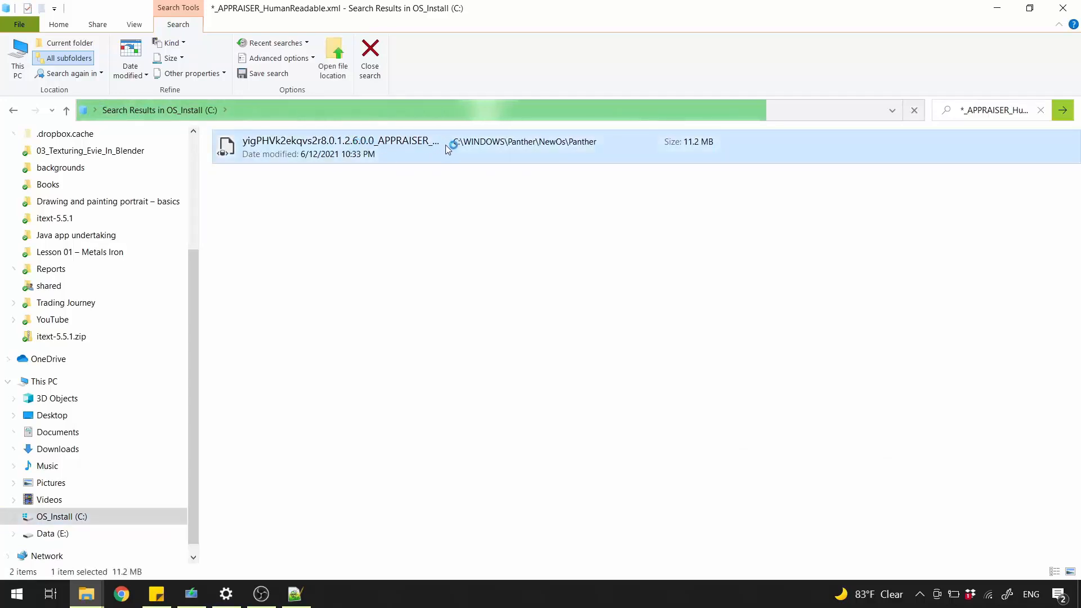
Edit the found APPRAISER_HumanReadable XML in Notepad++ alongside the CompatData report
right_click(448, 146)
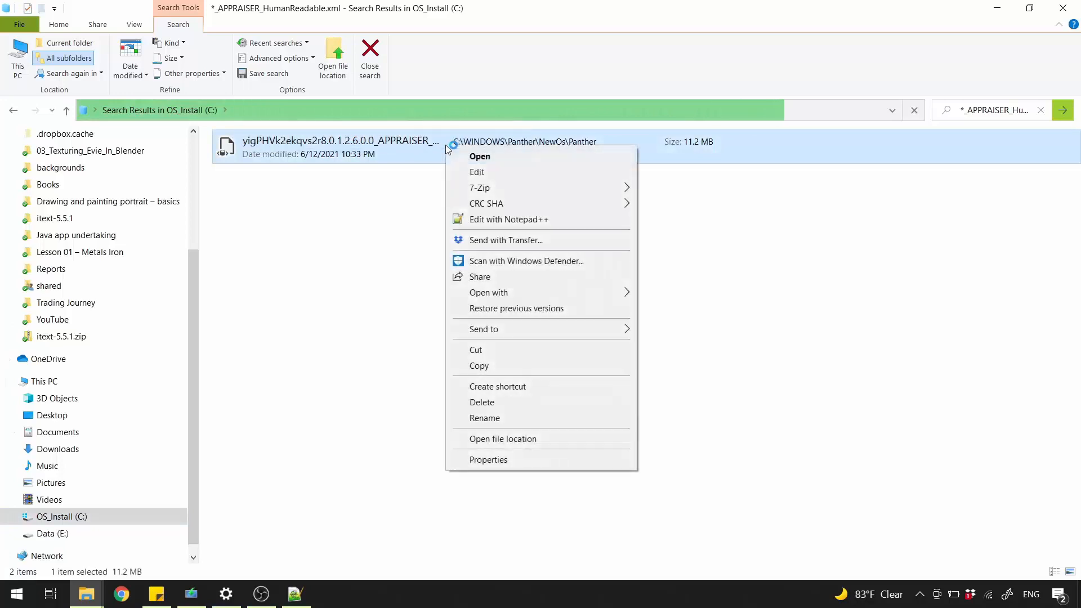
click(508, 220)
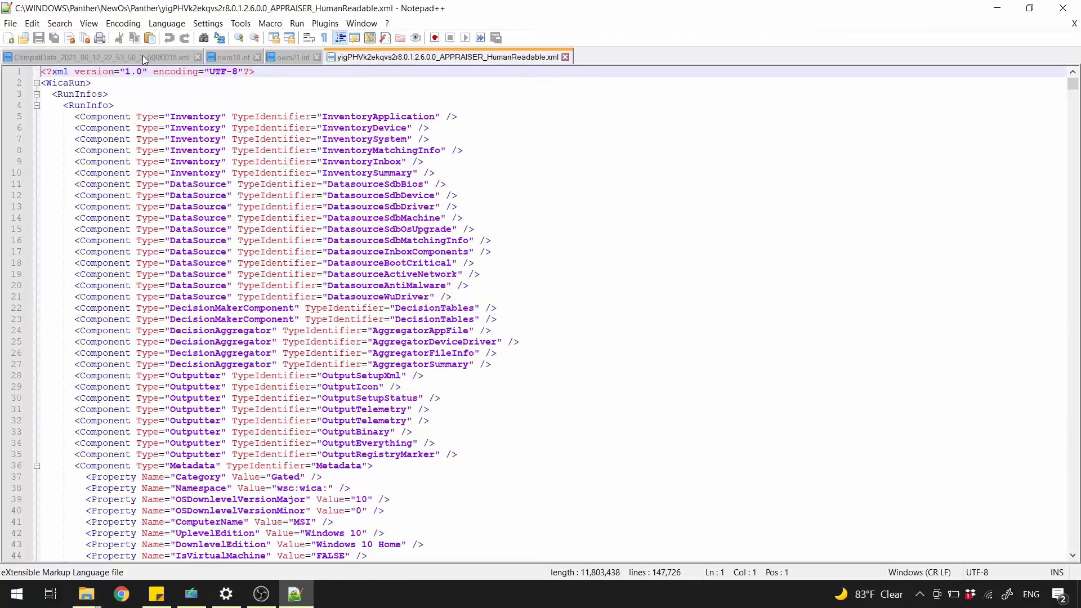
click(97, 58)
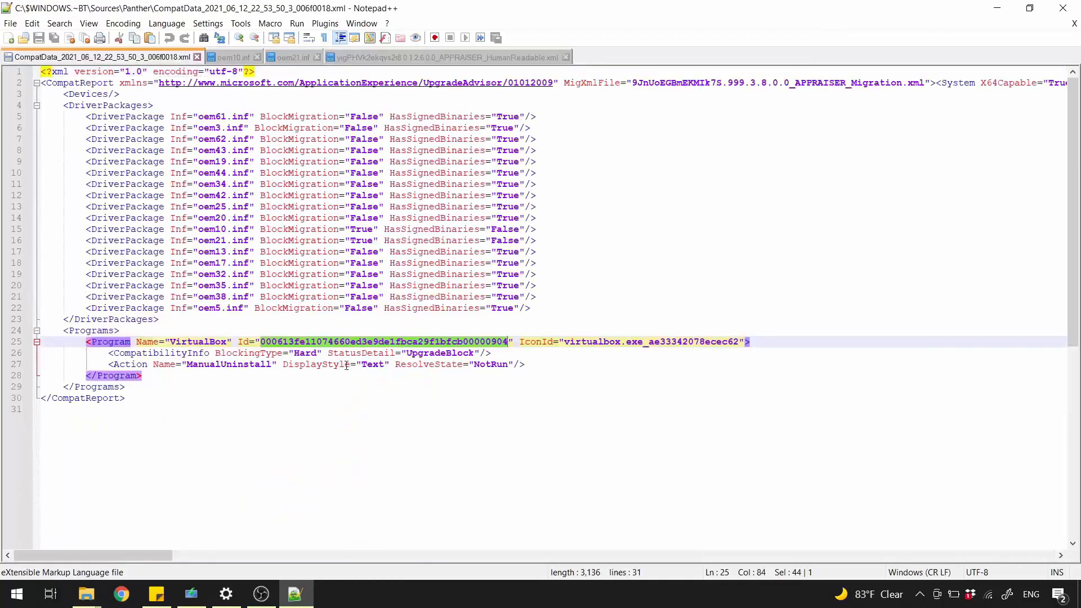
right_click(344, 363)
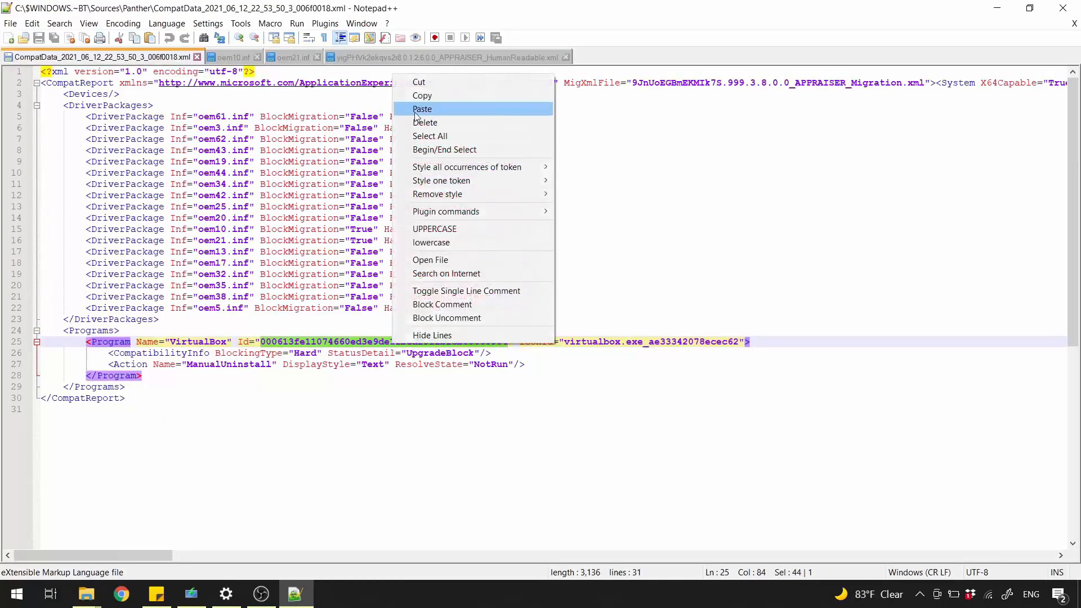
click(445, 57)
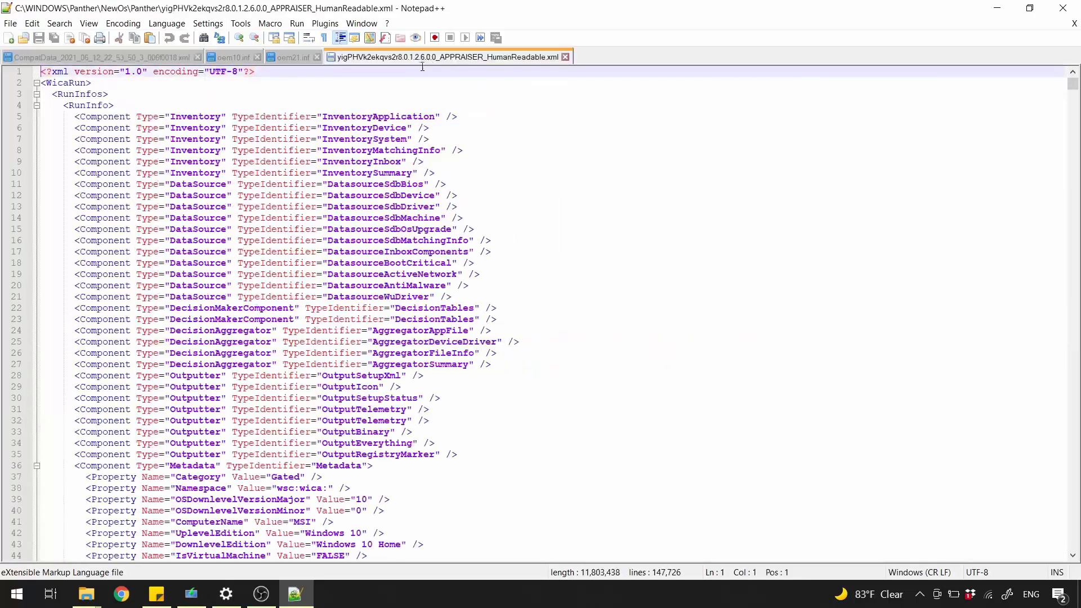
Find the pasted VirtualBox Id in the APPRAISER report, revealing c:\program files\dnplayerext2\virtualbox.exe
key(Ctrl+f)
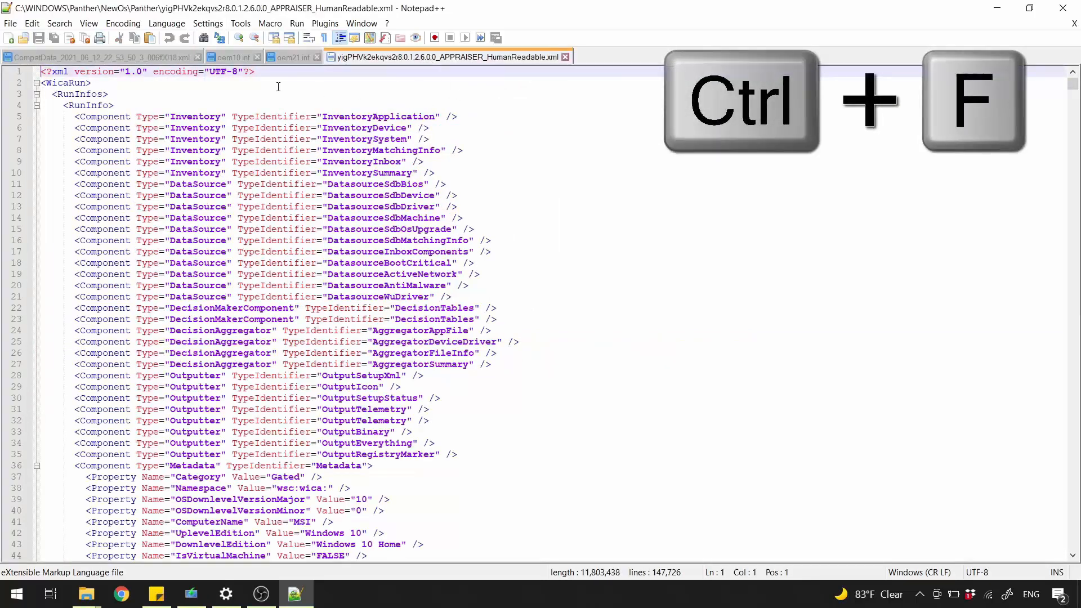
key(ctrl+f)
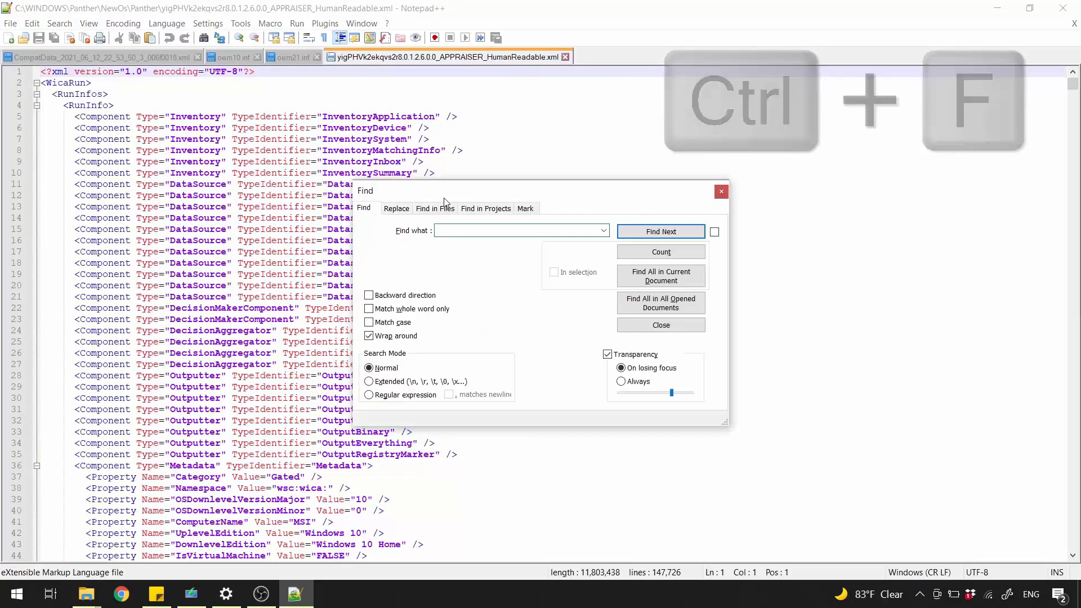
right_click(520, 230)
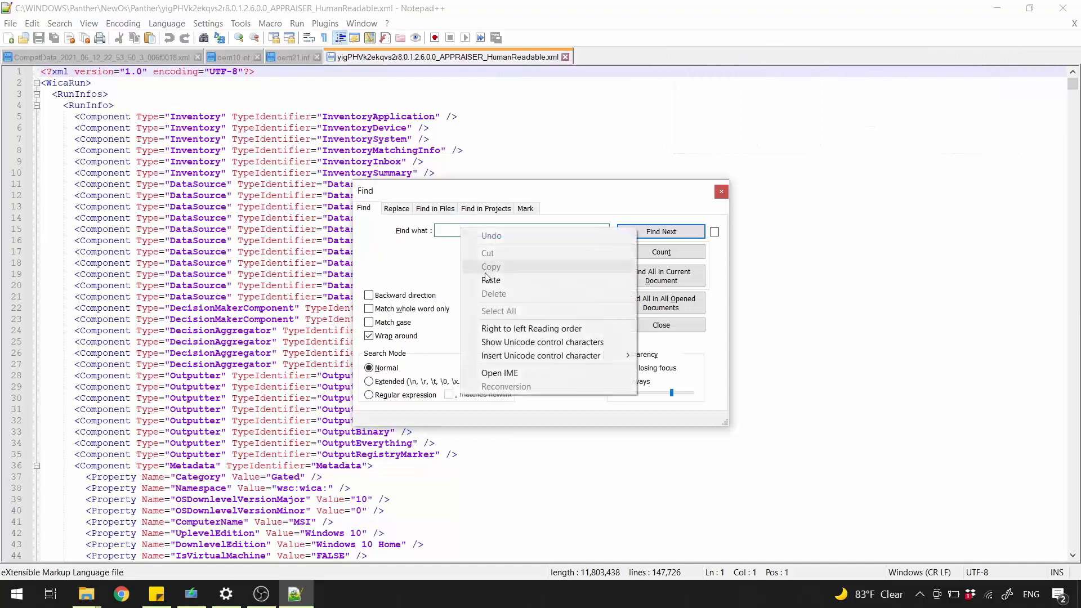
click(493, 280)
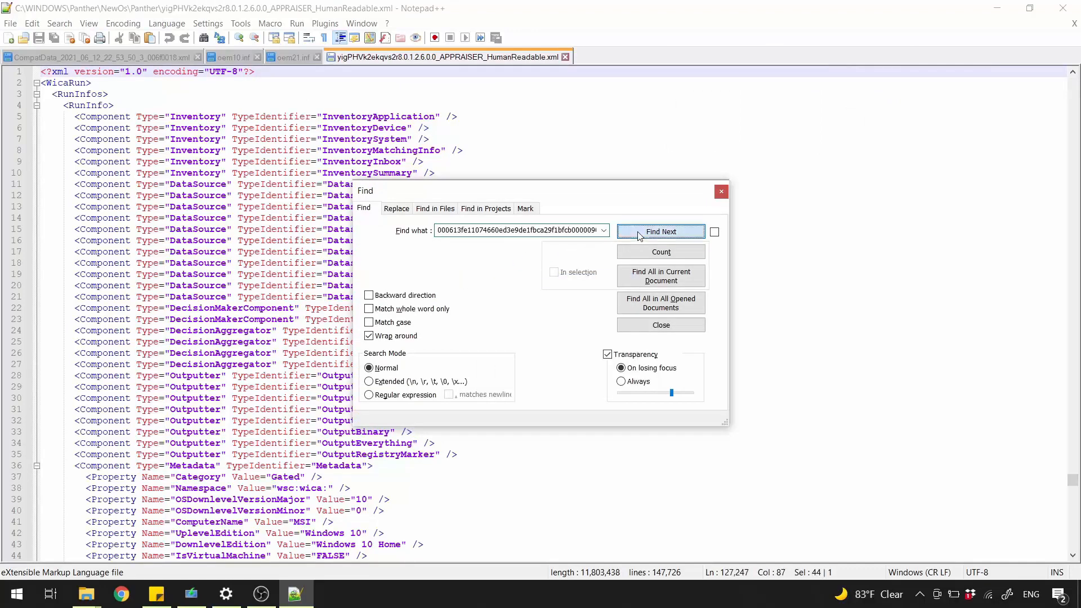
click(660, 230)
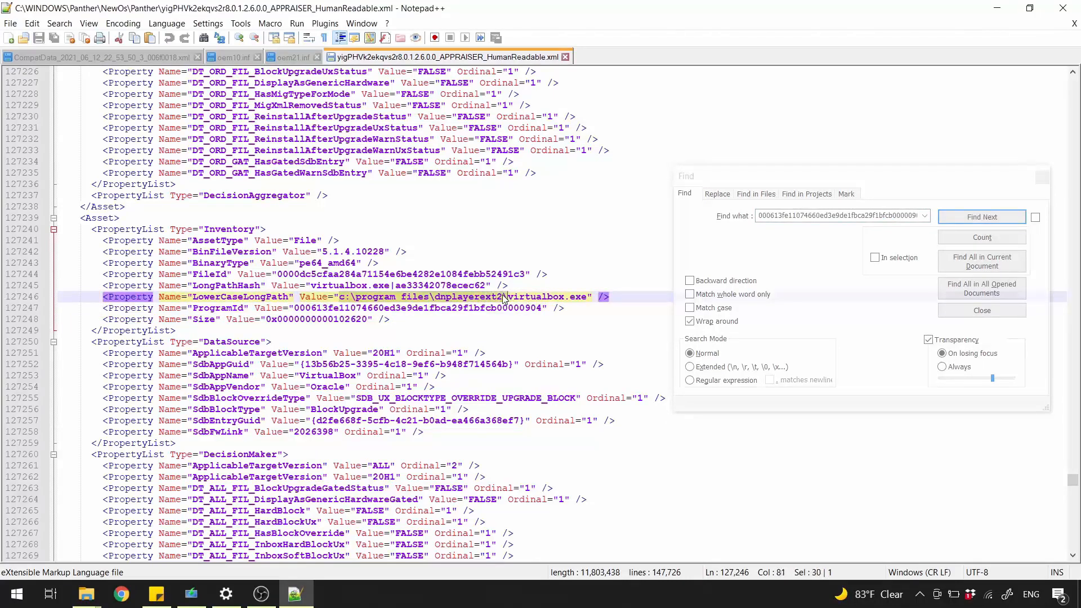
right_click(503, 296)
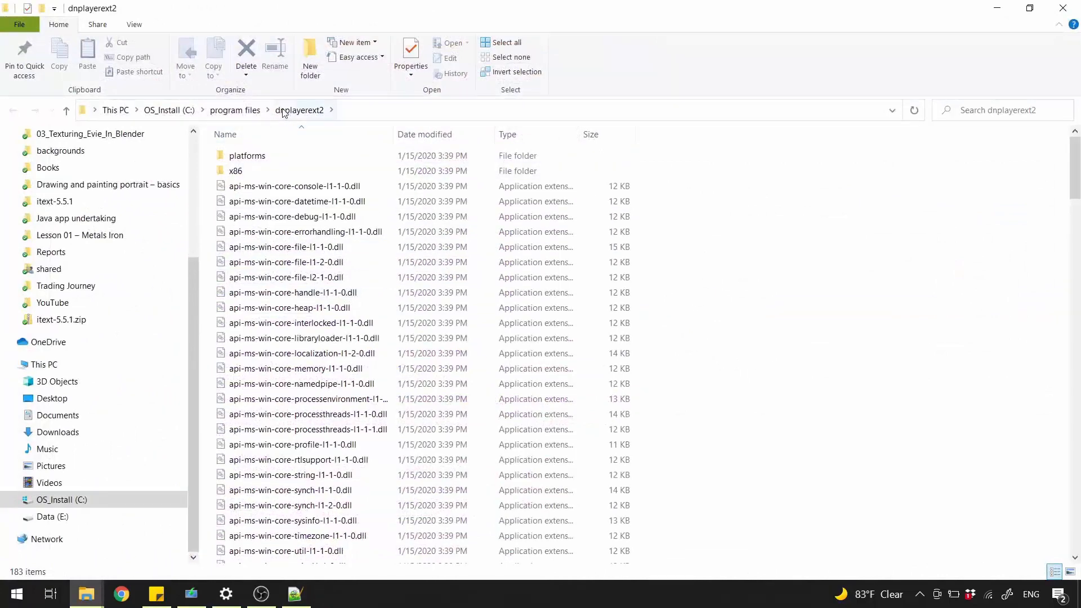
Go up to C:\program files and bring up the actions menu for the dnplayerext2 folder
click(234, 110)
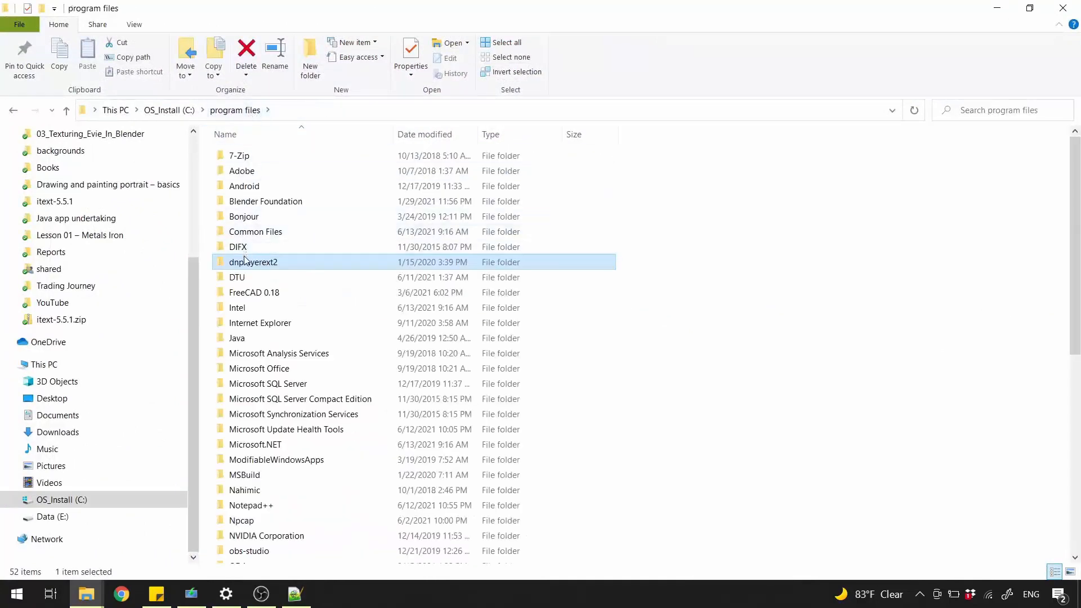
mouse_move(292, 262)
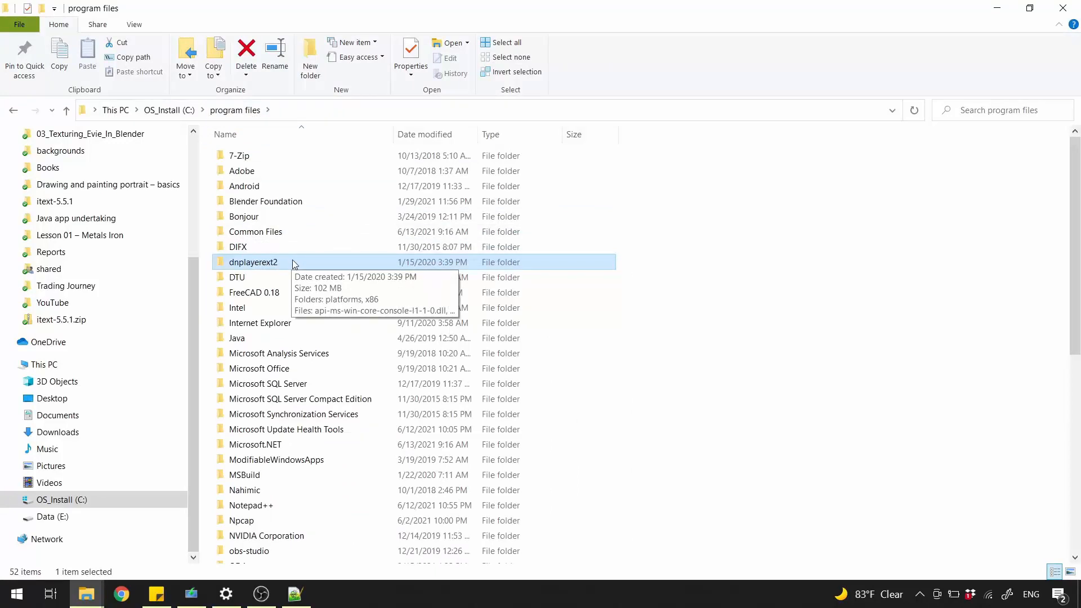
right_click(254, 263)
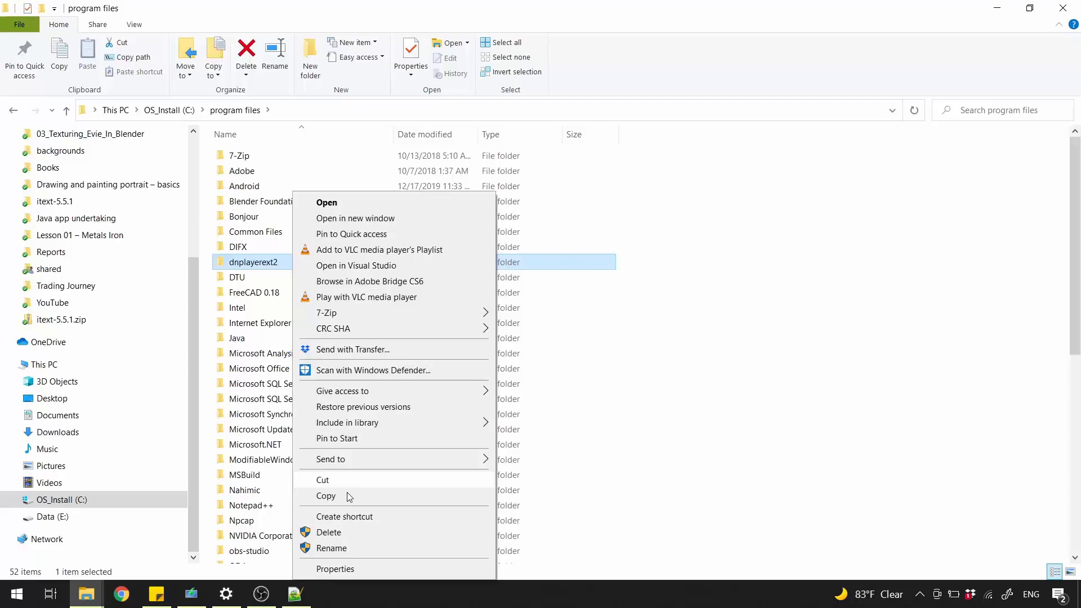
click(329, 532)
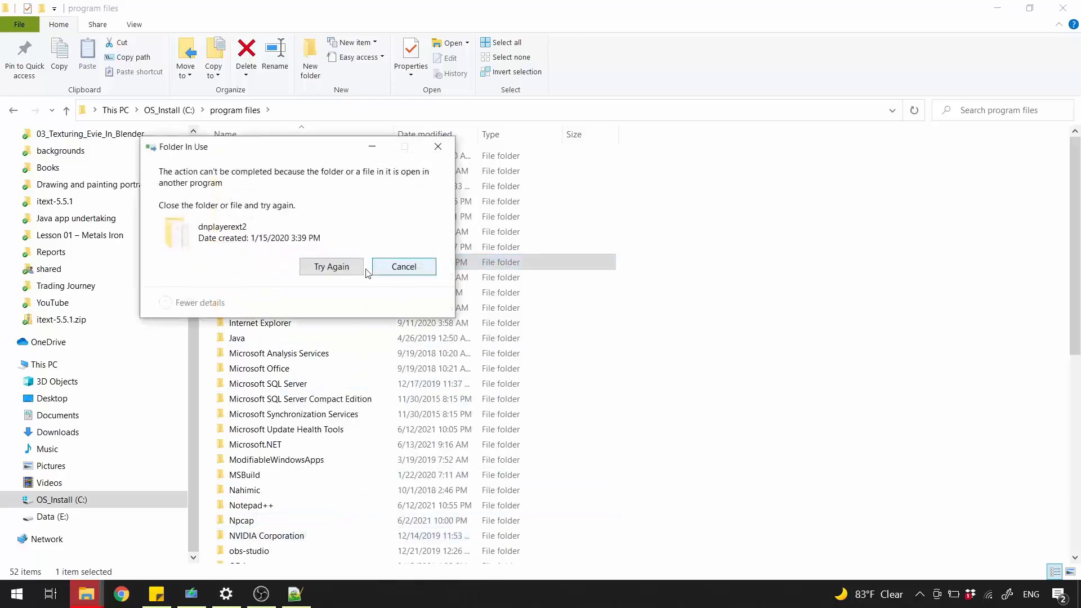
mouse_move(404, 267)
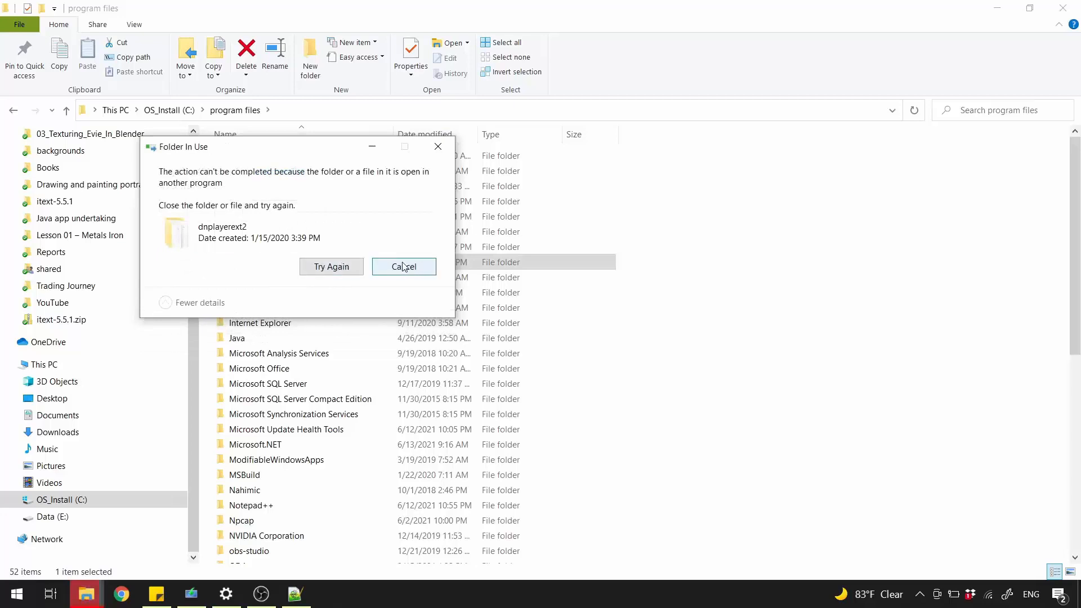
click(403, 266)
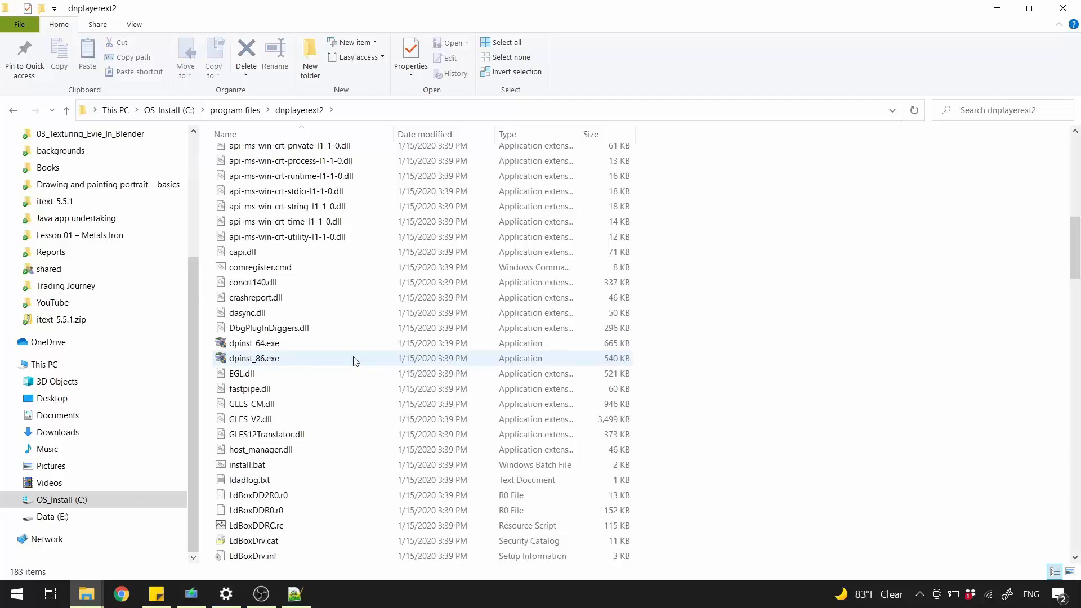
Browse dnplayerext2's files and single out the uninstall.bat batch script
scroll(down, 3)
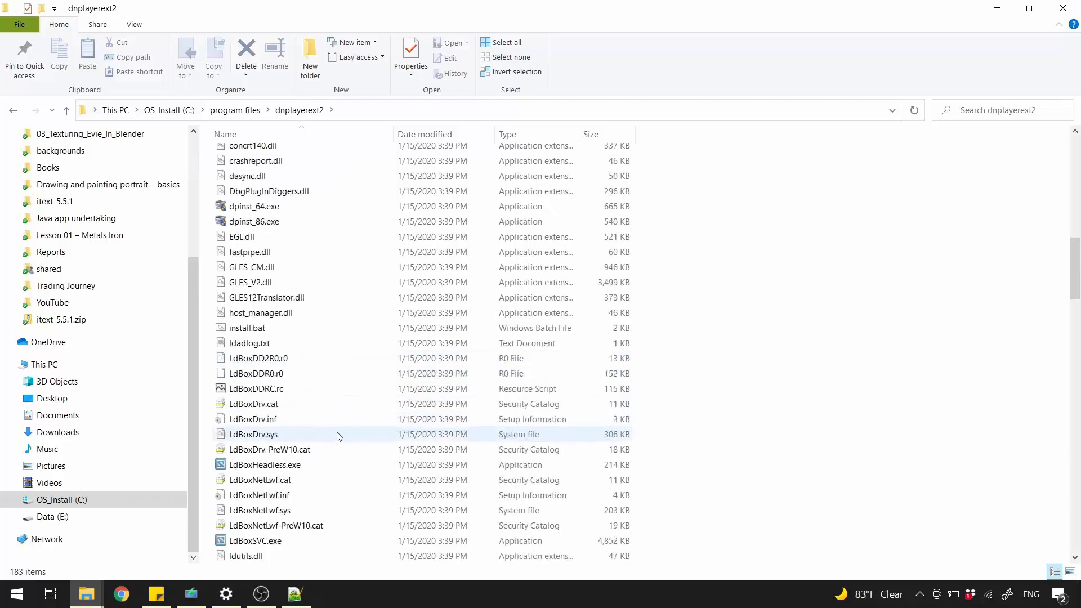
scroll(down, 3)
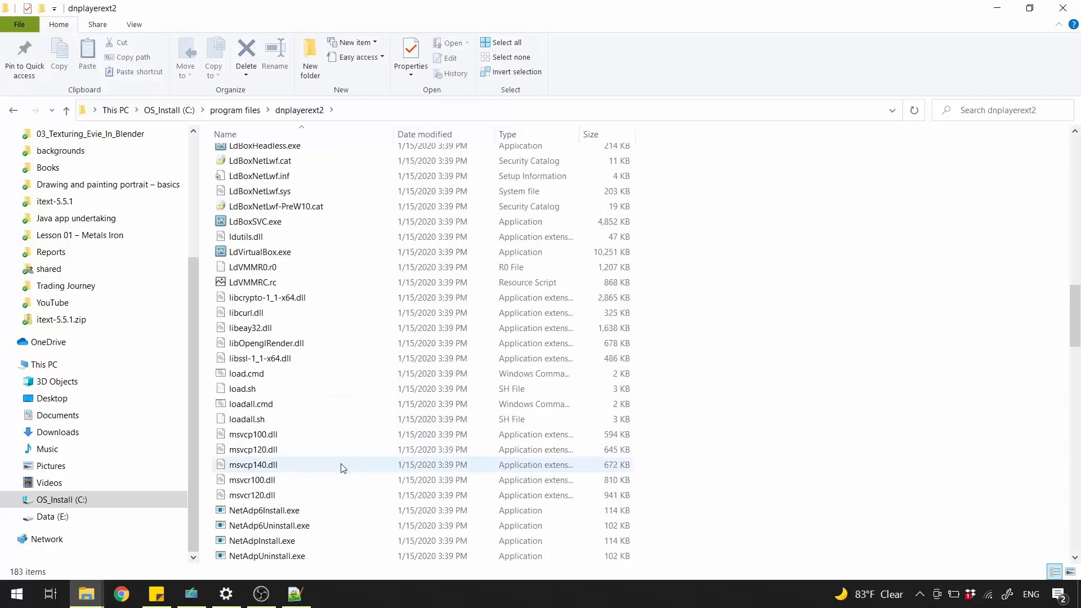
scroll(down, 3)
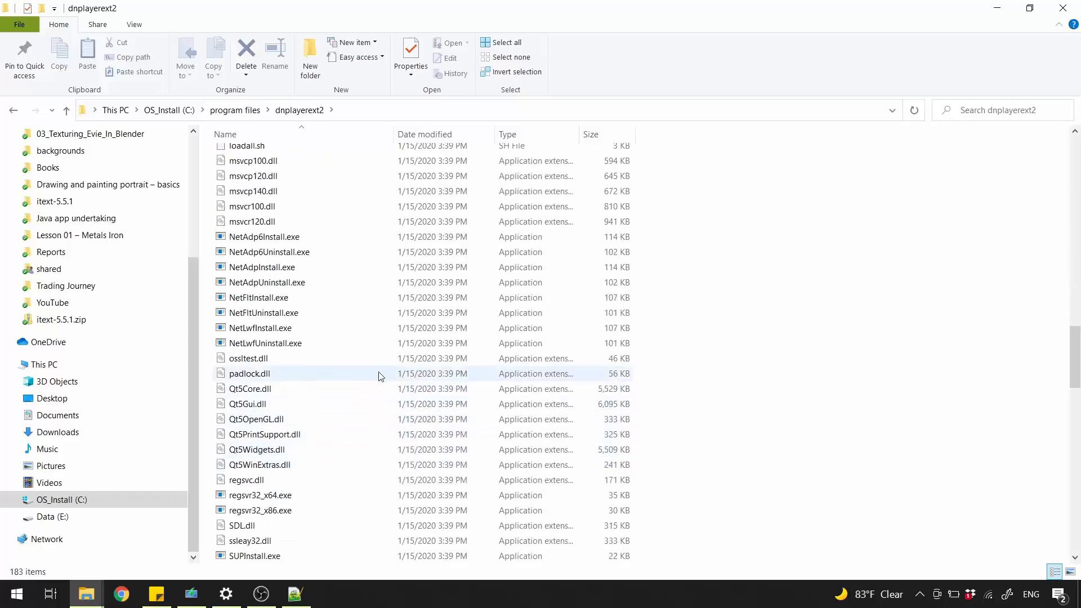
scroll(down, 3)
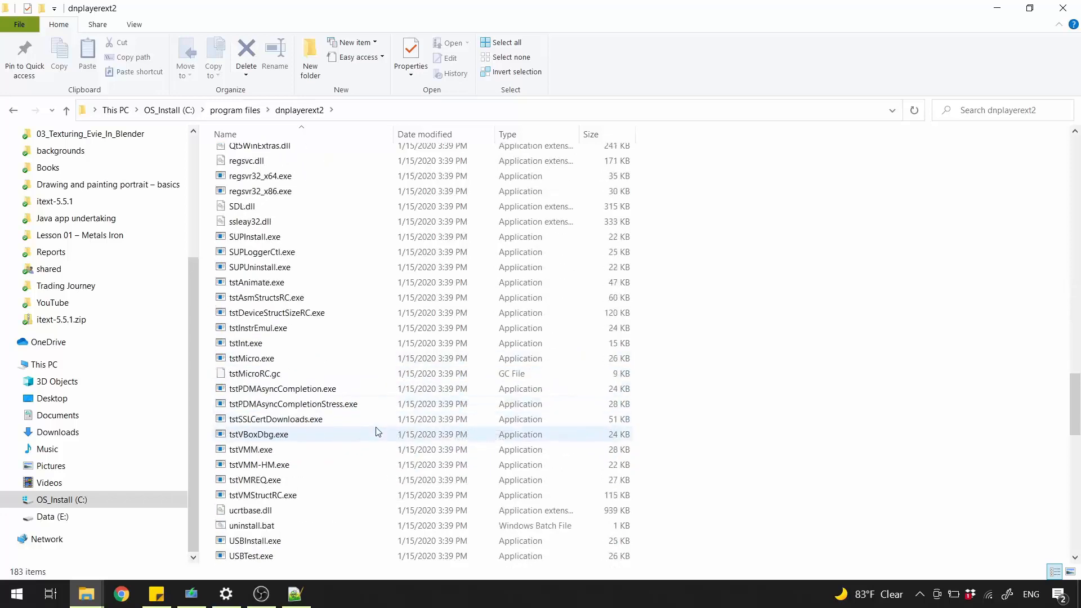
scroll(down, 3)
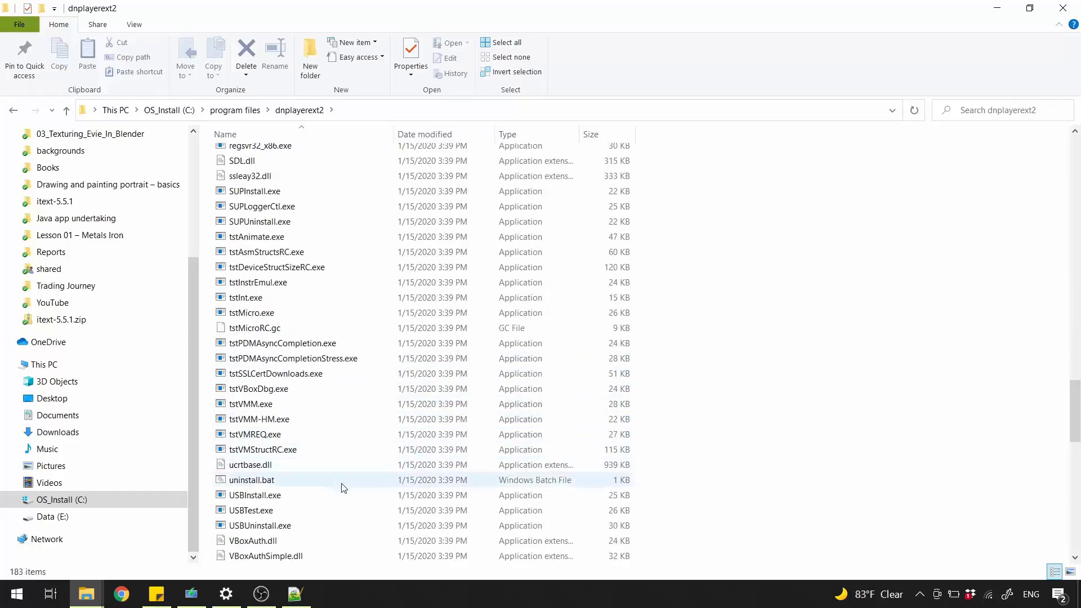
click(251, 480)
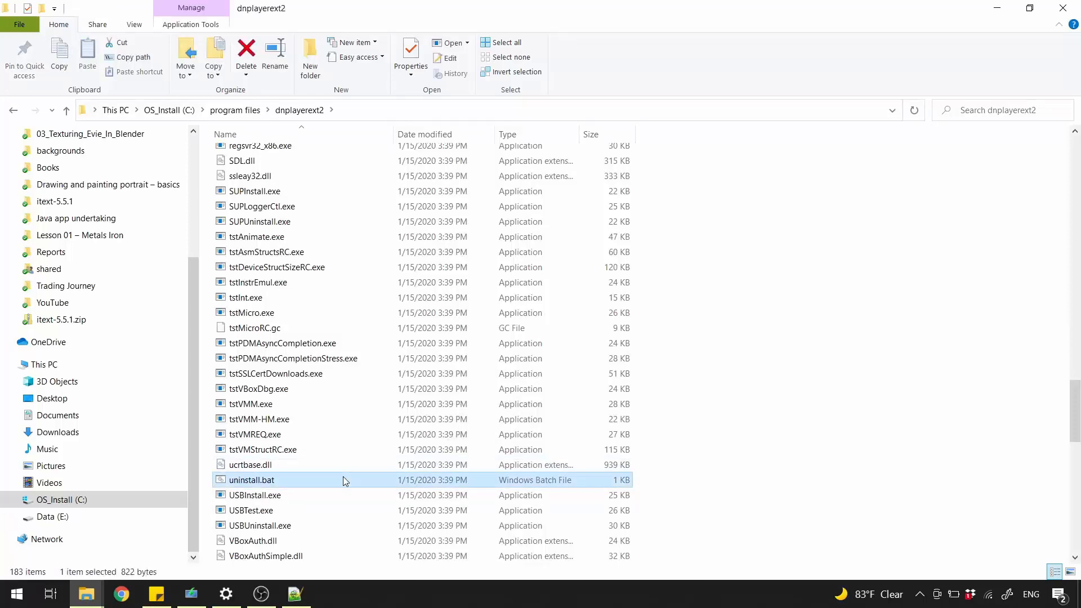
right_click(251, 479)
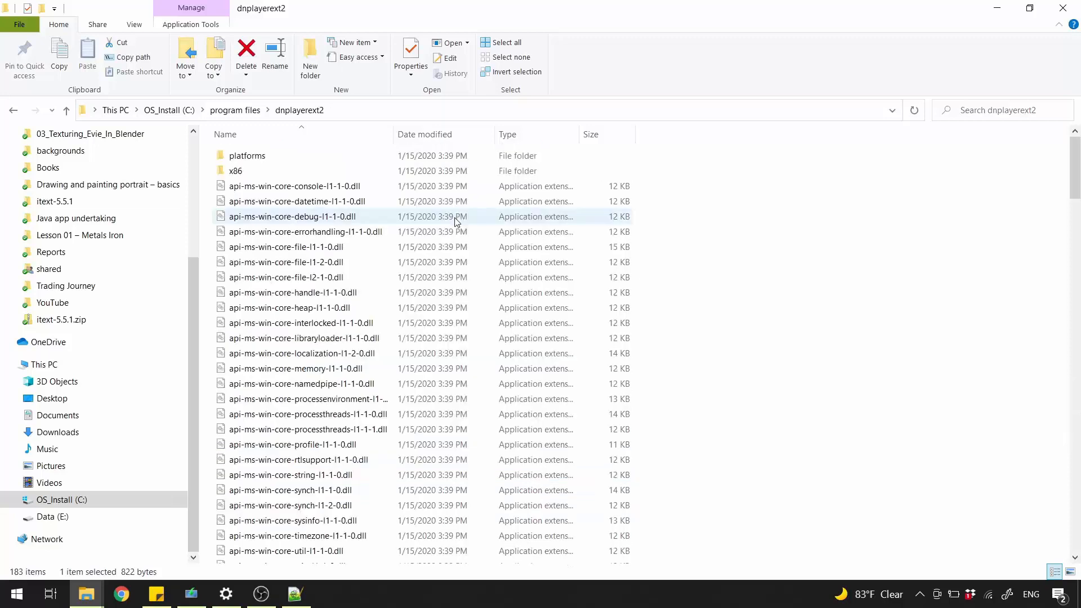
scroll(down, 3)
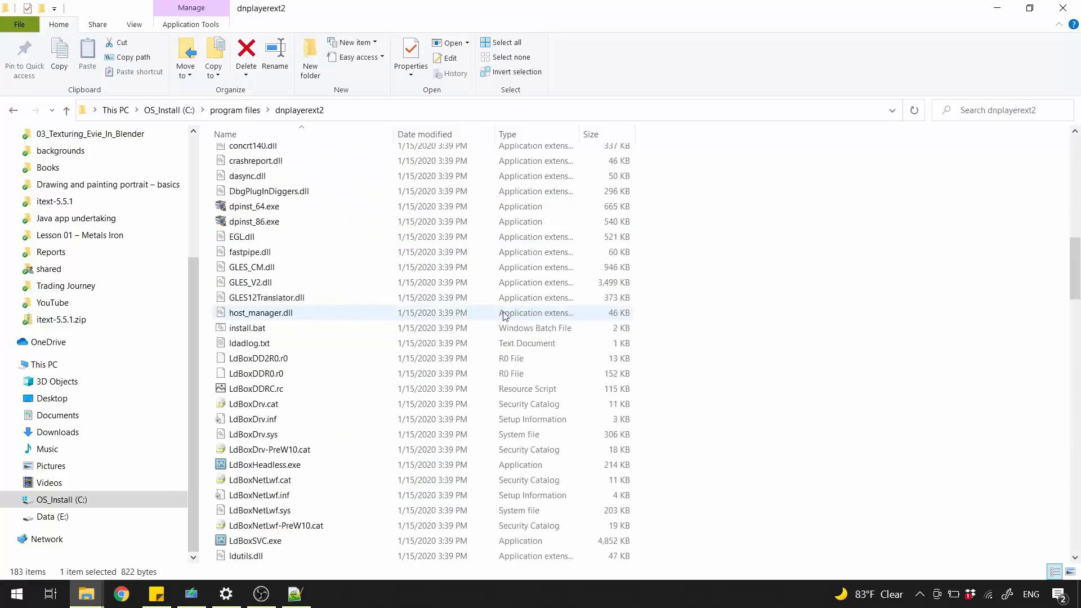
scroll(down, 3)
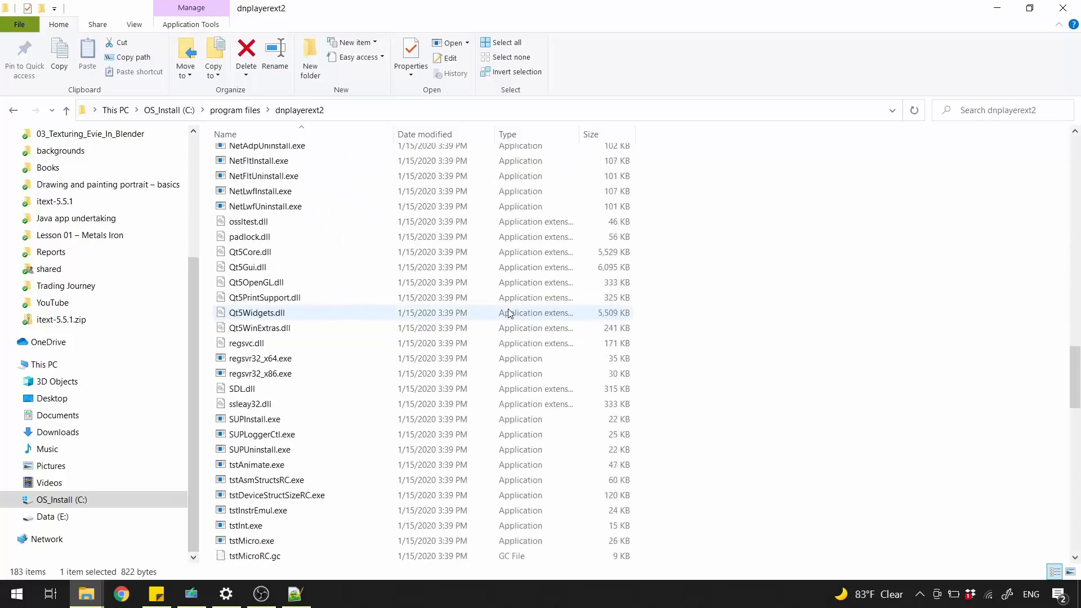
scroll(down, 3)
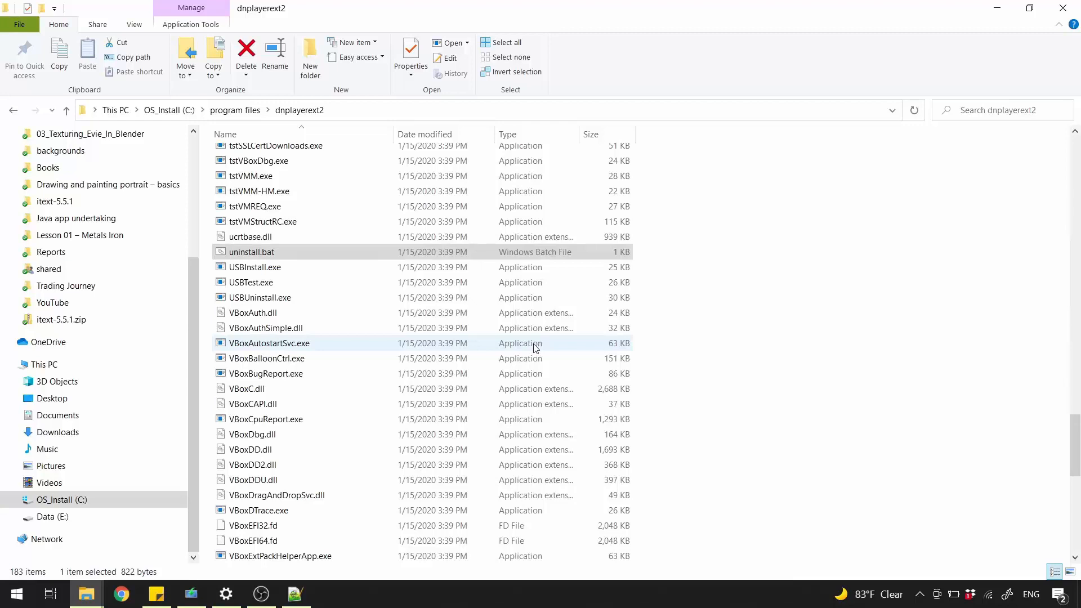
mouse_move(563, 328)
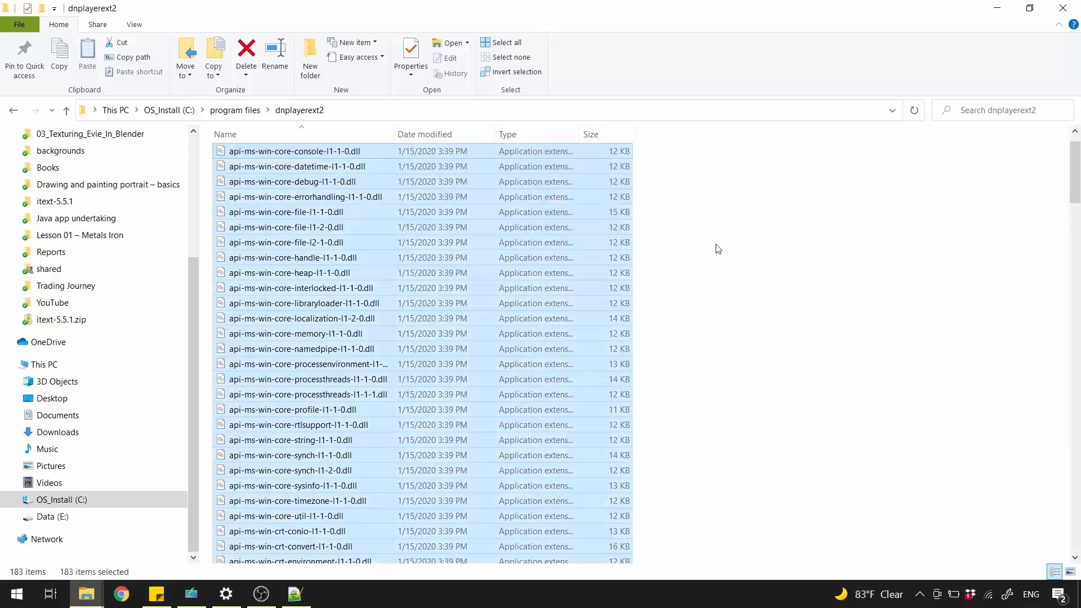
Delete all 183 files in dnplayerext2, granting administrator permission for every item
click(246, 55)
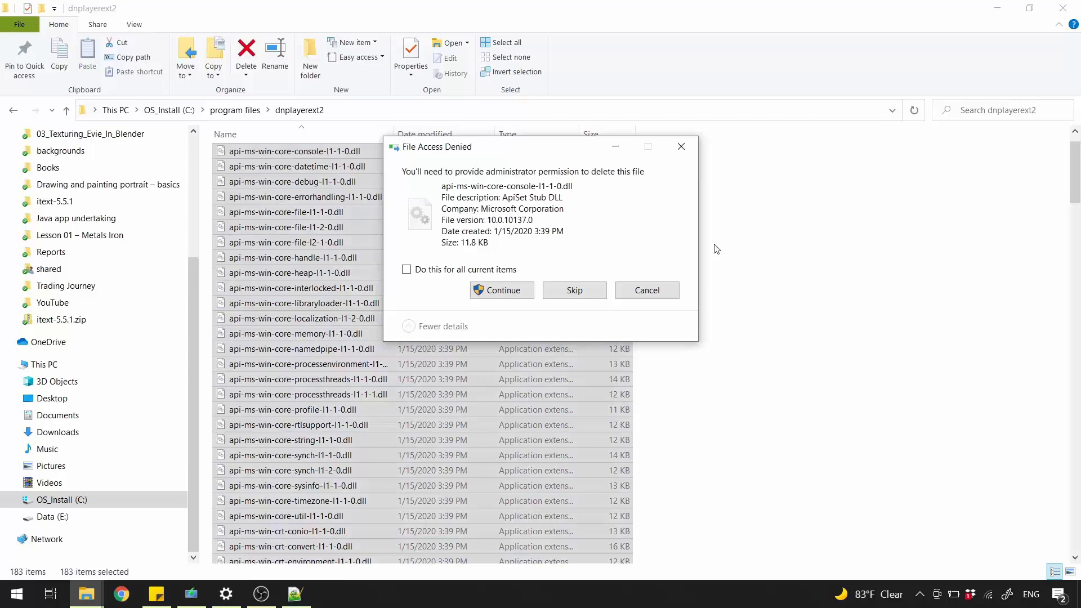
click(407, 269)
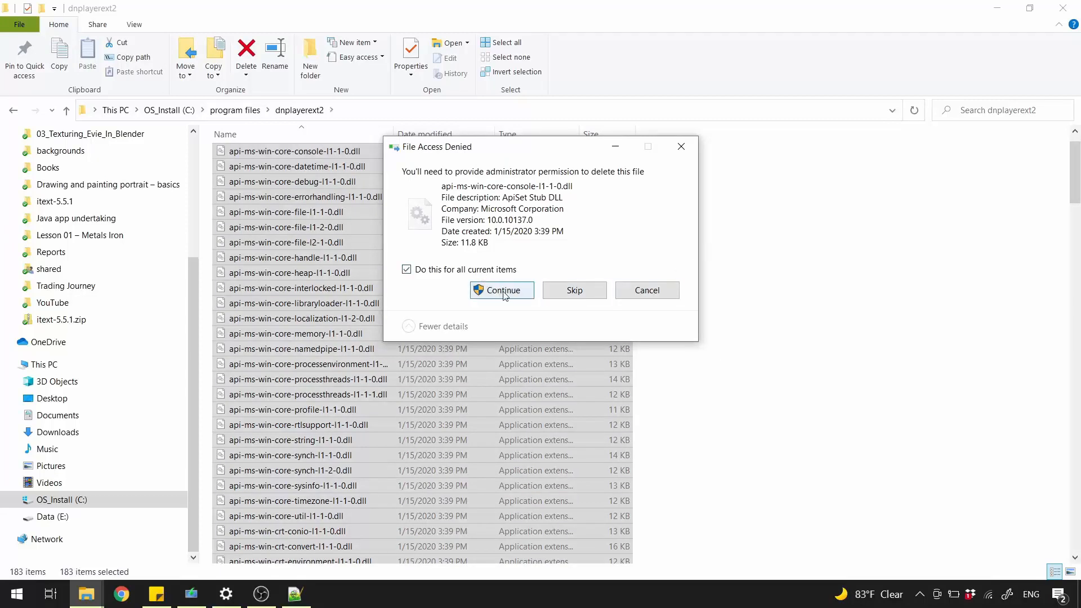
click(501, 289)
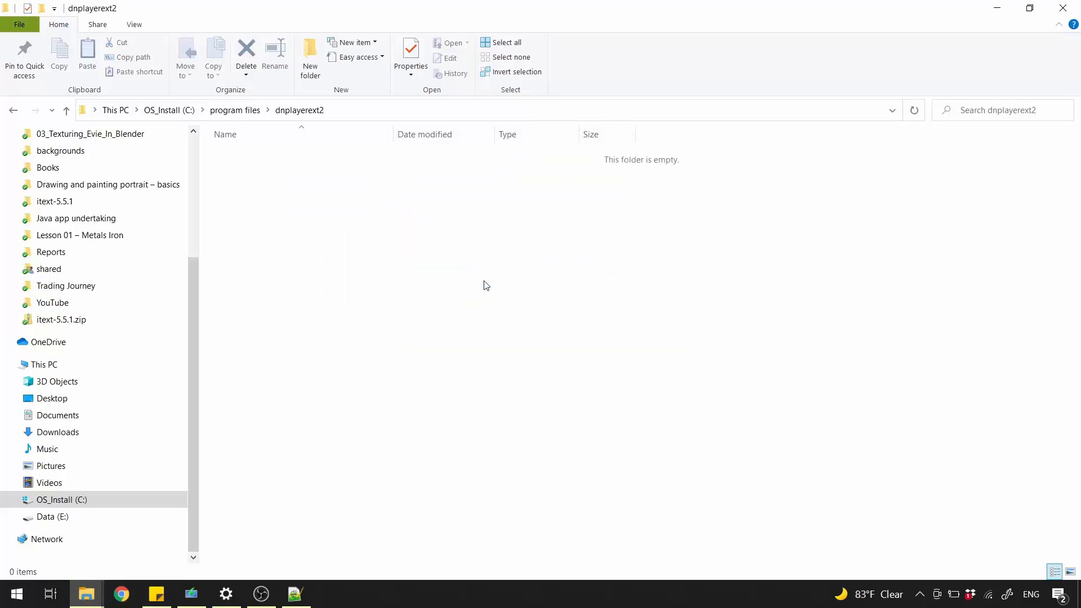
Remove the now-empty dnplayerext2 folder from C:\program files
click(234, 109)
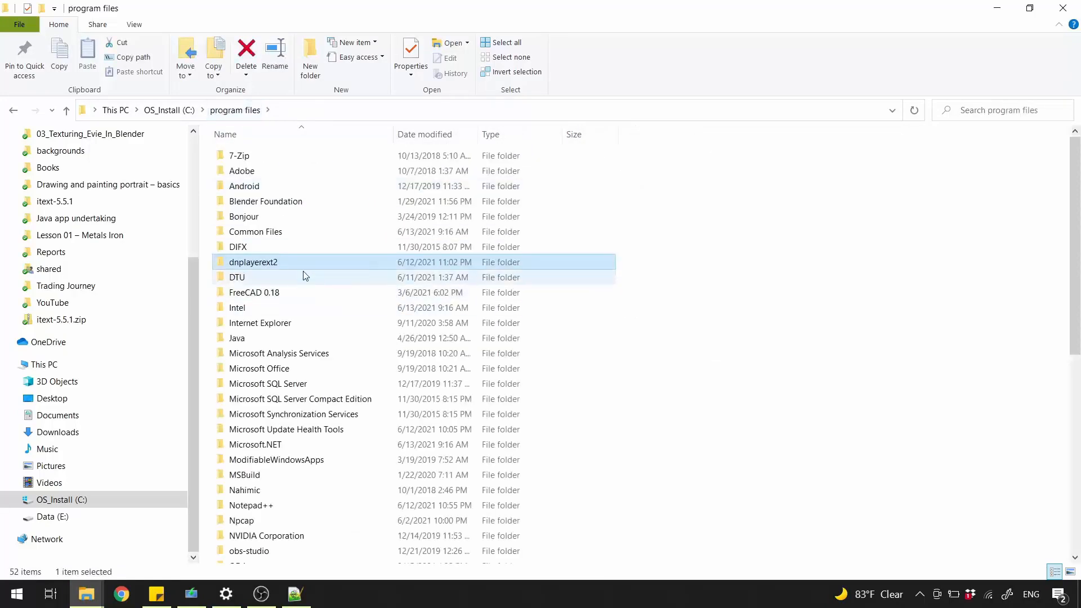
right_click(254, 262)
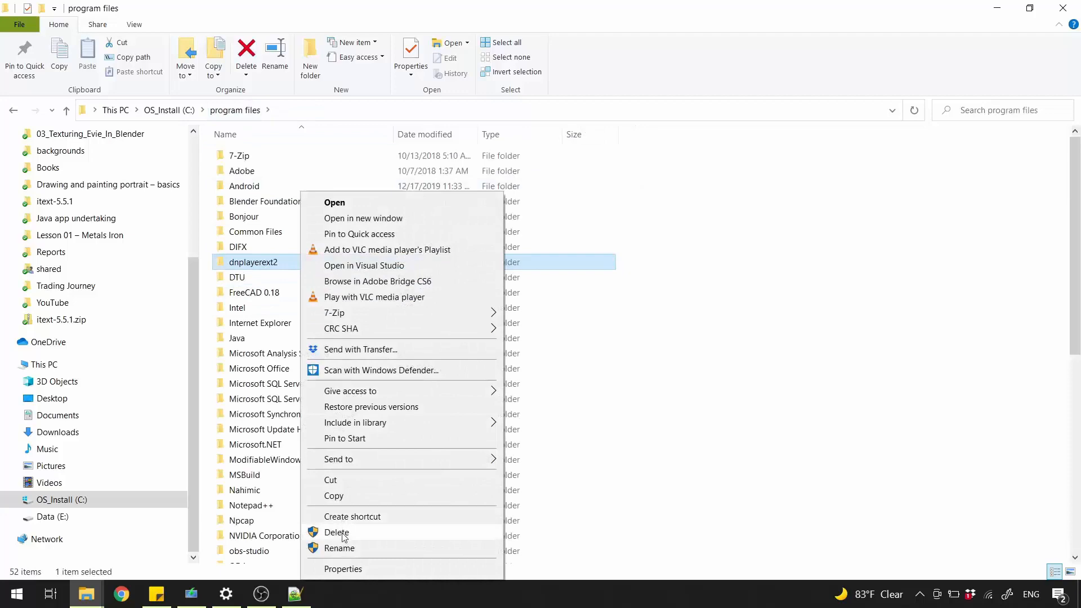
click(337, 532)
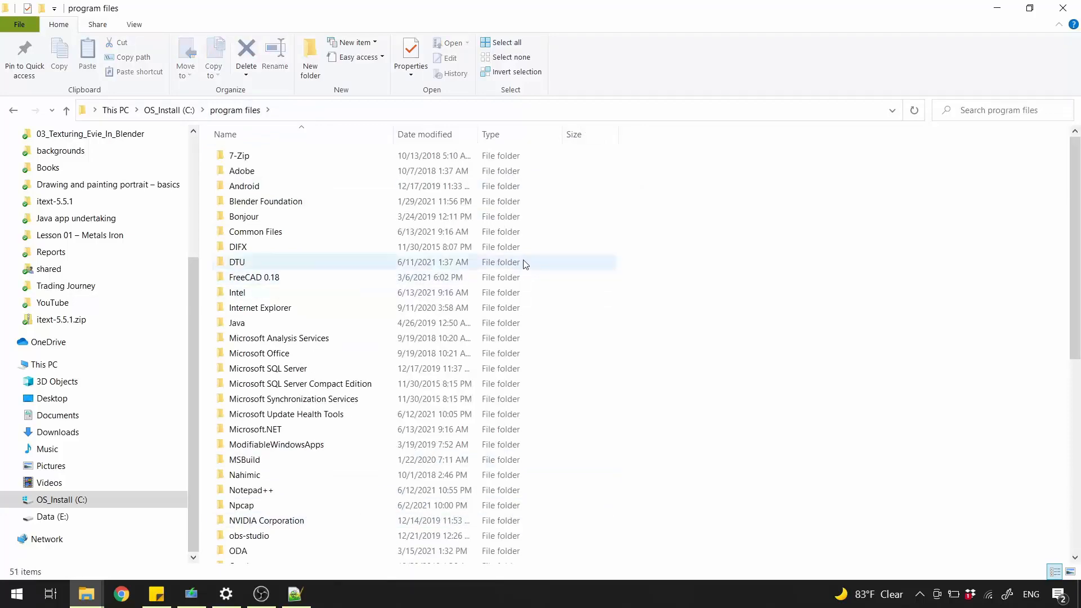
click(295, 593)
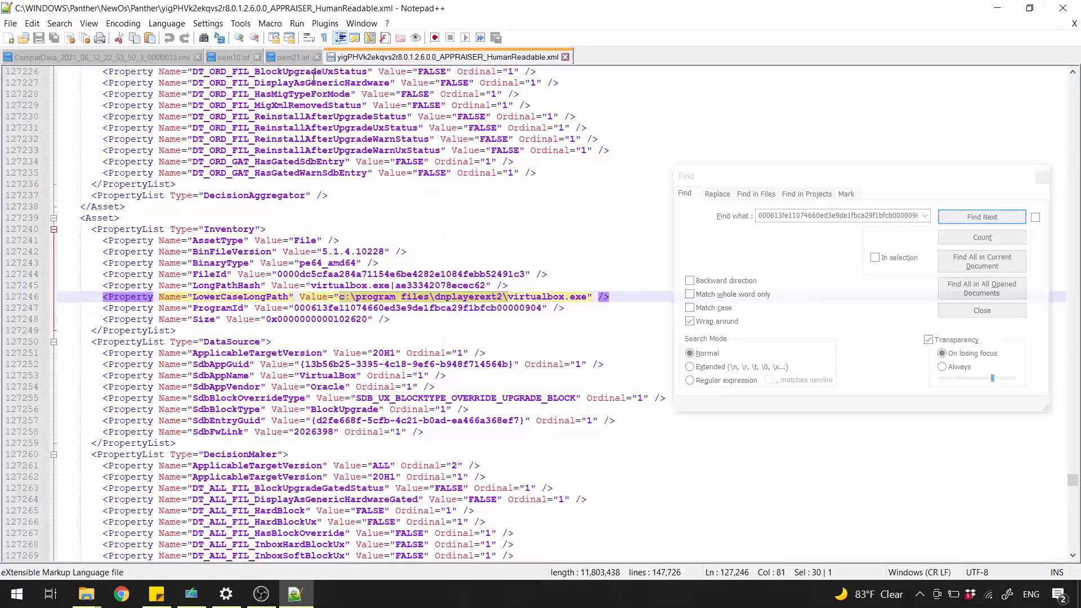
Dismiss the Find dialog and close oem10.inf, oem21.inf and the APPRAISER report, keeping only CompatData
click(97, 57)
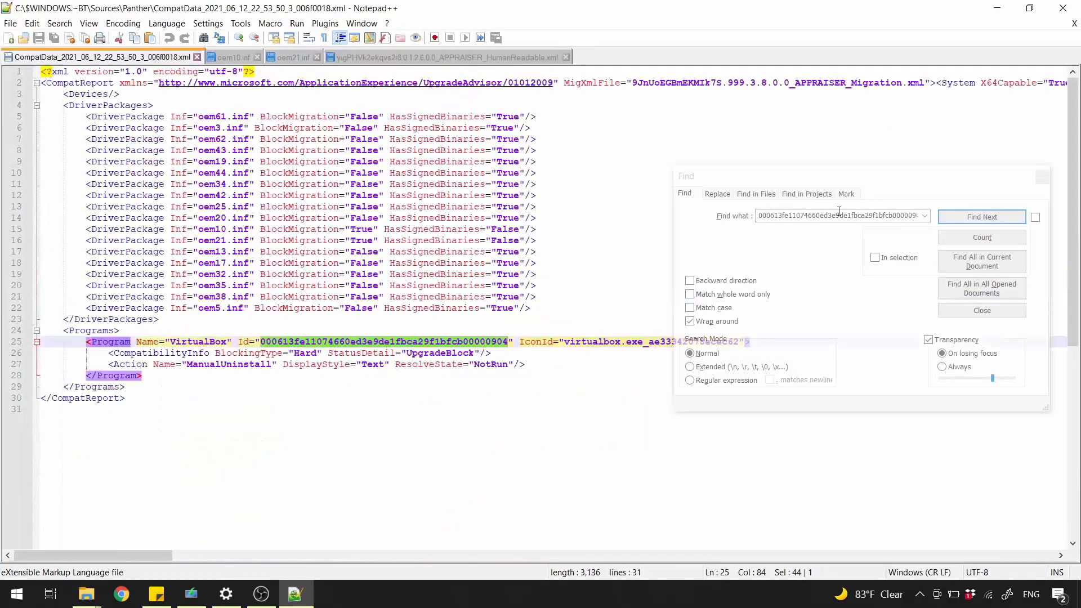
click(981, 311)
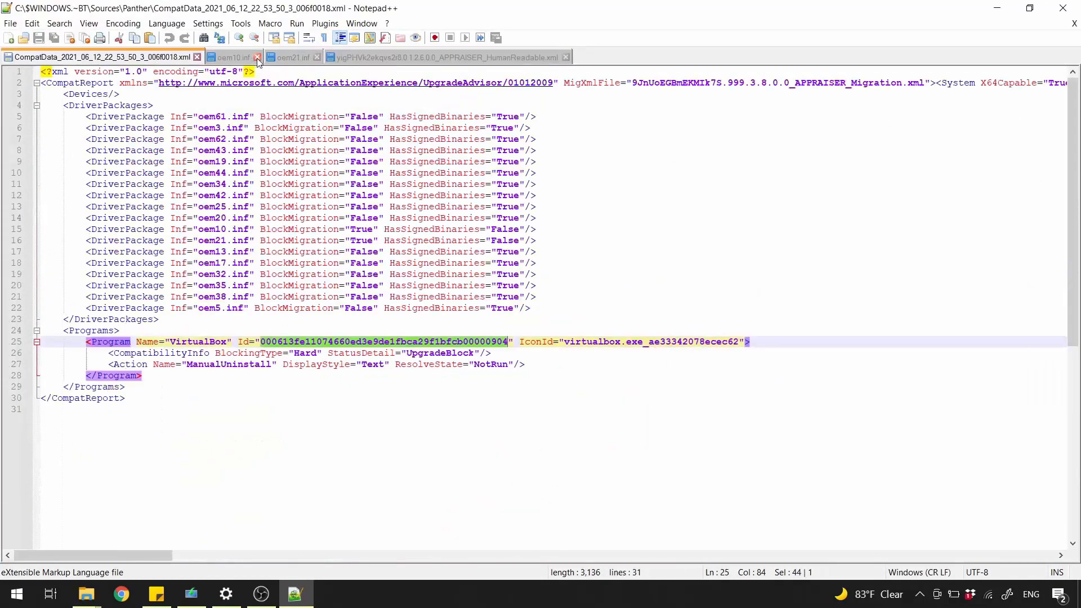
click(257, 57)
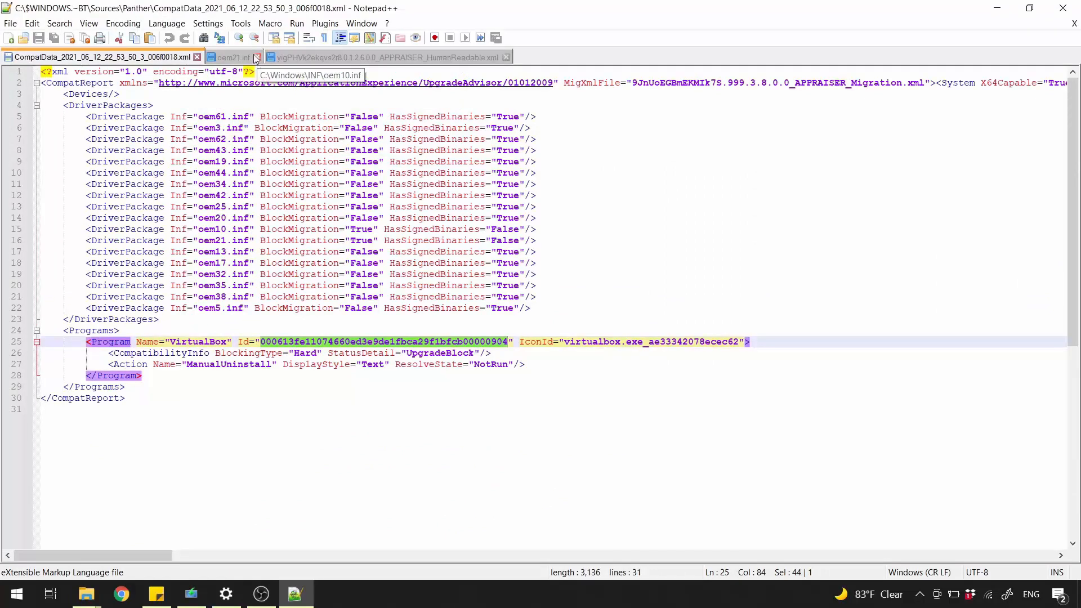
click(253, 57)
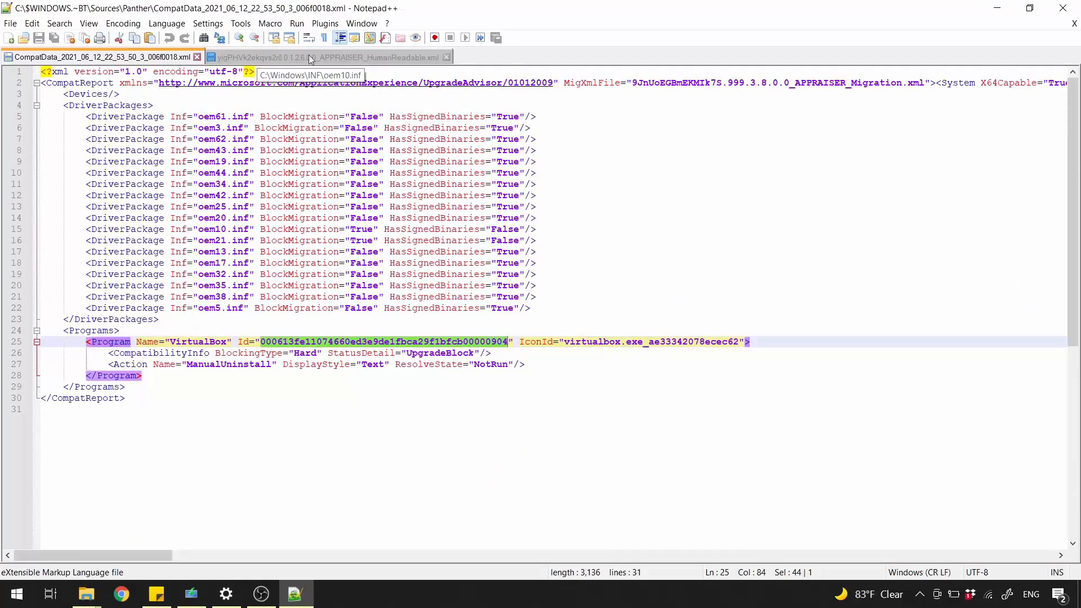
click(446, 58)
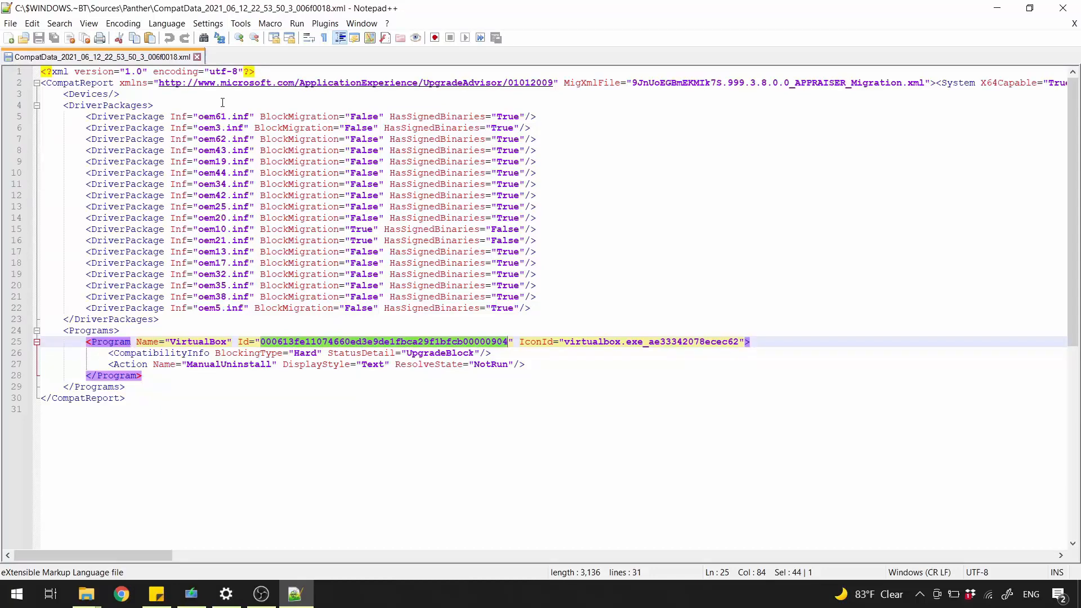
click(97, 319)
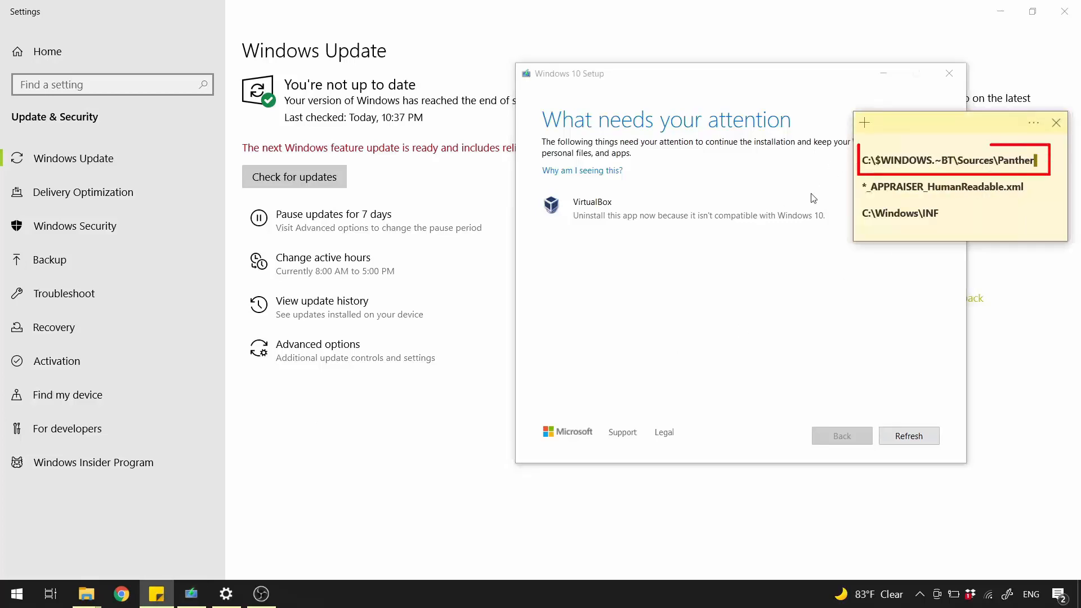
Reopen the Panther folder from the noted path and delete compatscancache.dat
double_click(952, 159)
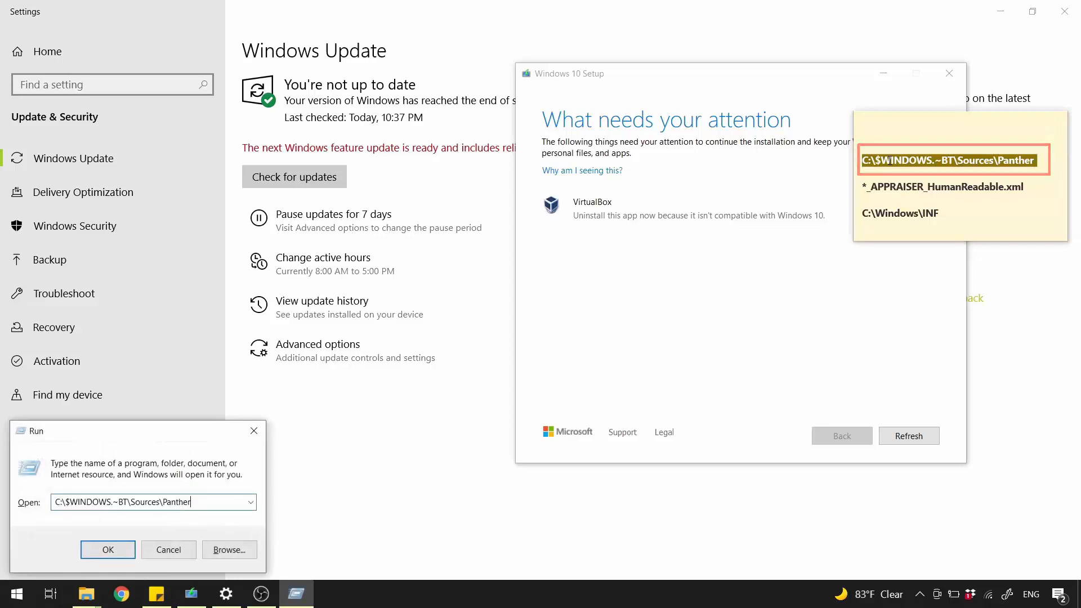
click(108, 550)
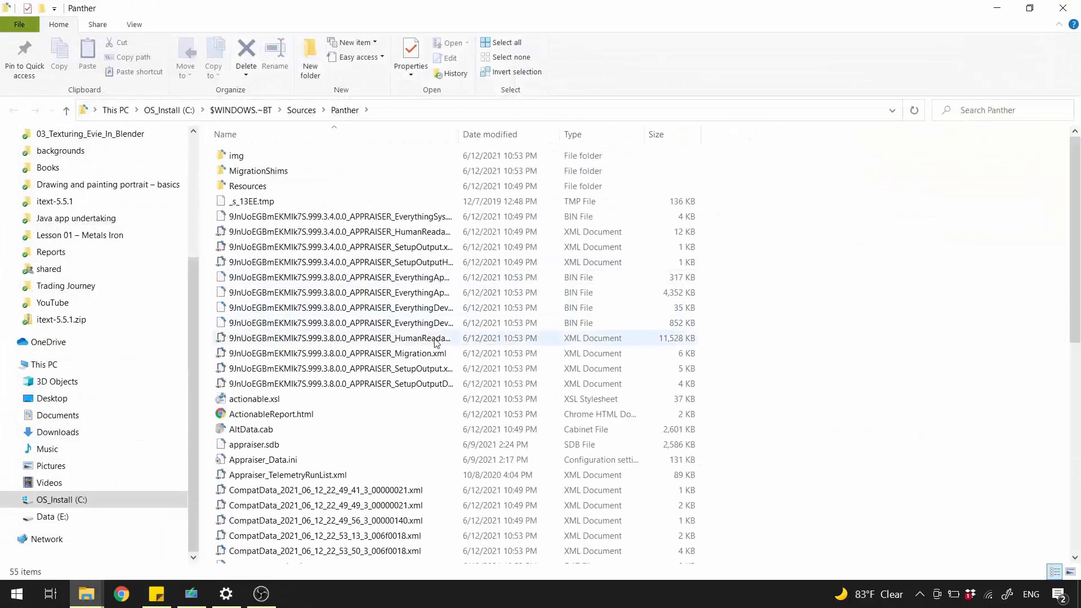
scroll(down, 3)
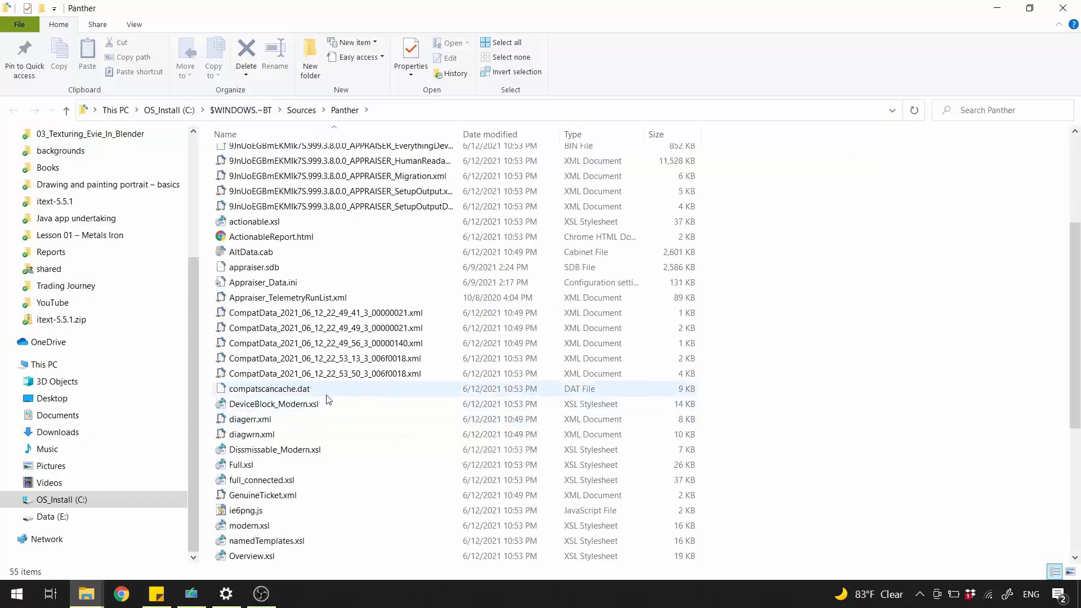
click(269, 388)
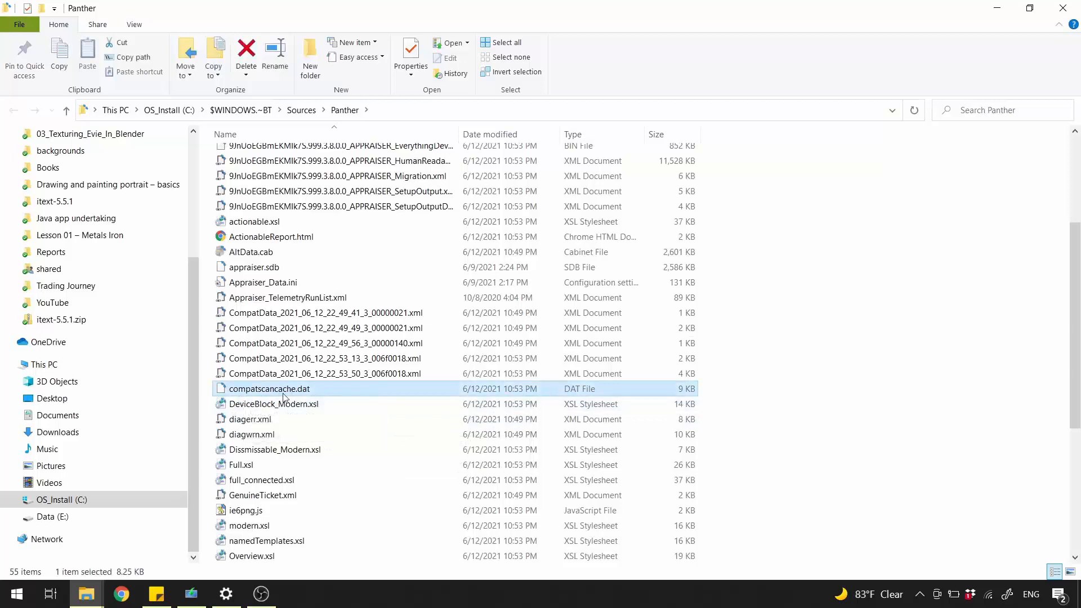
mouse_move(335, 393)
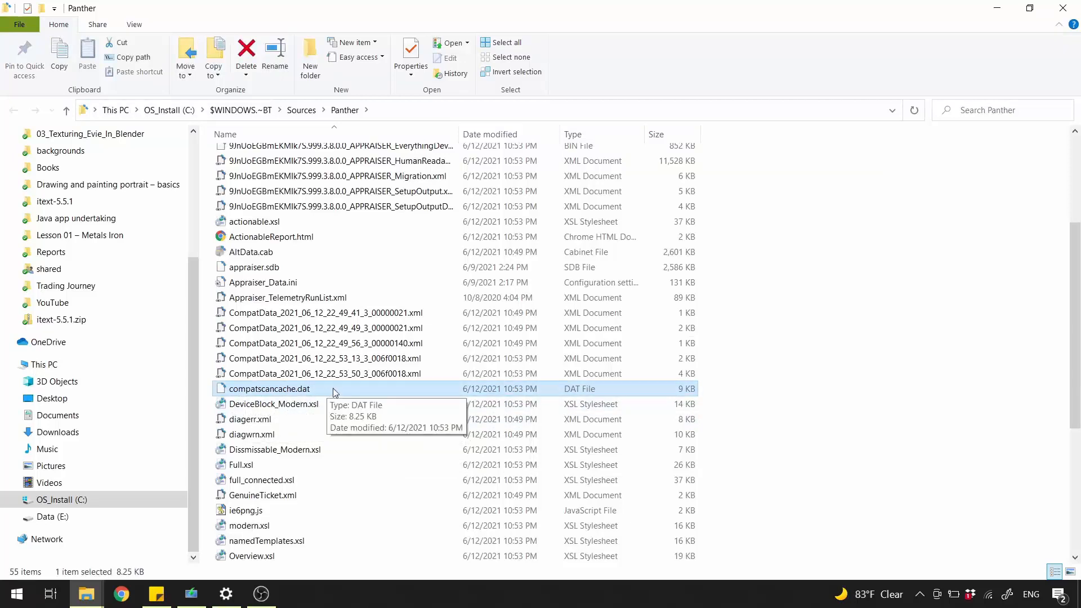
right_click(269, 389)
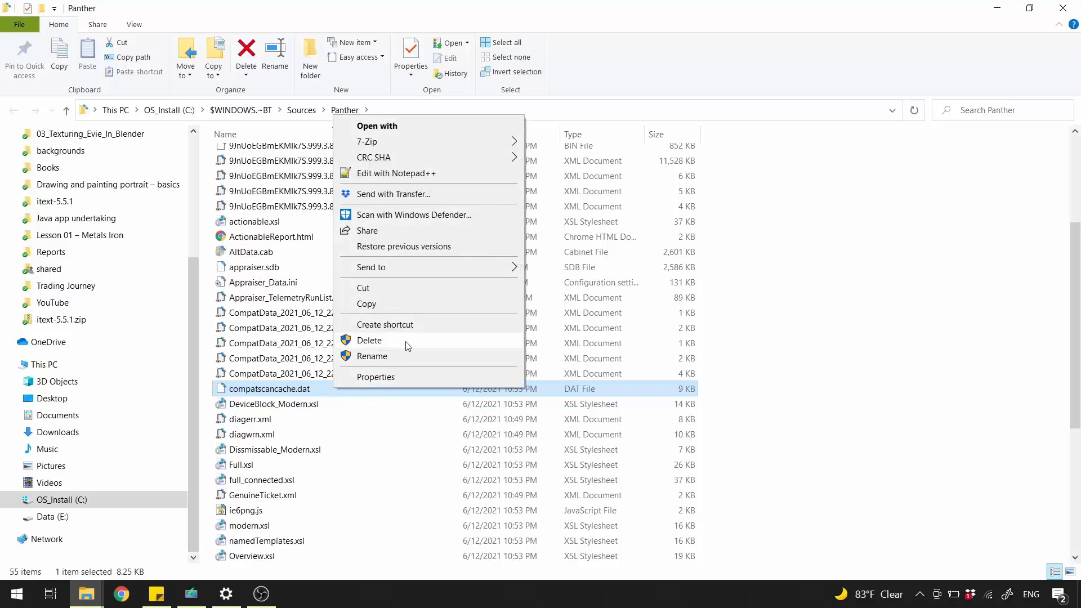
click(370, 340)
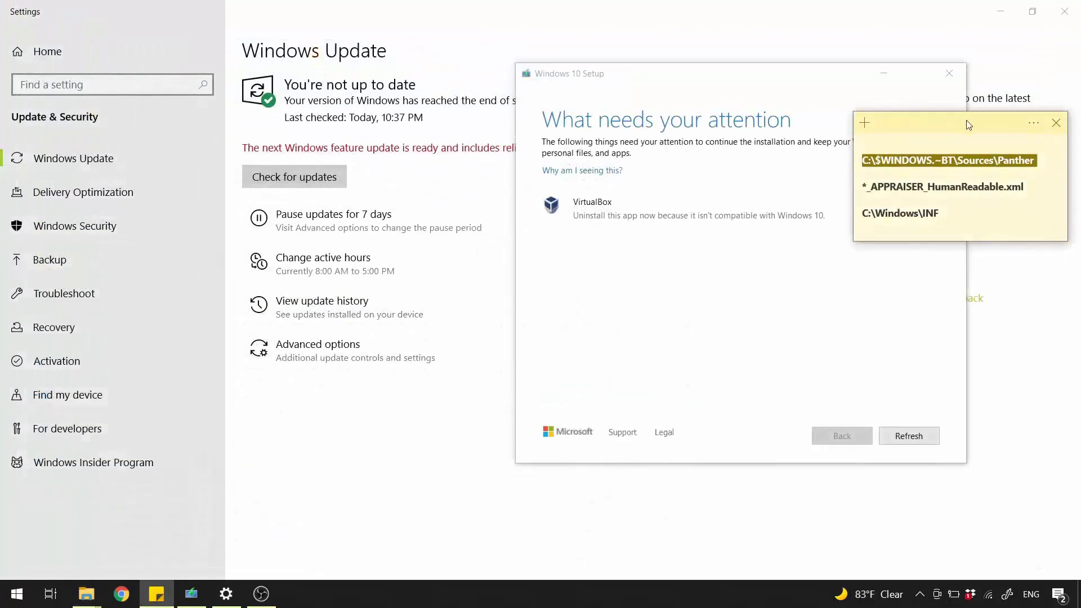
mouse_move(87, 594)
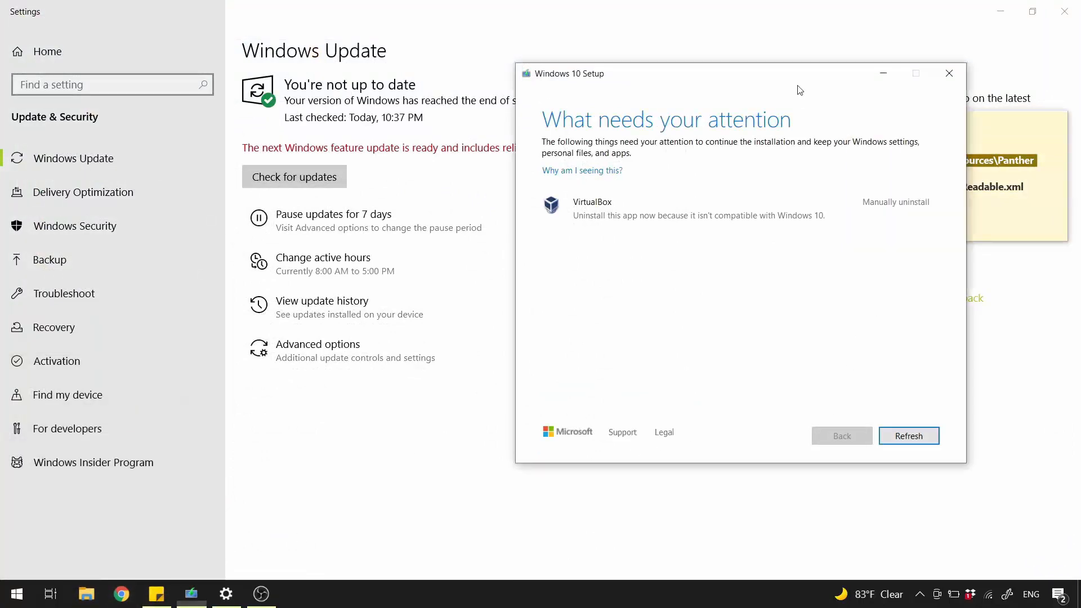
mouse_move(909, 435)
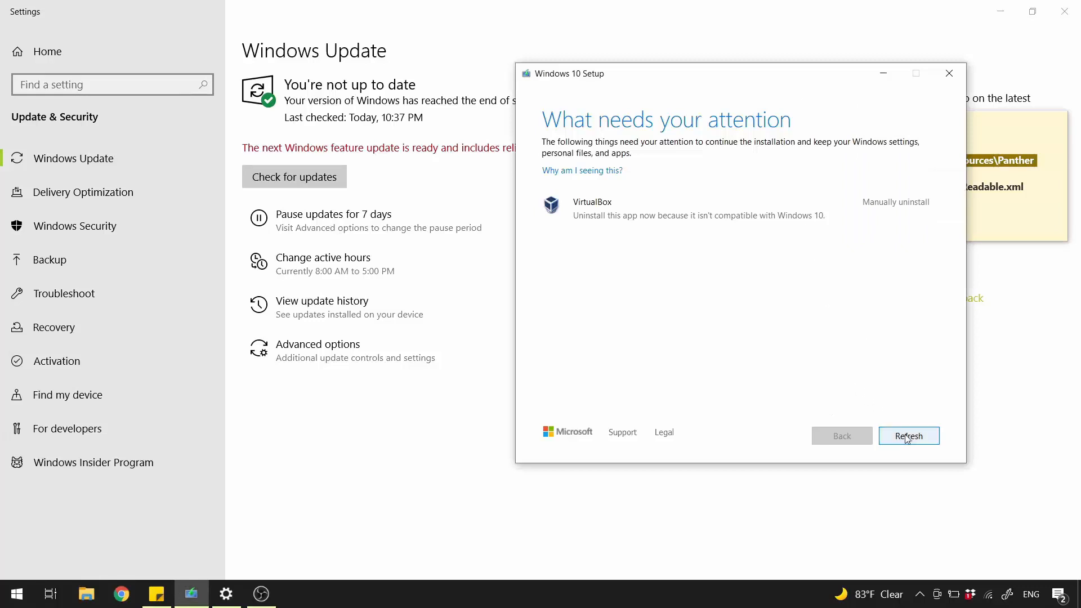
Refresh the 'What needs your attention' dialog so the VirtualBox warning clears
click(908, 434)
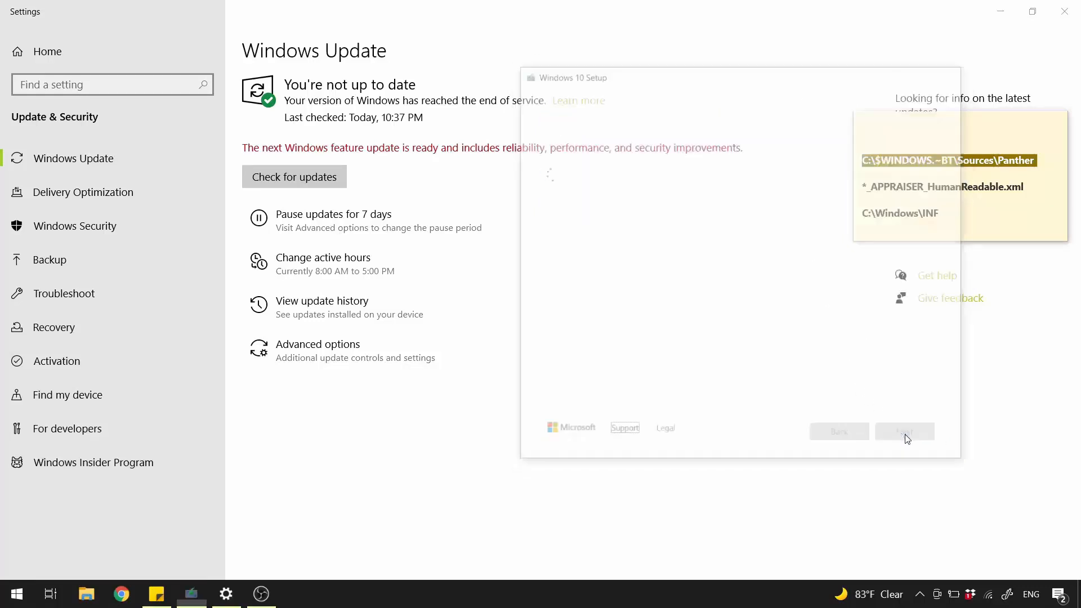
click(905, 431)
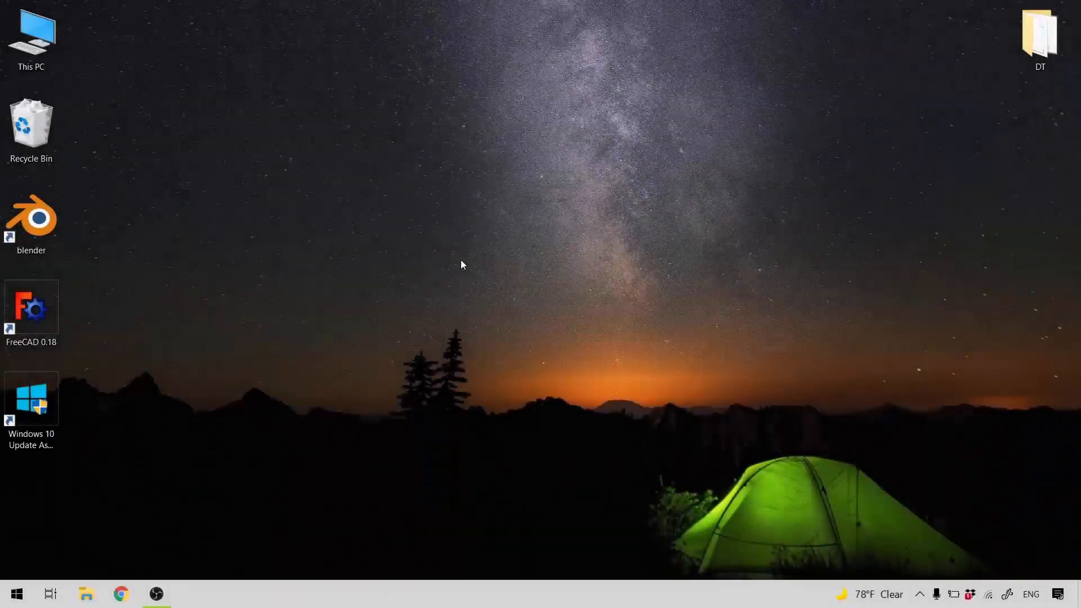
mouse_move(833, 453)
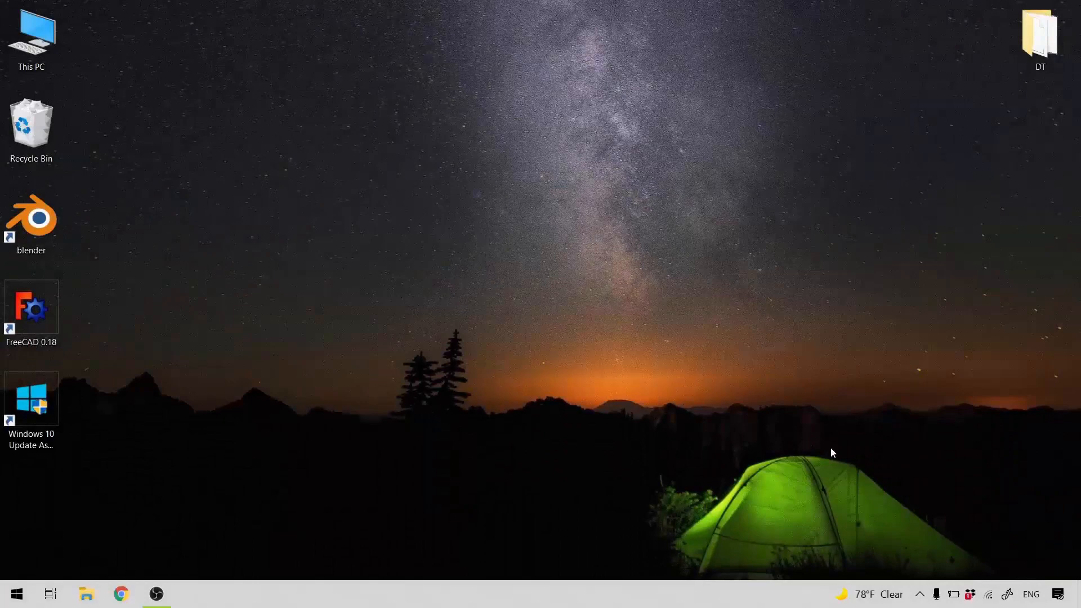
Reach Windows Update via a Start search for 'update' and show the optional updates list
text(up)
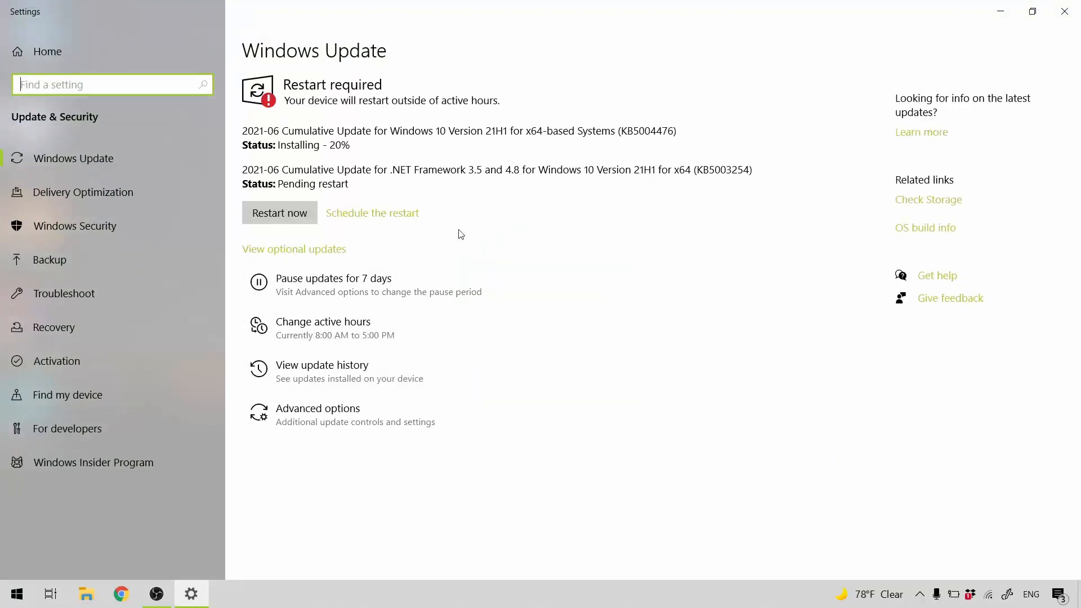
mouse_move(315, 257)
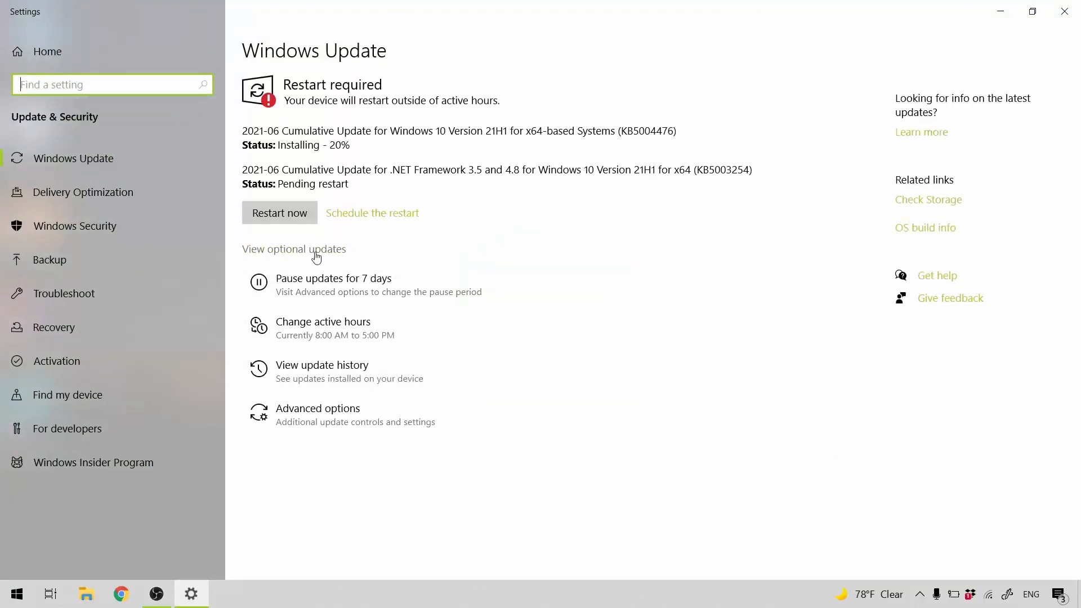
click(294, 249)
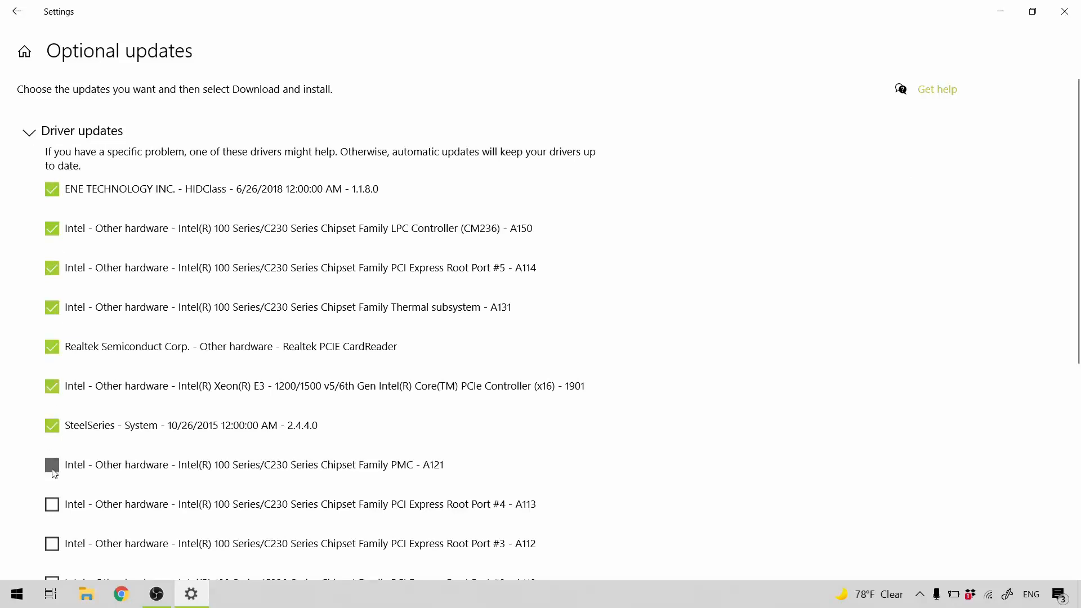
Download and install all the checked optional driver updates
scroll(down, 3)
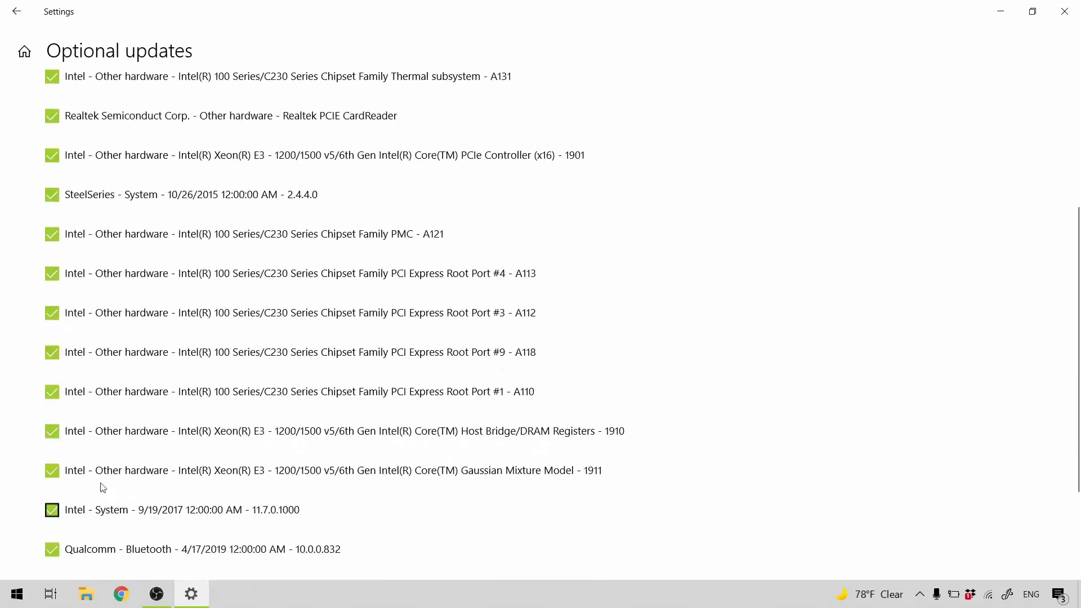
scroll(down, 3)
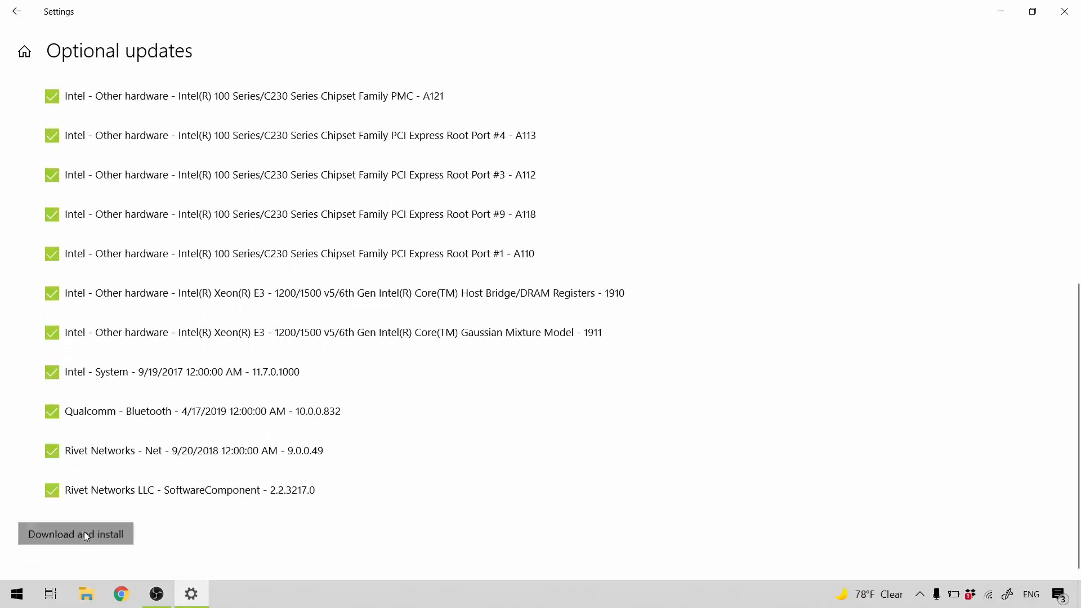
click(76, 534)
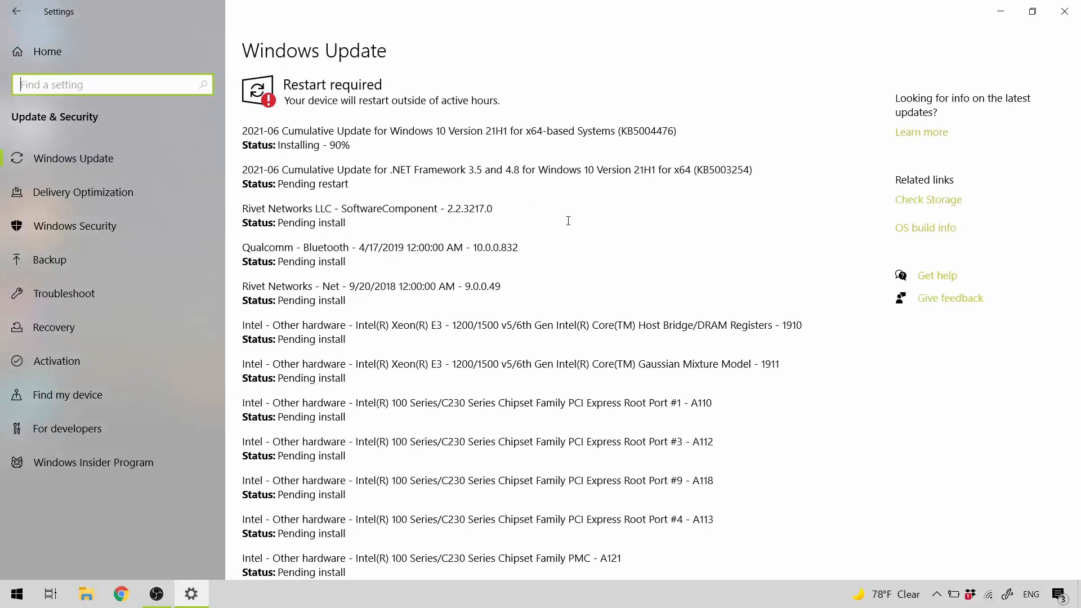
scroll(down, 3)
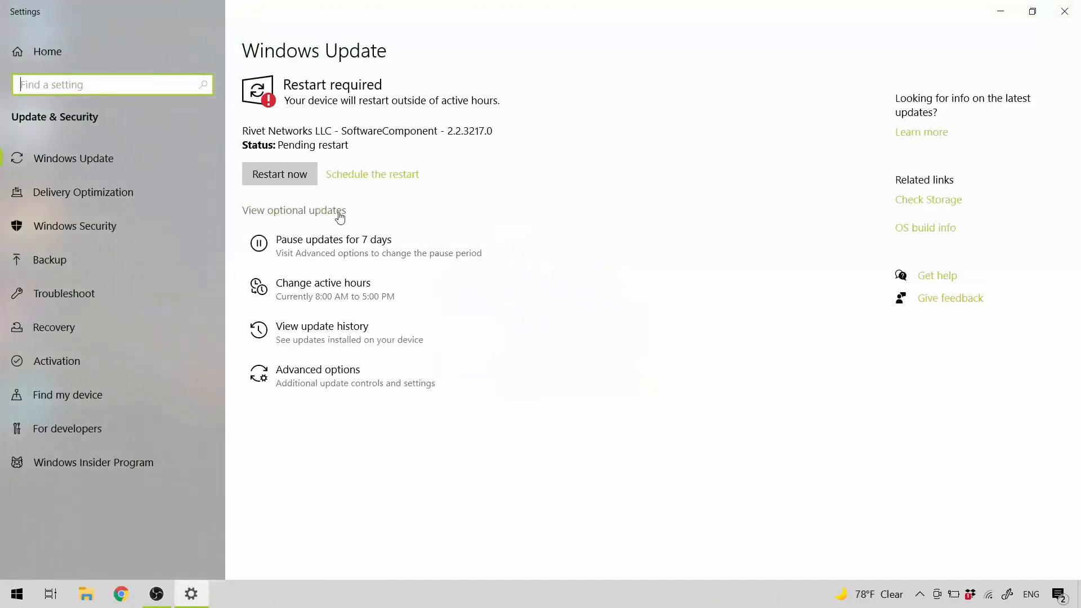
Include the leftover Root Port #3 driver and start its download and install
click(294, 211)
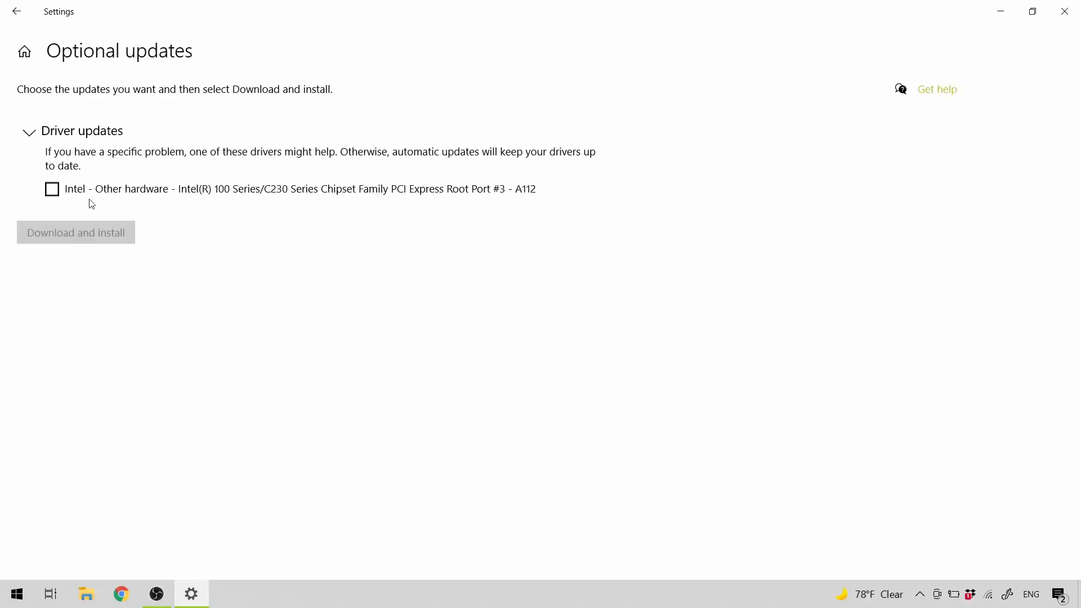
click(52, 189)
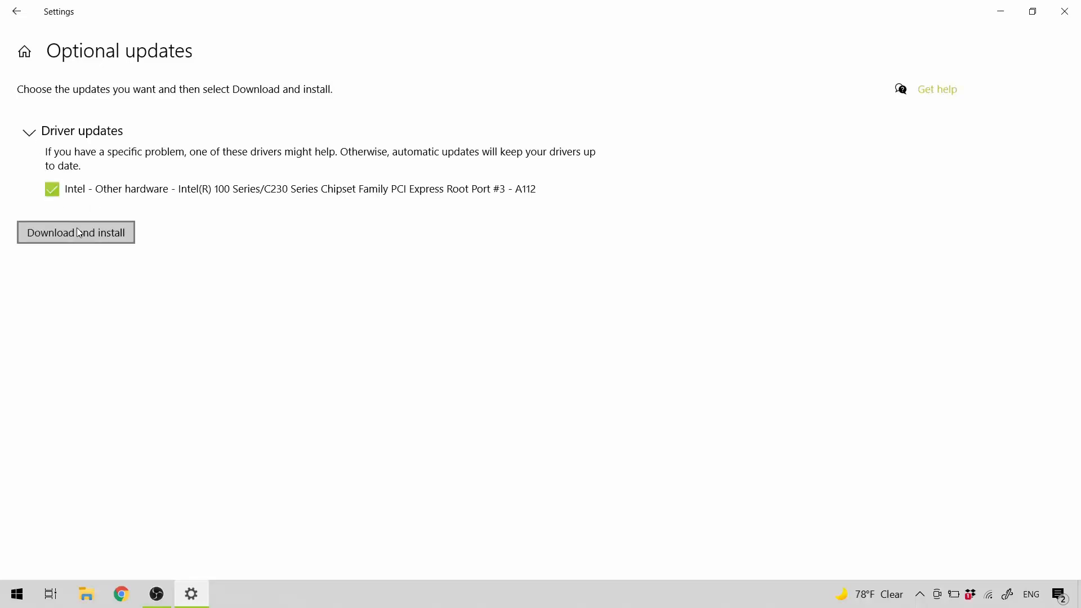
click(76, 232)
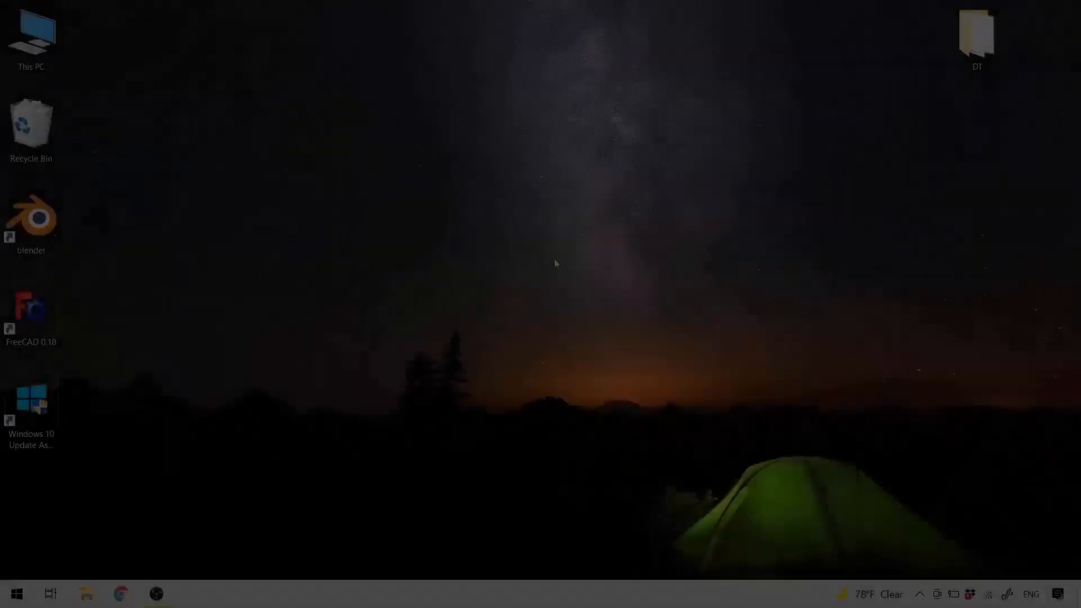
Return to Windows Update via Start search and check again for updates
text(up)
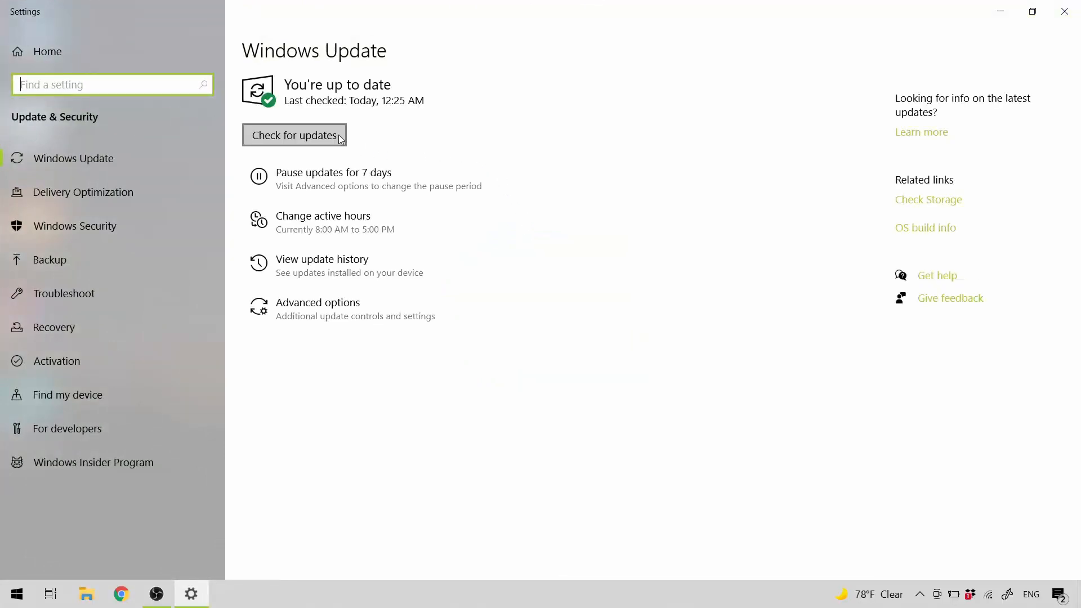
click(294, 134)
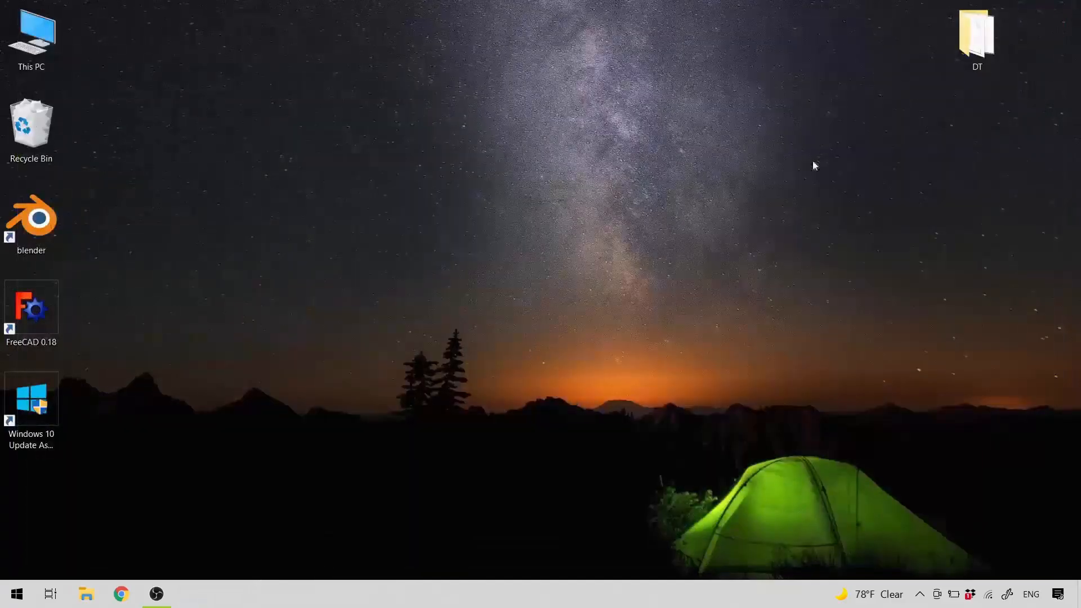
From This PC, reach OS_Install (C:) Properties and start Disk Cleanup offering up to 43.3 GB
click(32, 35)
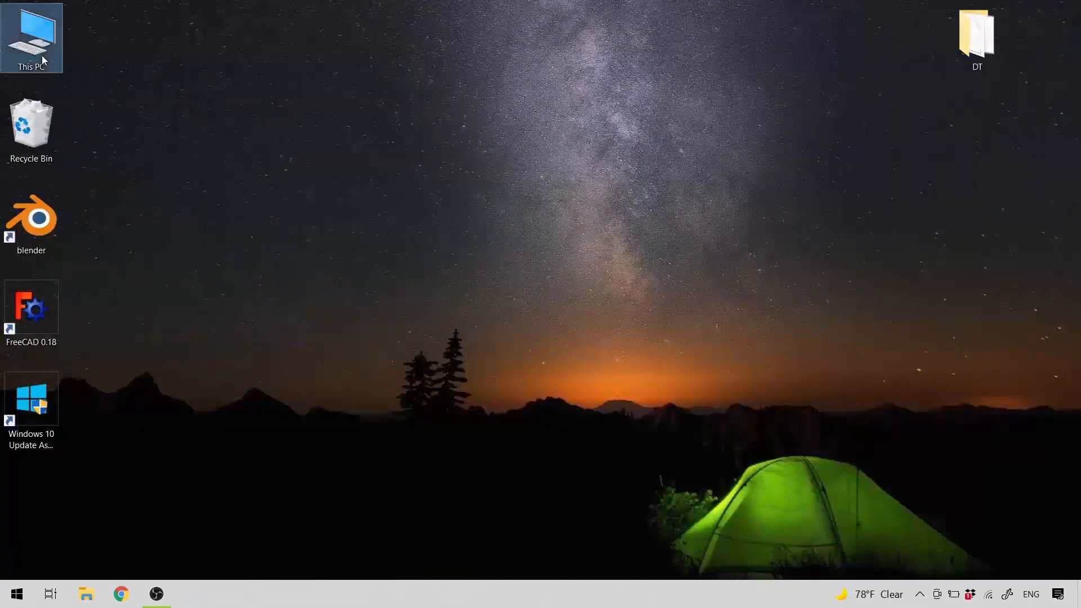
double_click(31, 37)
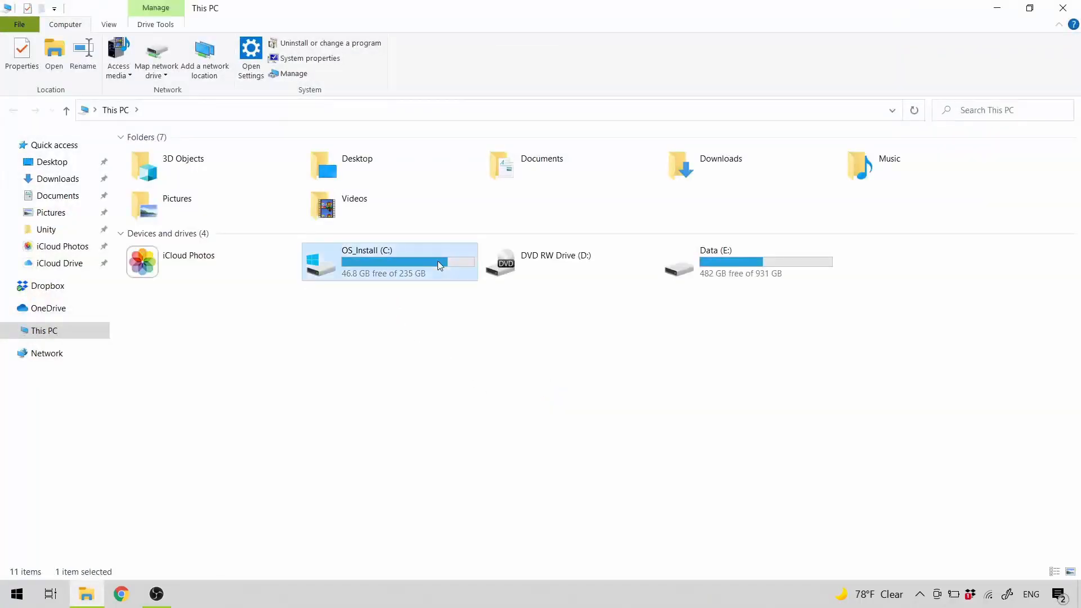
right_click(439, 266)
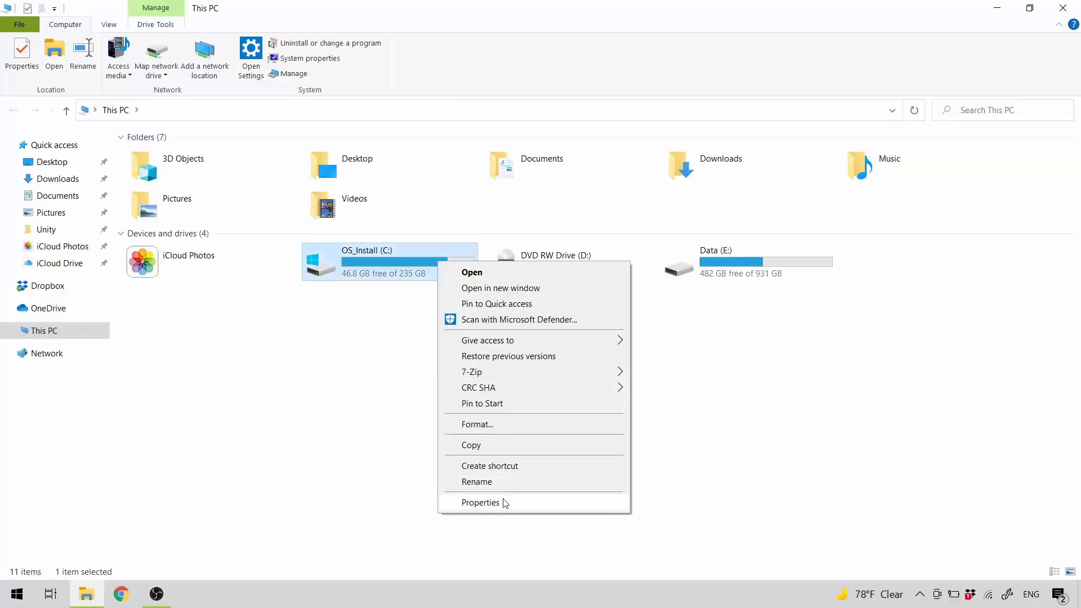
click(480, 502)
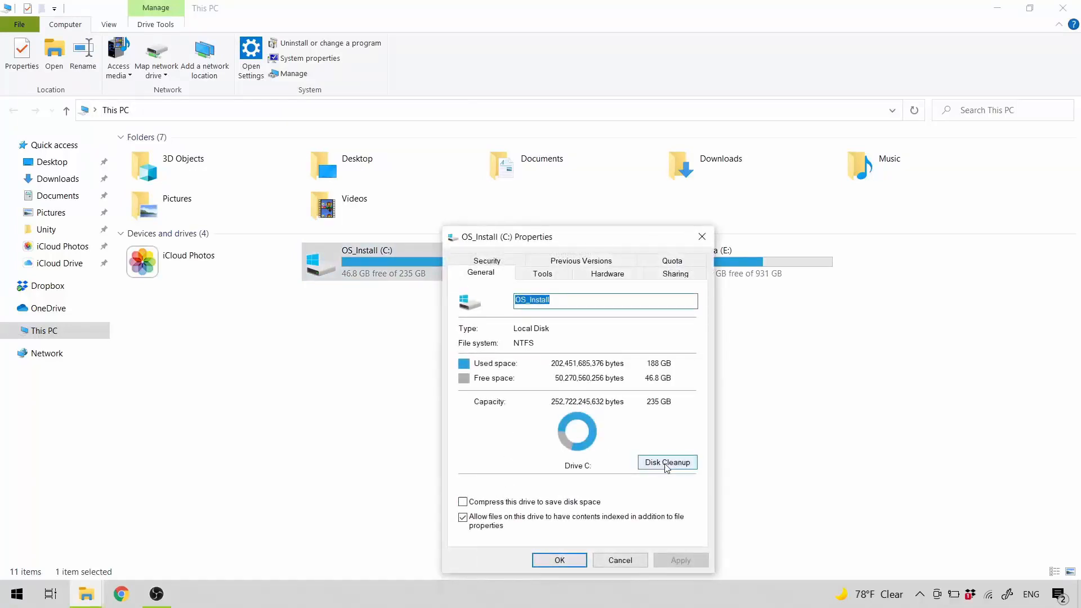
click(665, 462)
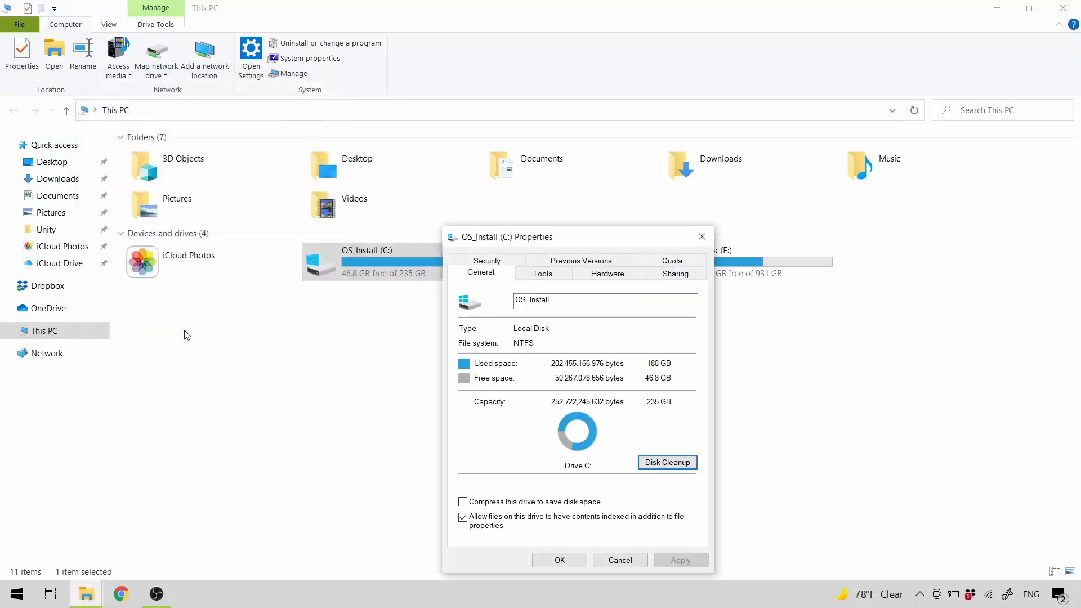
click(666, 462)
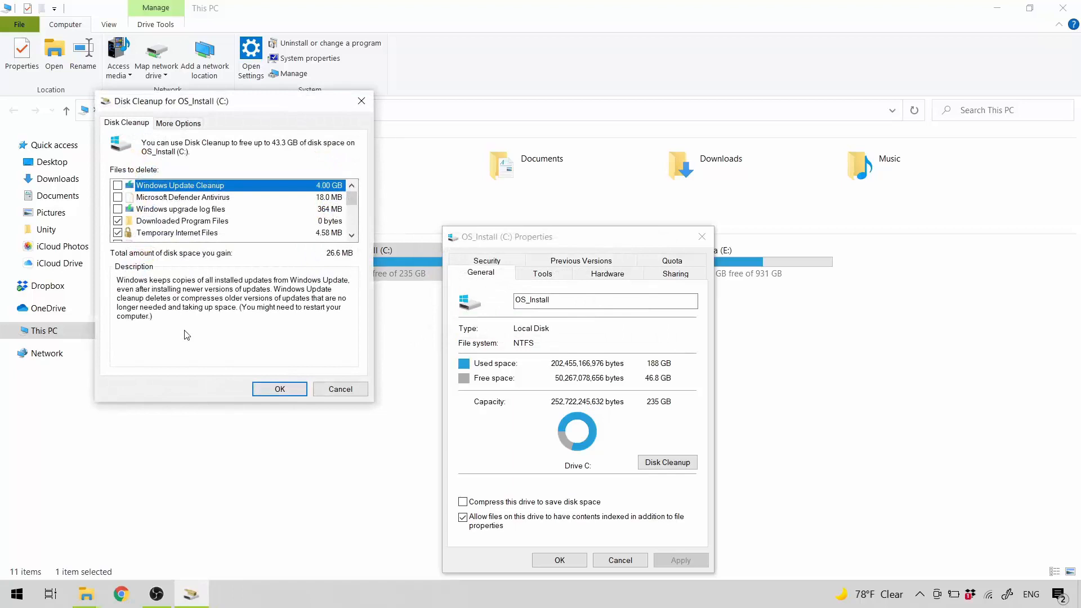
mouse_move(352, 204)
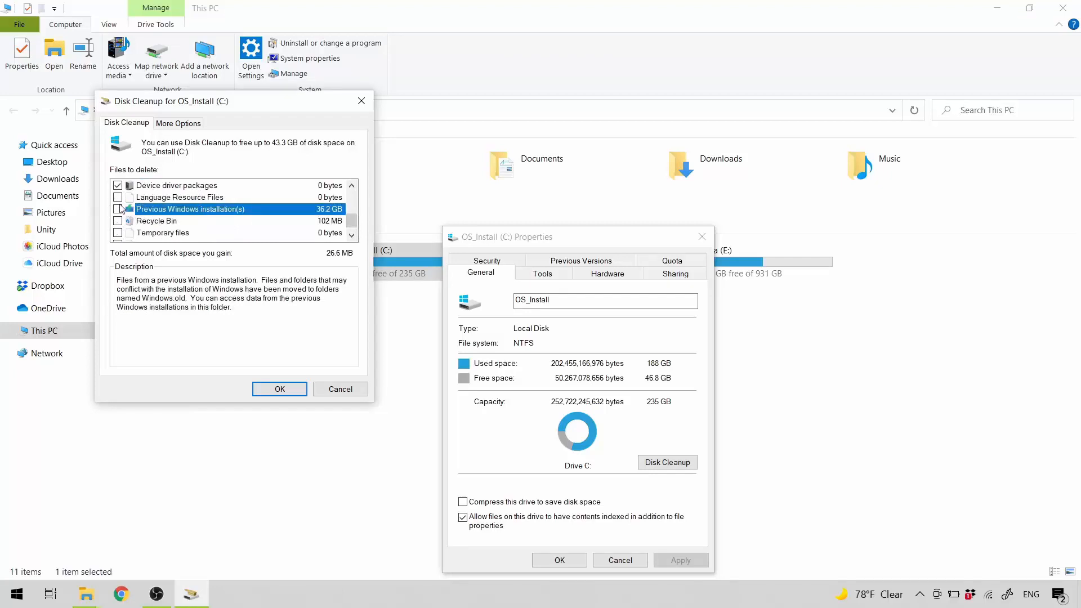
Tick Previous Windows installation(s) for deletion, raising the gain to 36.3 GB, then bring up Start
click(118, 209)
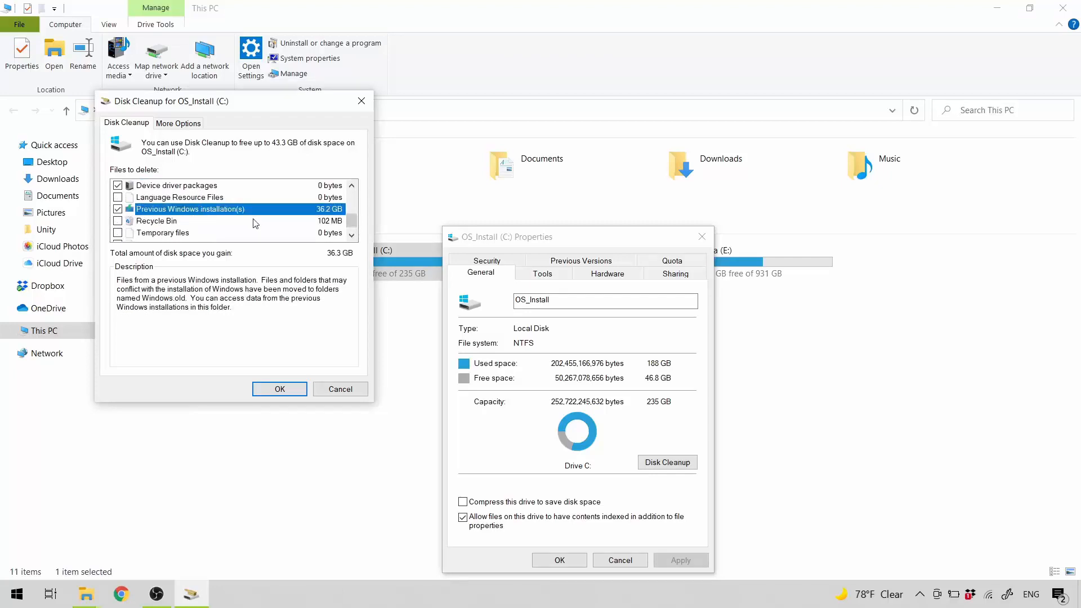
mouse_move(303, 293)
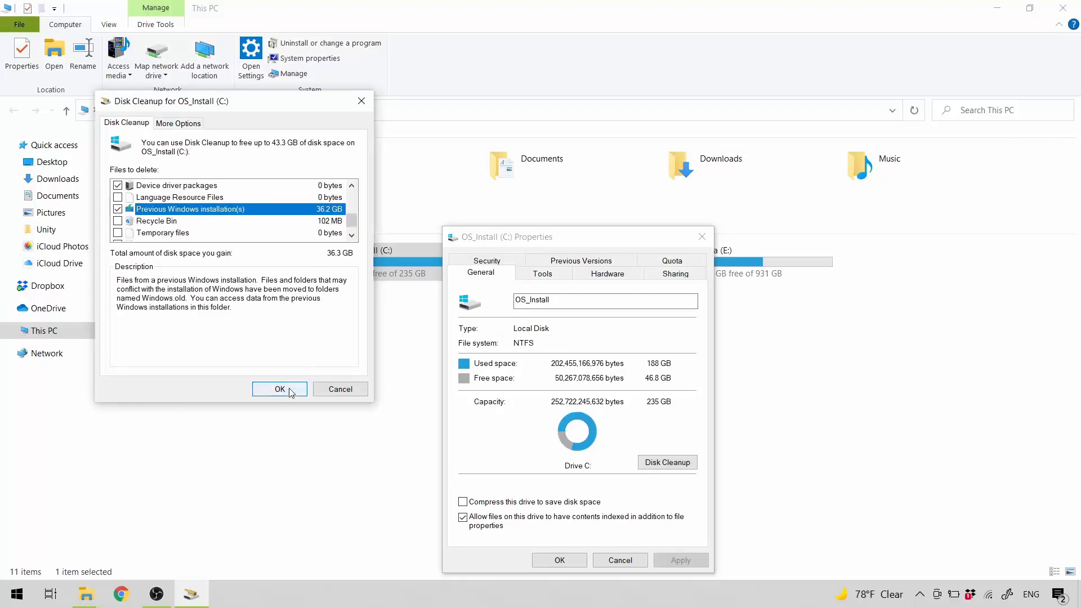
mouse_move(289, 419)
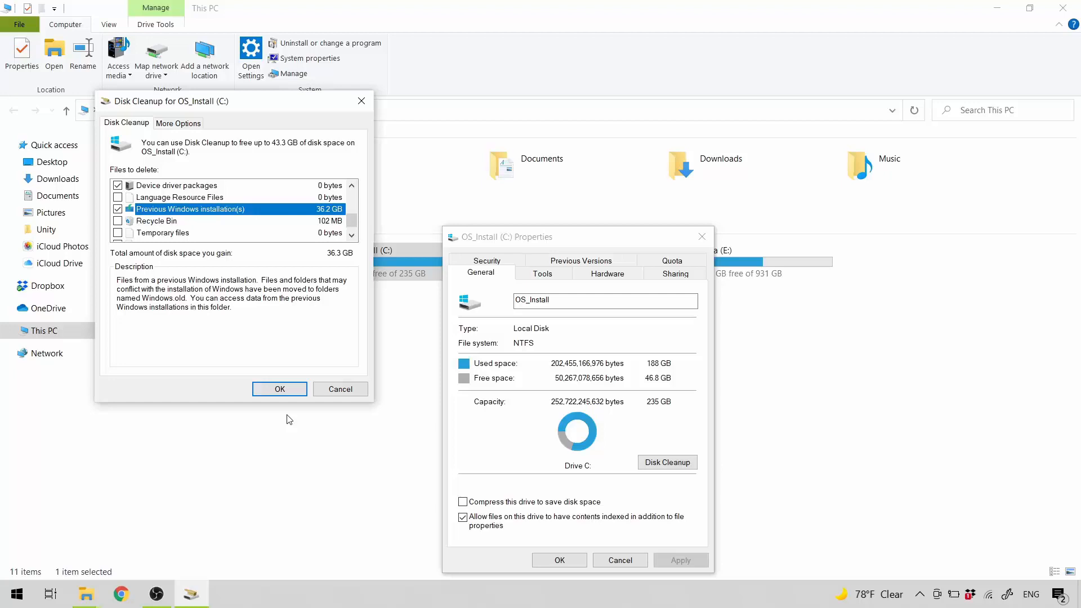
click(16, 594)
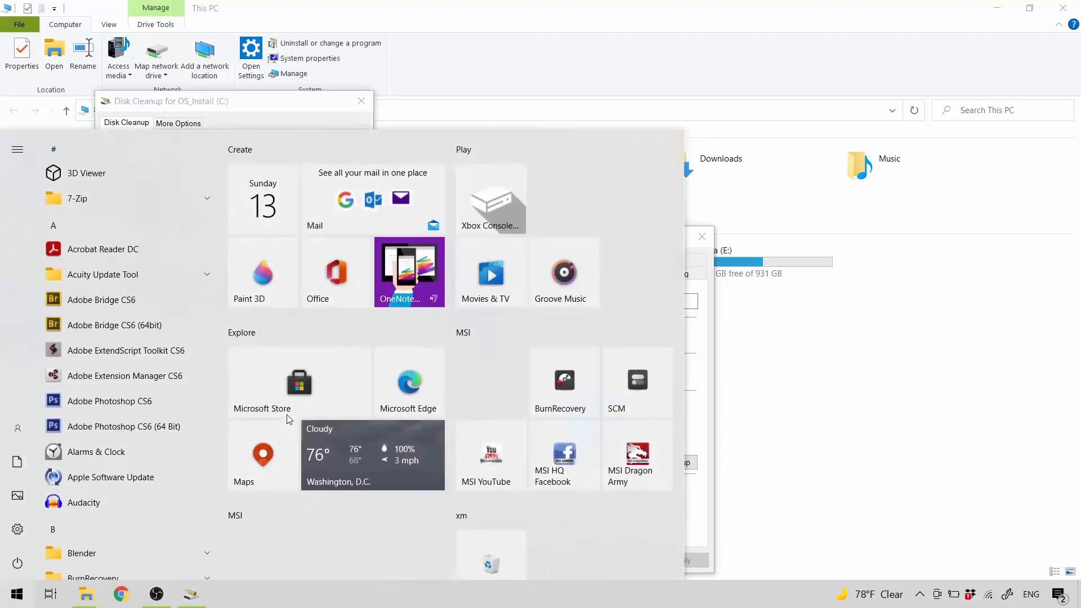
text(settings)
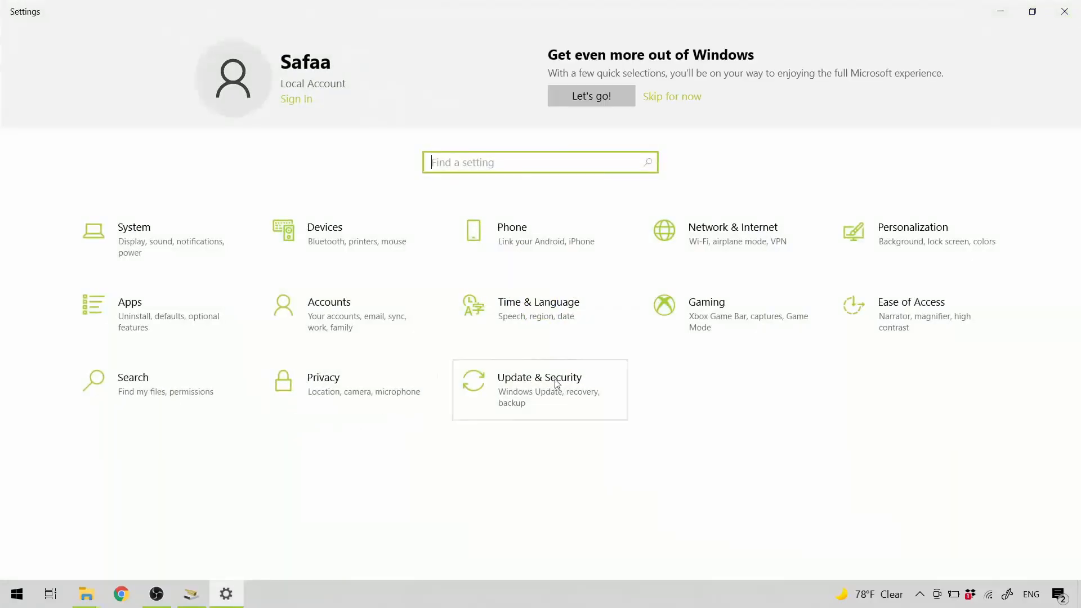
click(539, 382)
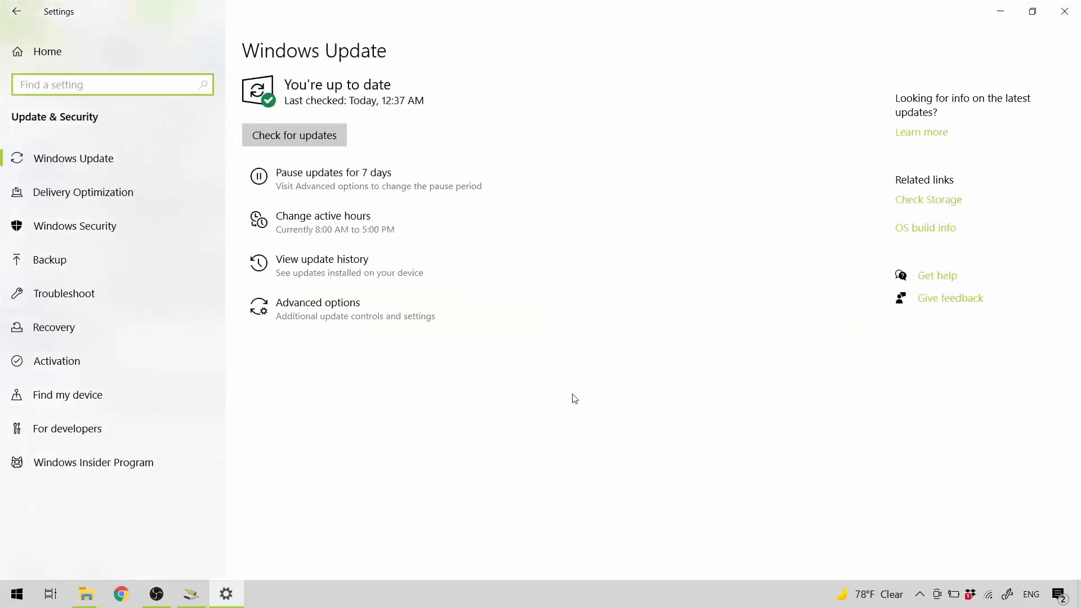
click(55, 327)
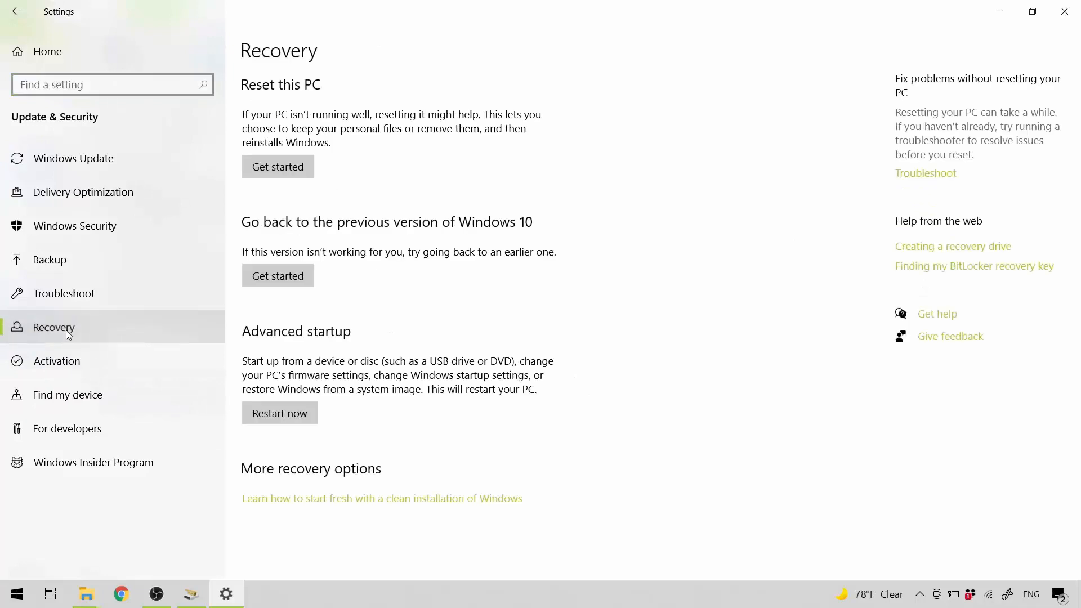
mouse_move(281, 248)
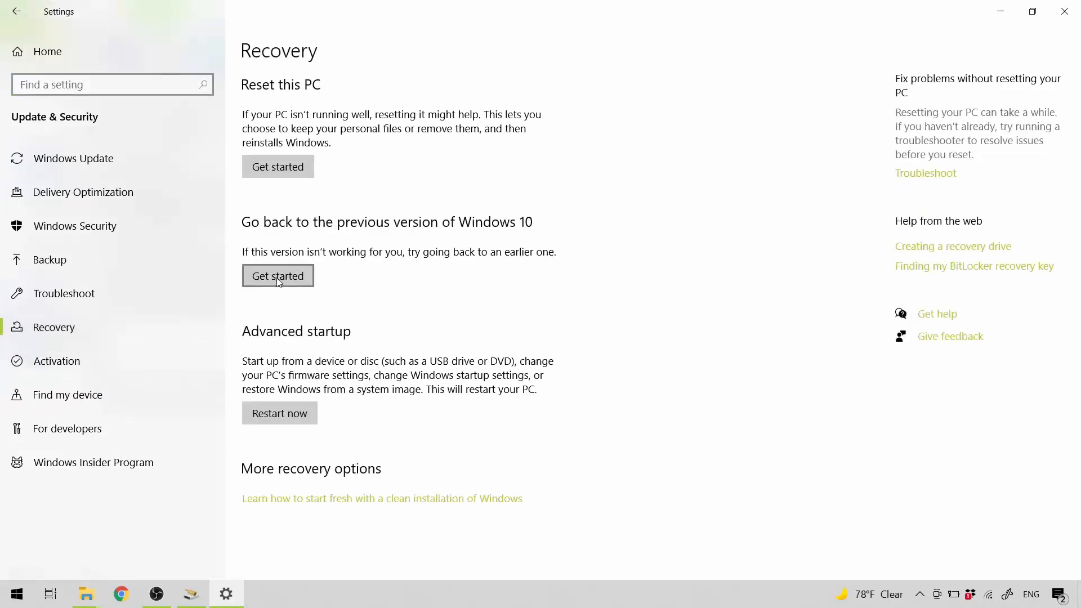
mouse_move(357, 325)
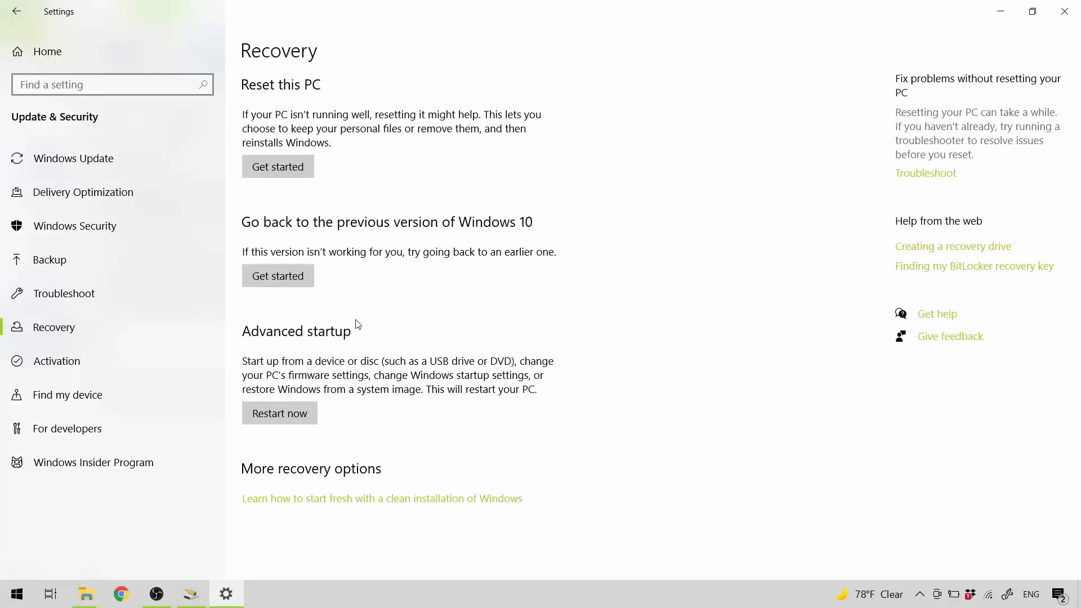
mouse_move(334, 297)
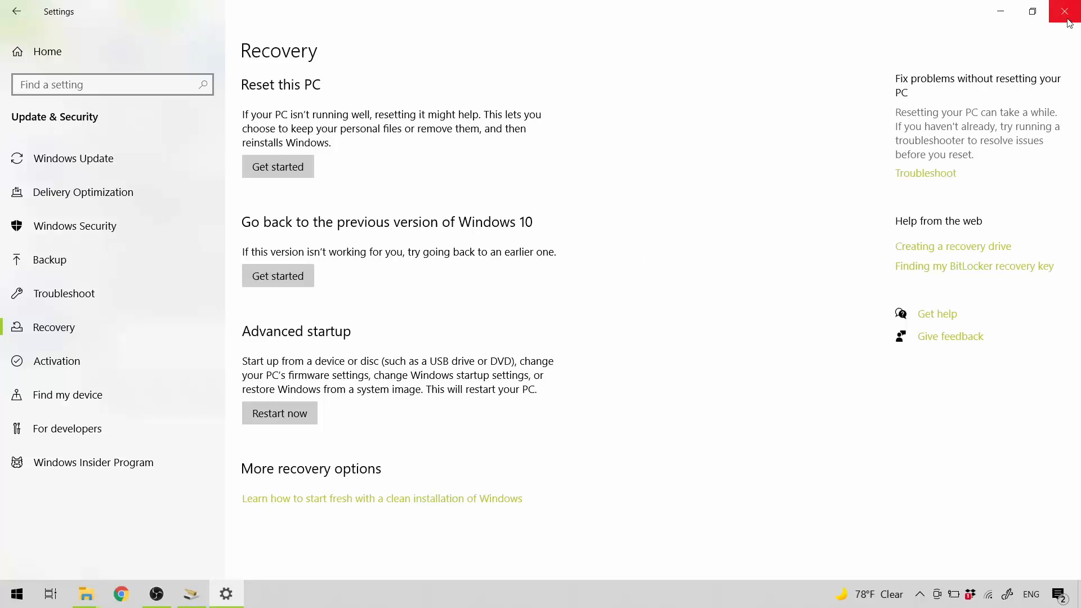
click(1064, 11)
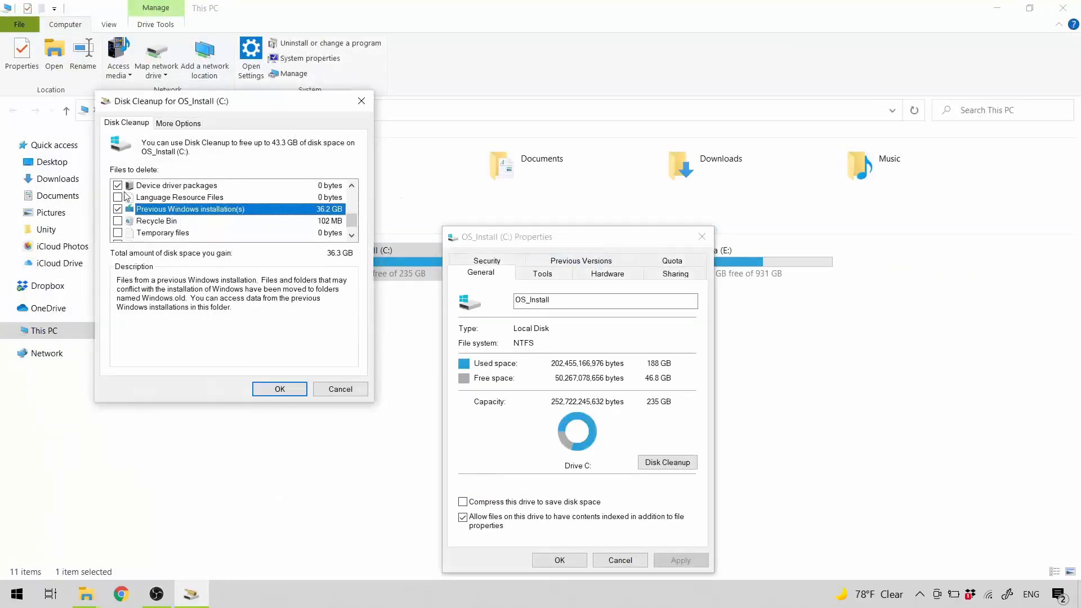
mouse_move(247, 221)
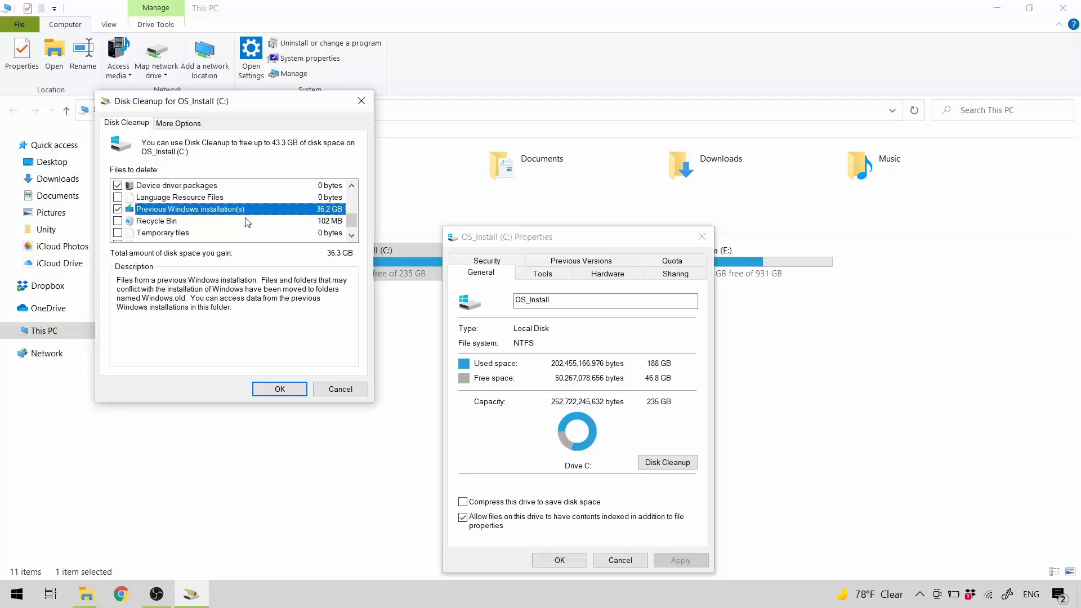
Confirm Disk Cleanup's permanent deletion of the previous Windows installation, freeing C: to 75.0 GB
click(279, 389)
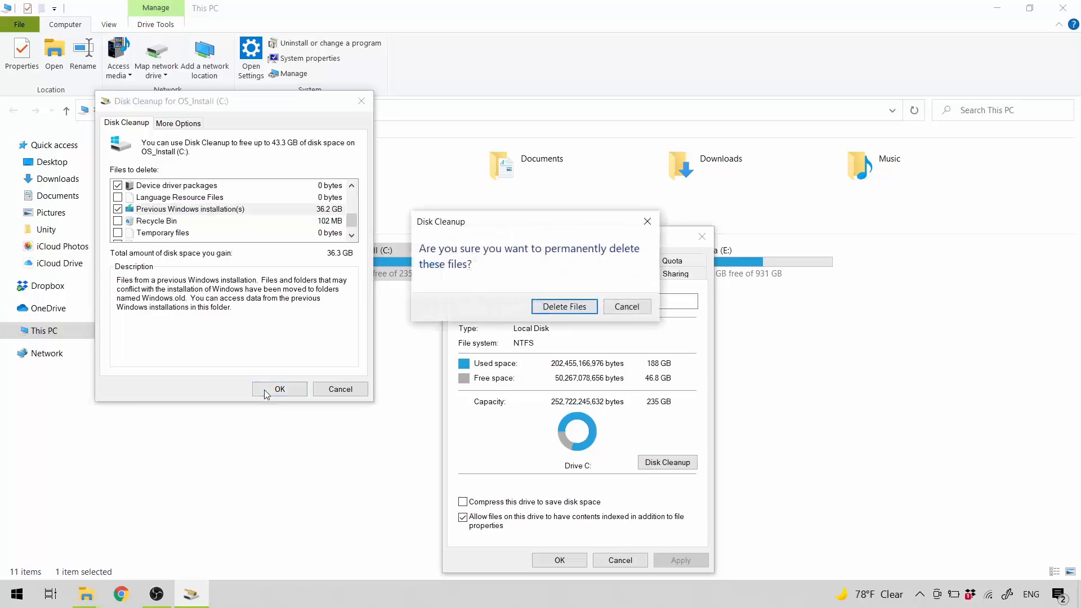
click(564, 307)
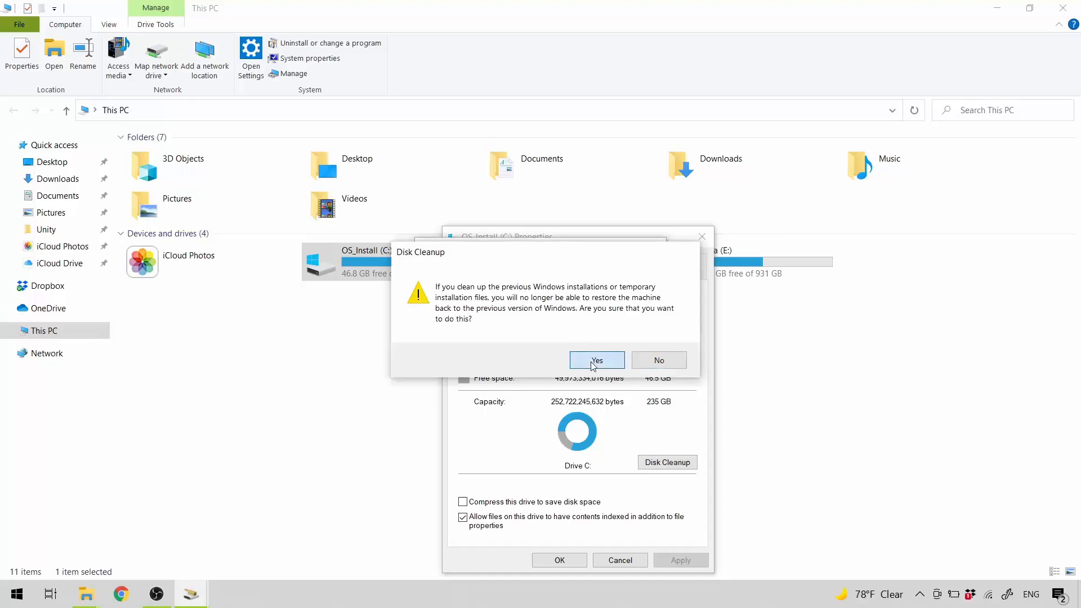
click(597, 361)
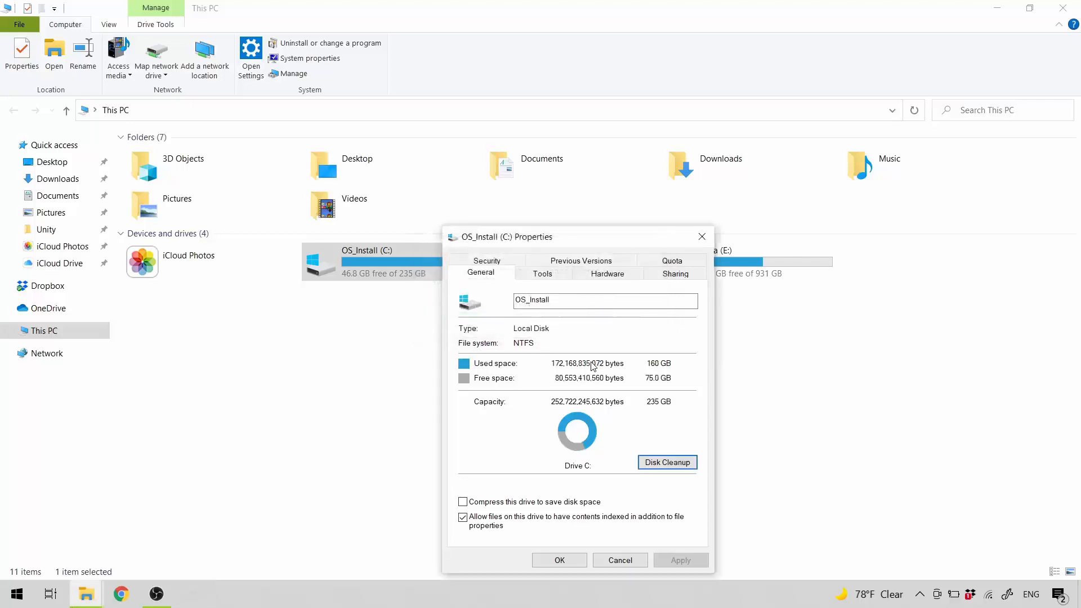
Close the drive C Properties dialog and the This PC window
click(618, 559)
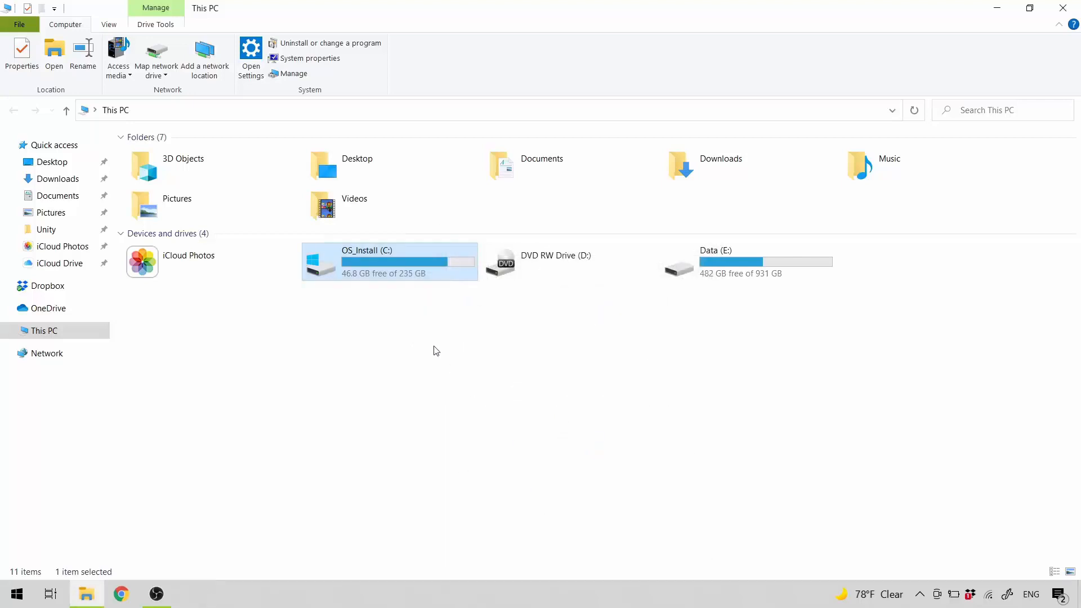
click(373, 311)
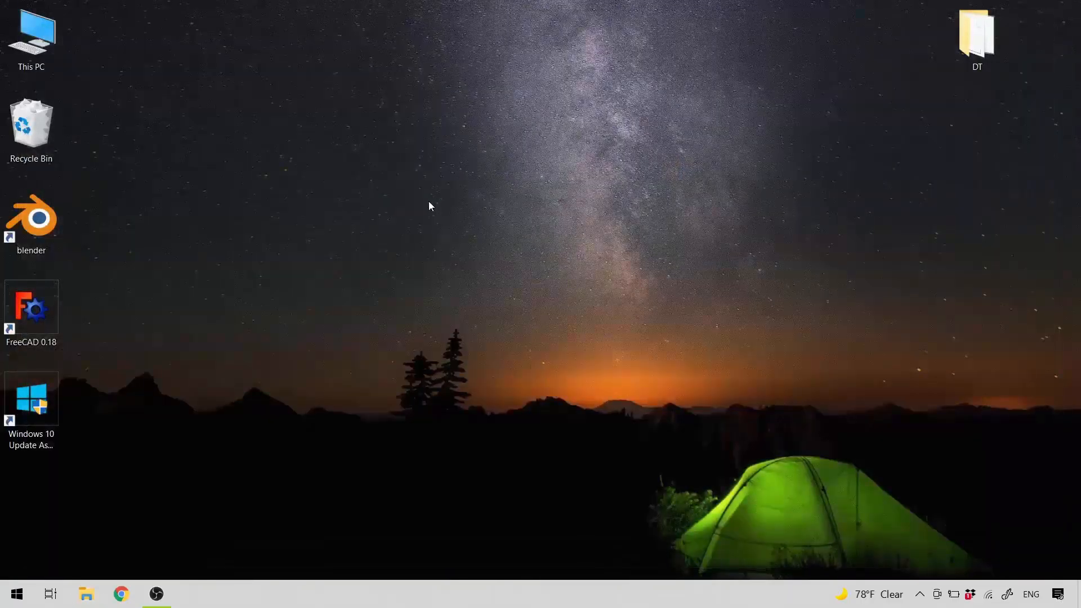
mouse_move(417, 241)
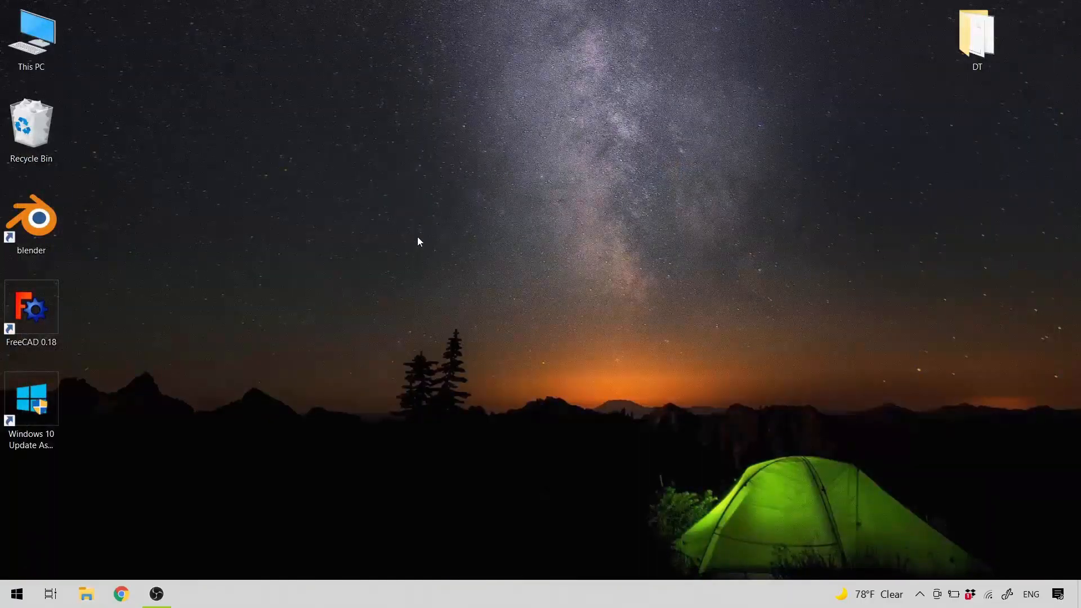
Launch Google Chrome from the taskbar onto the Google homepage
click(32, 398)
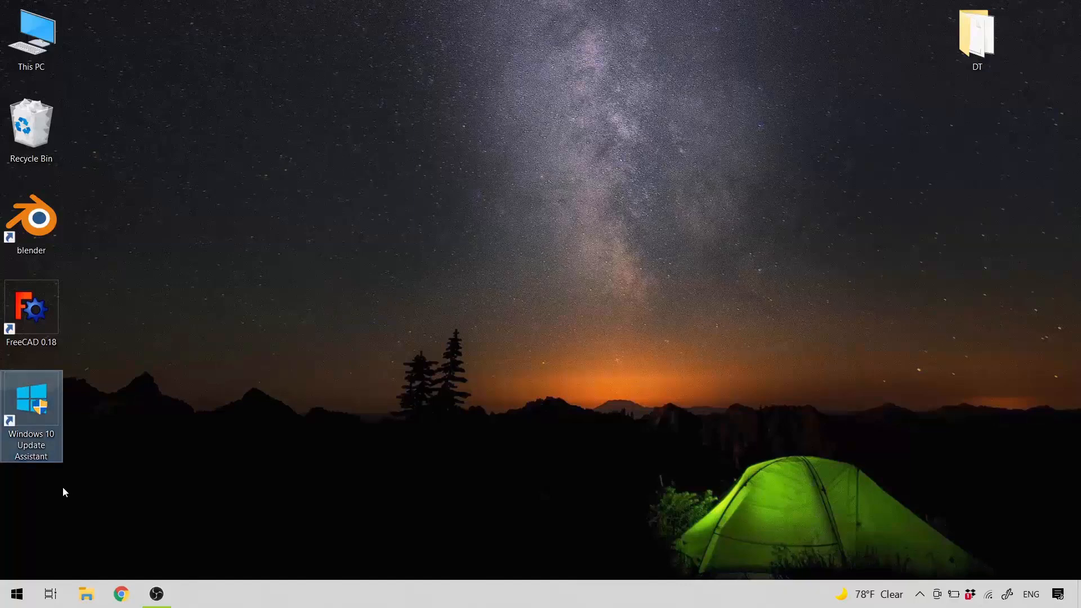
mouse_move(108, 552)
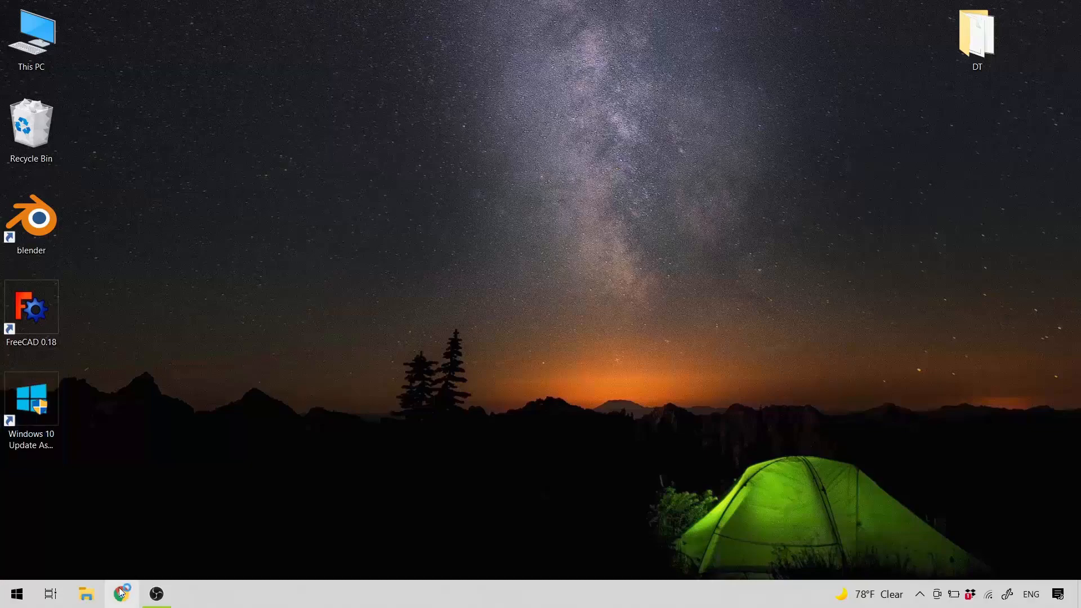
click(121, 593)
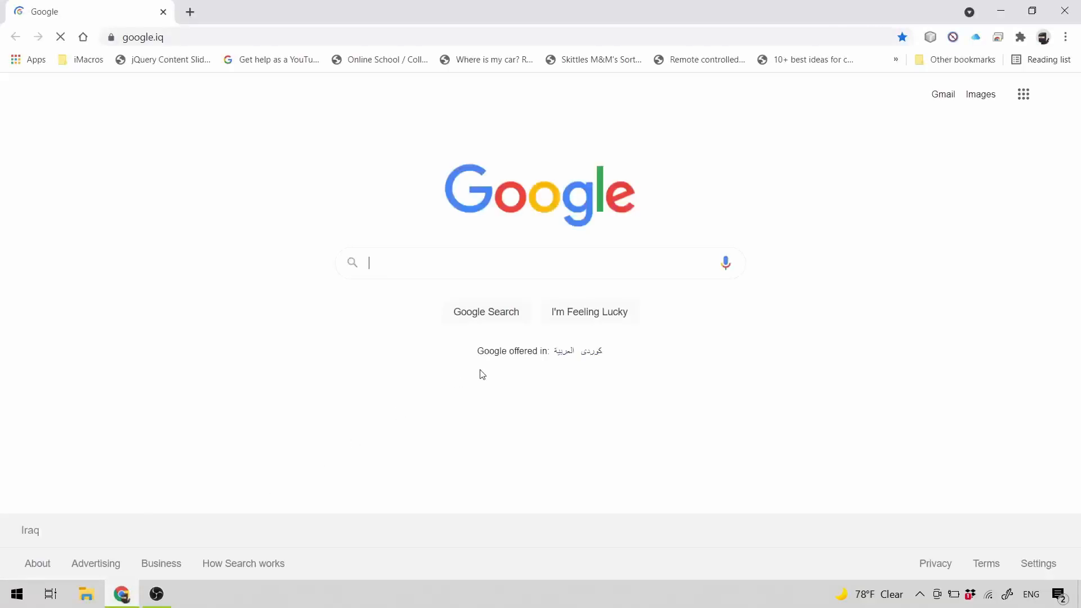
Search Google for 'windows 10 update assistant' and open Microsoft Support's Update Assistant article
text(windows 10)
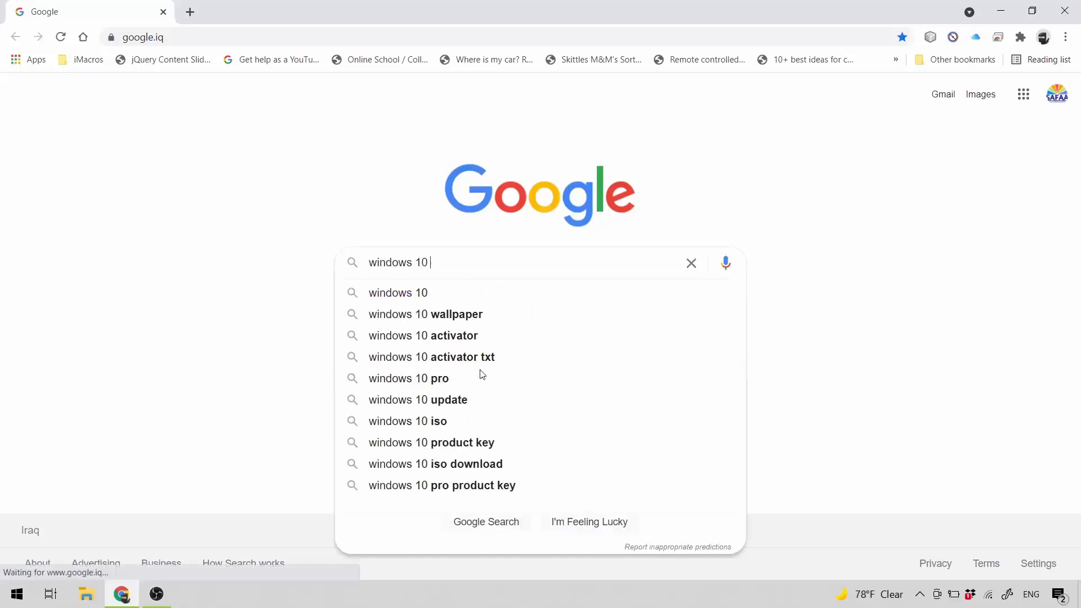
text(update as)
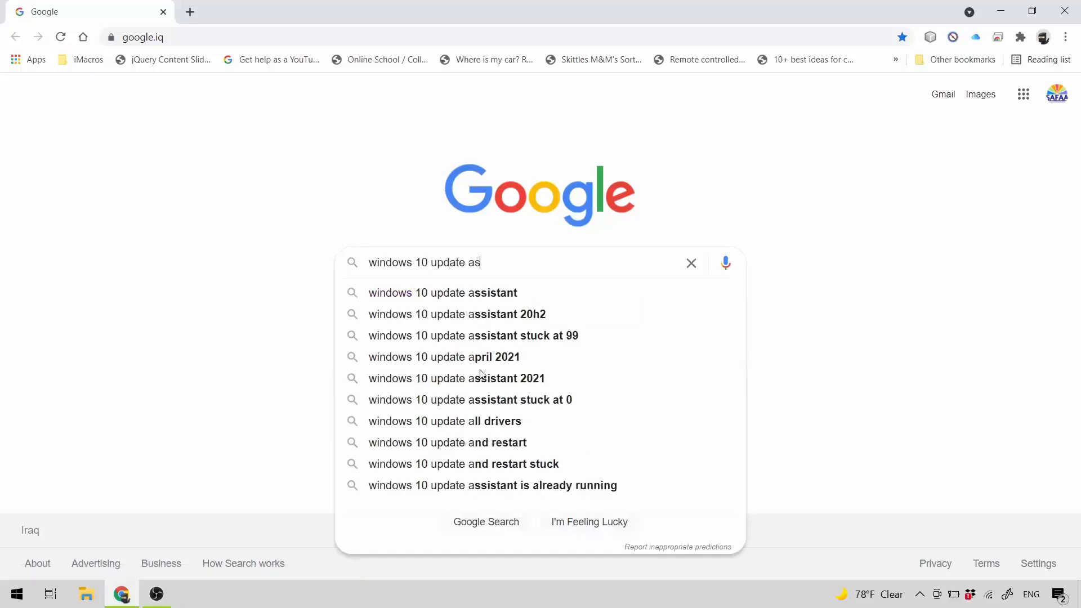
click(443, 293)
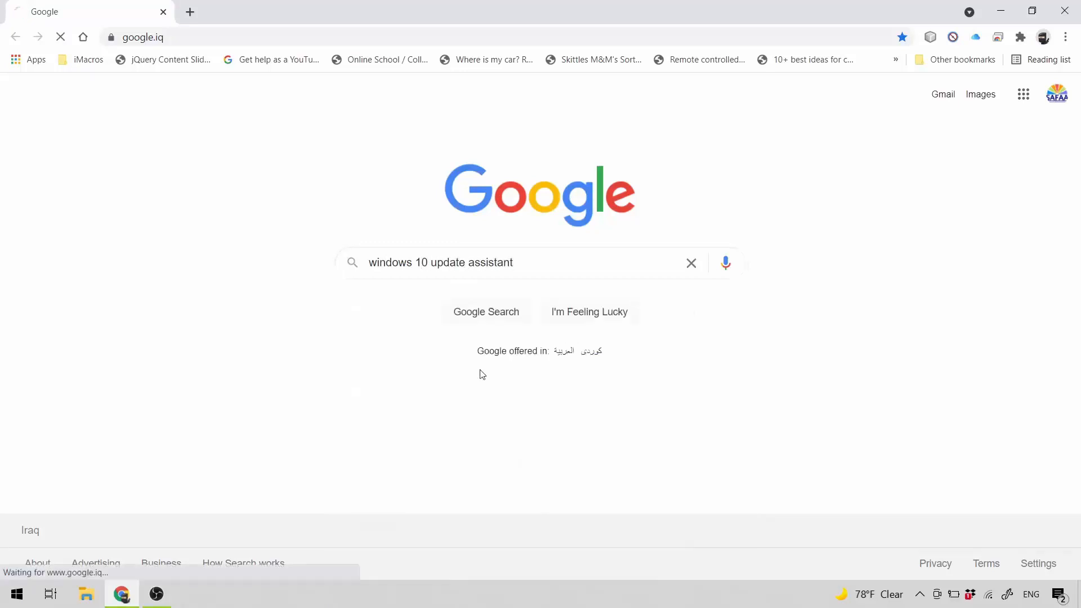
click(486, 312)
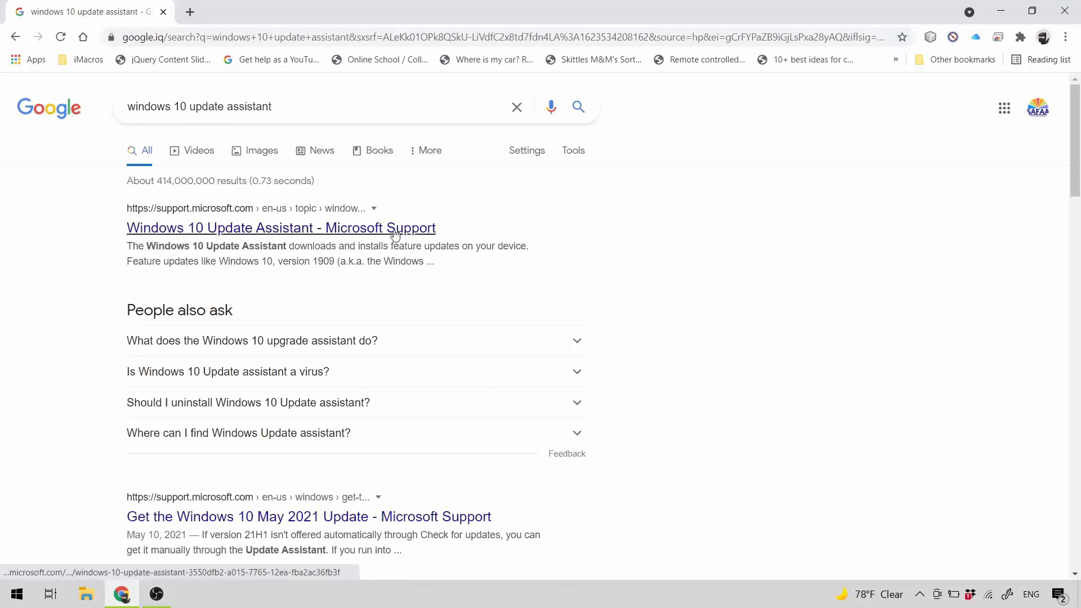
click(281, 228)
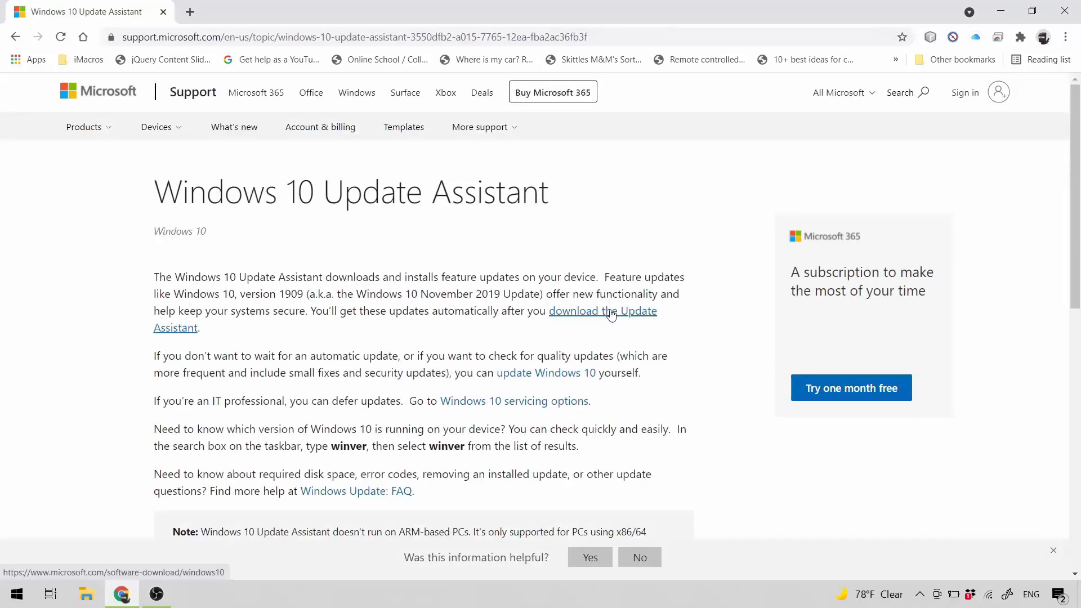
mouse_move(629, 316)
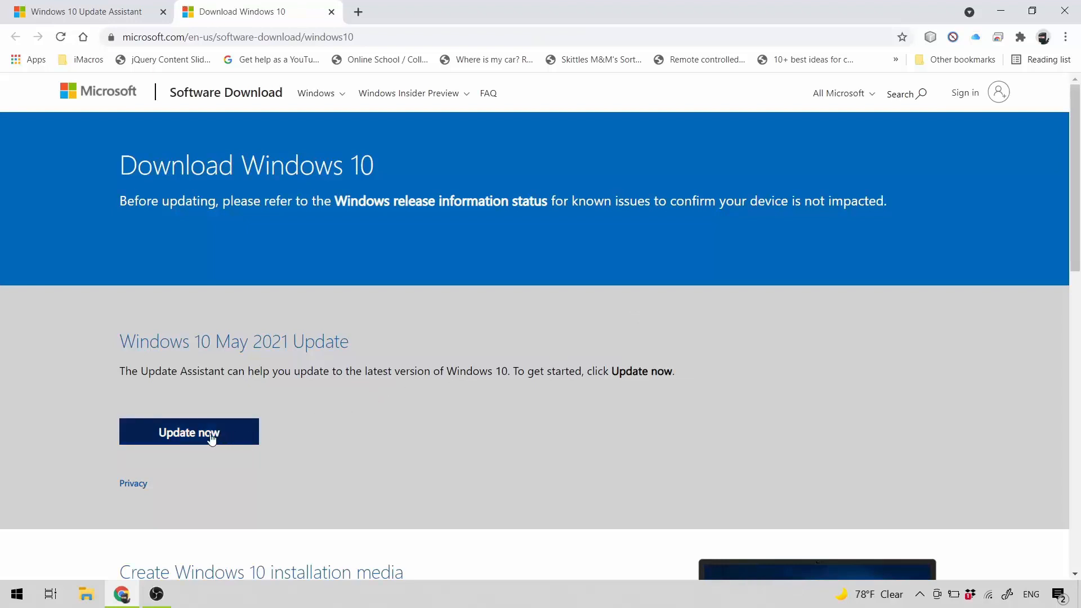
mouse_move(340, 423)
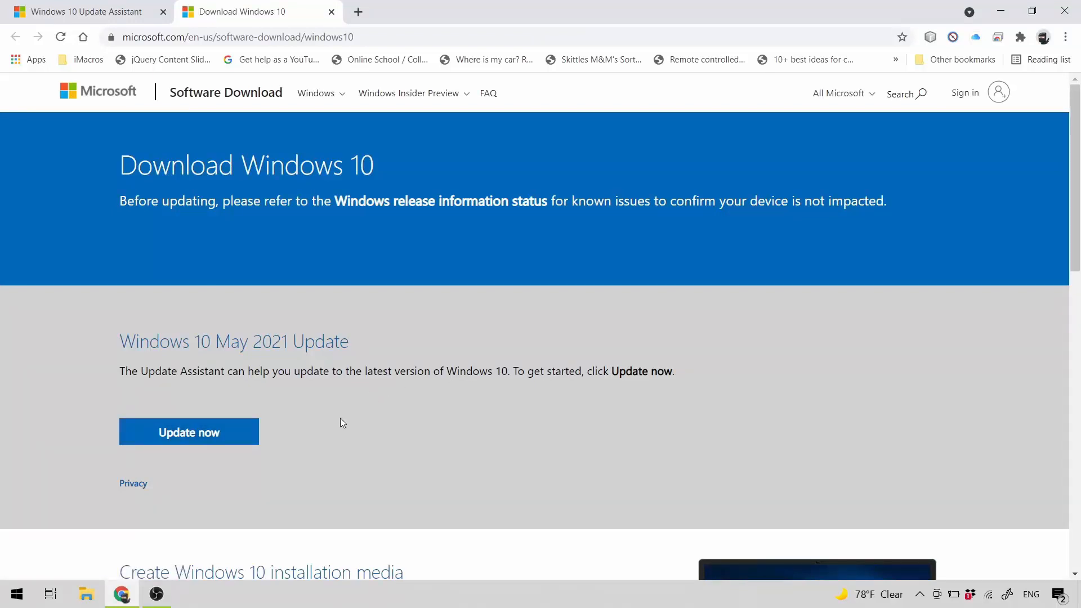
mouse_move(1037, 24)
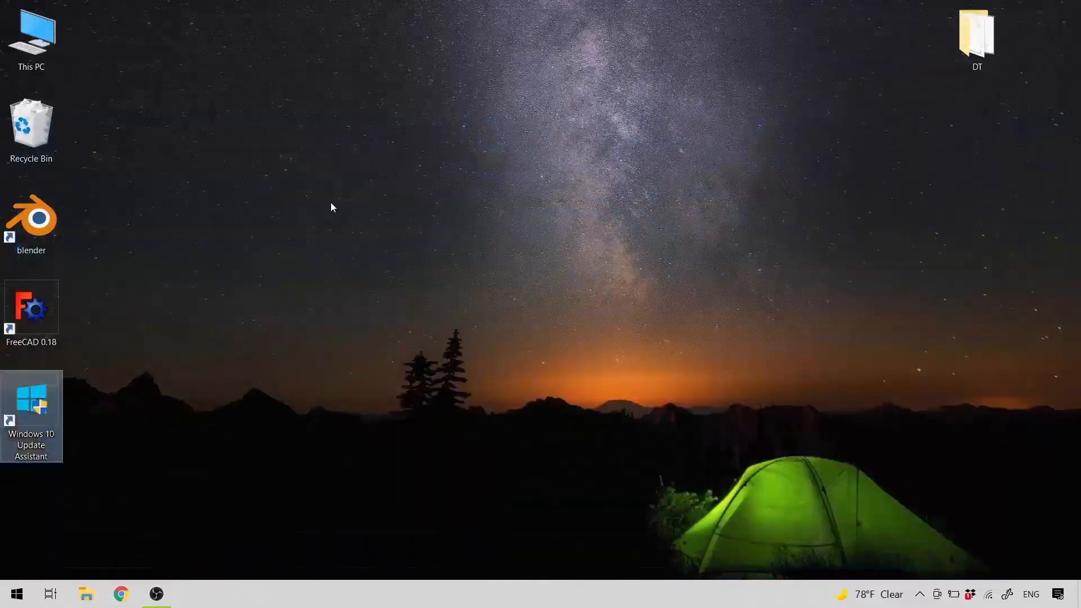
Clear the desktop selection after reaching the Download Windows 10 May 2021 Update page
click(331, 207)
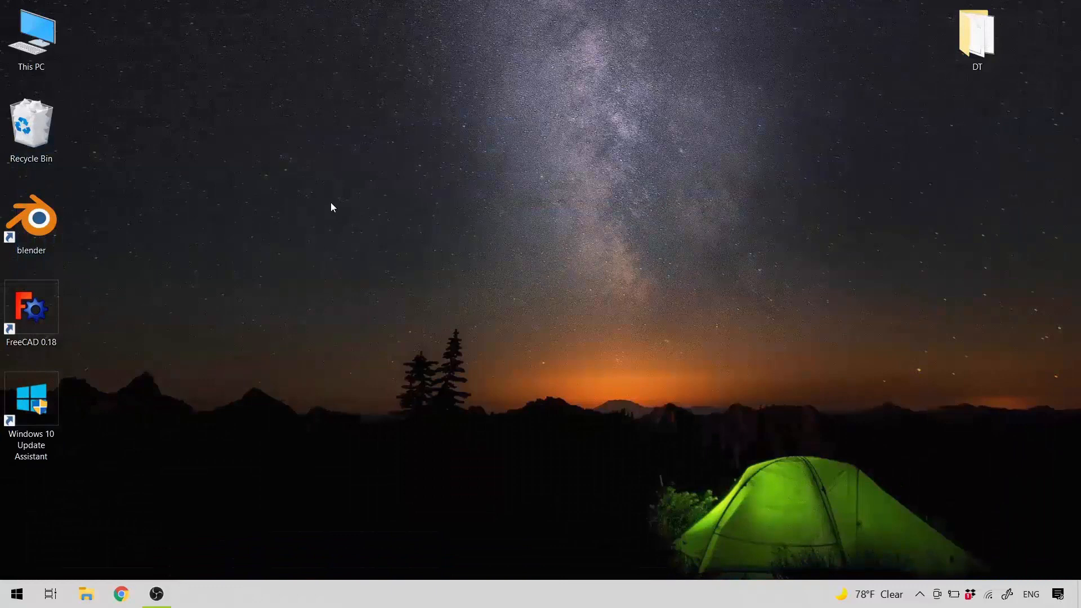